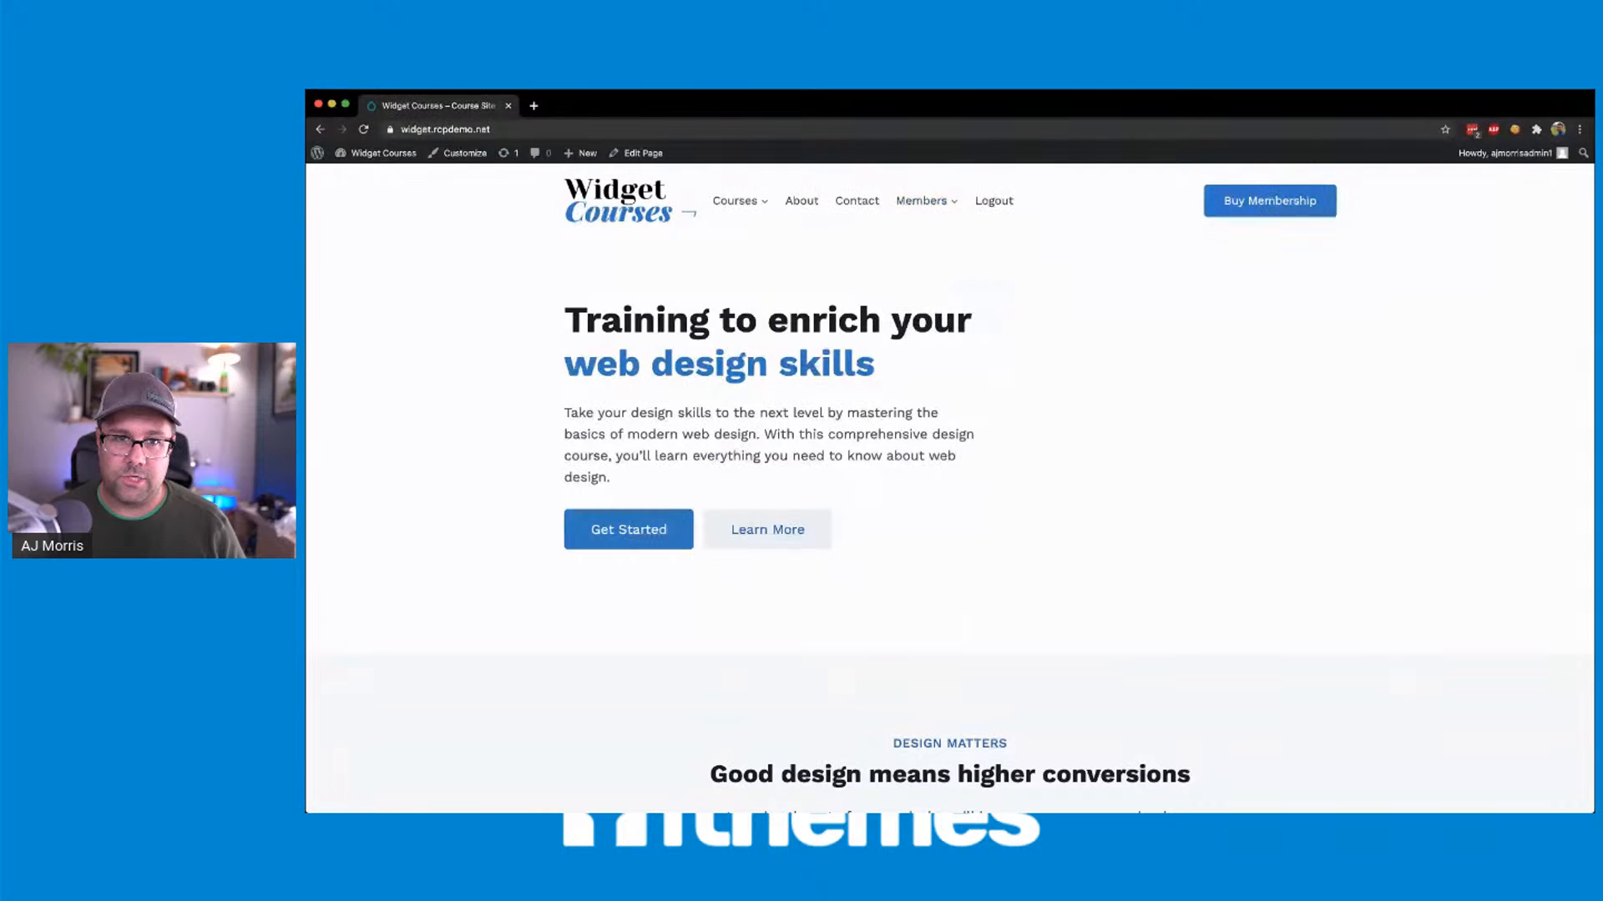
- Go to the Your Membership page via the Members menu to see active memberships and invoices
{"action": "left_click", "coordinate": [923, 200]}
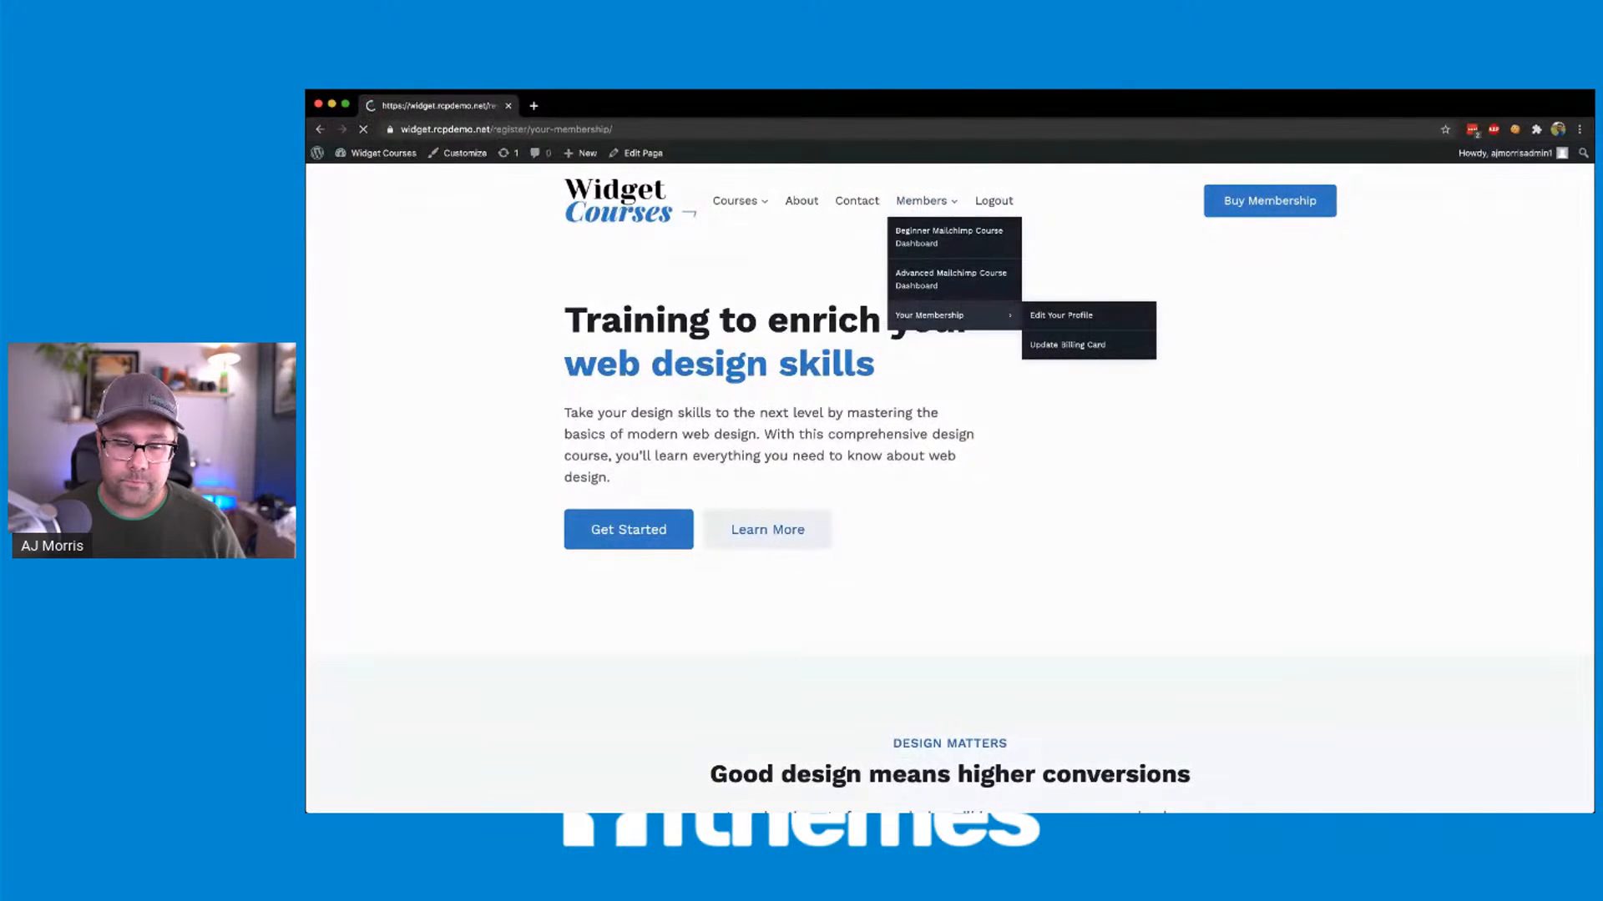
{"action": "left_click", "coordinate": [929, 316]}
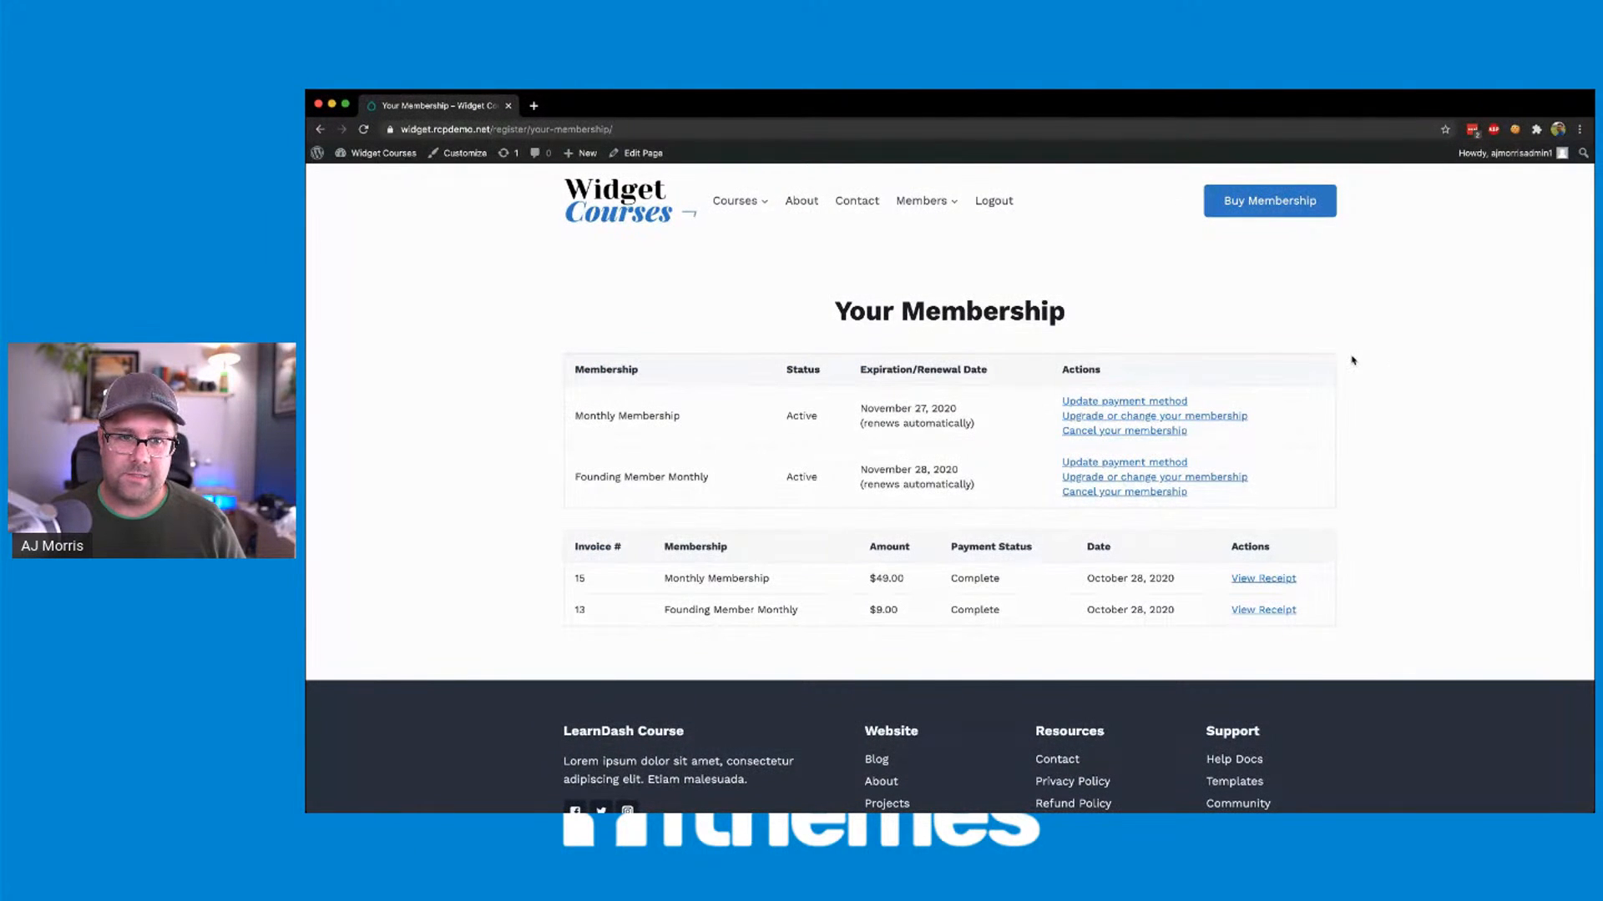
{"action": "mouse_move", "coordinate": [1339, 309]}
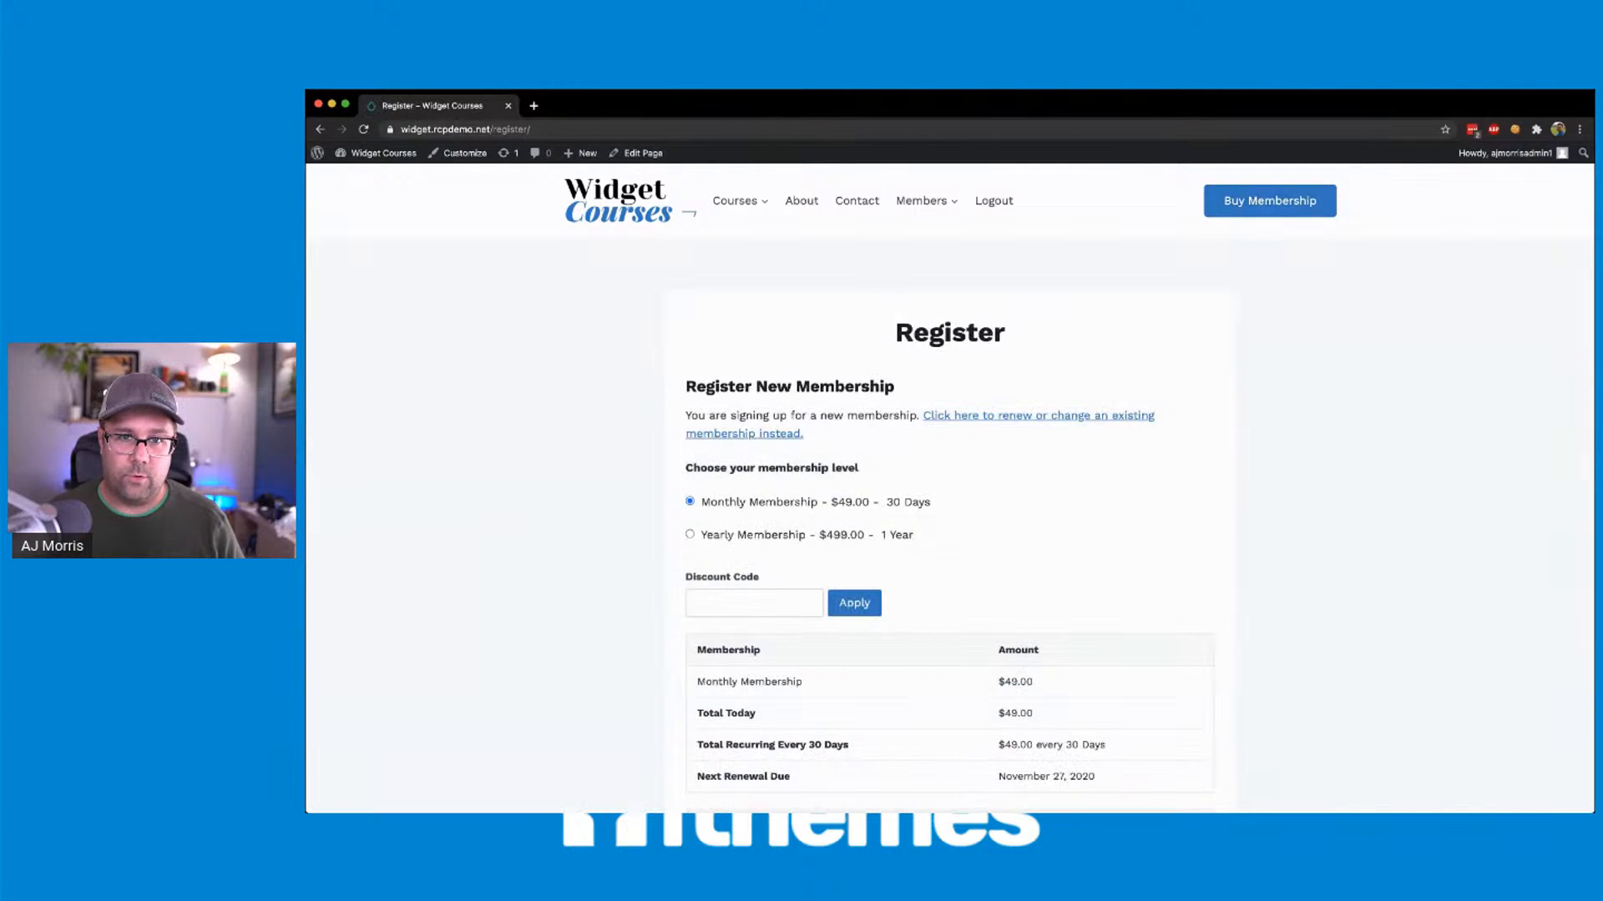
- Scroll through the Register page's membership levels before logging out to the visitor home page
{"action": "scroll", "scroll_direction": "down", "scroll_amount": 3}
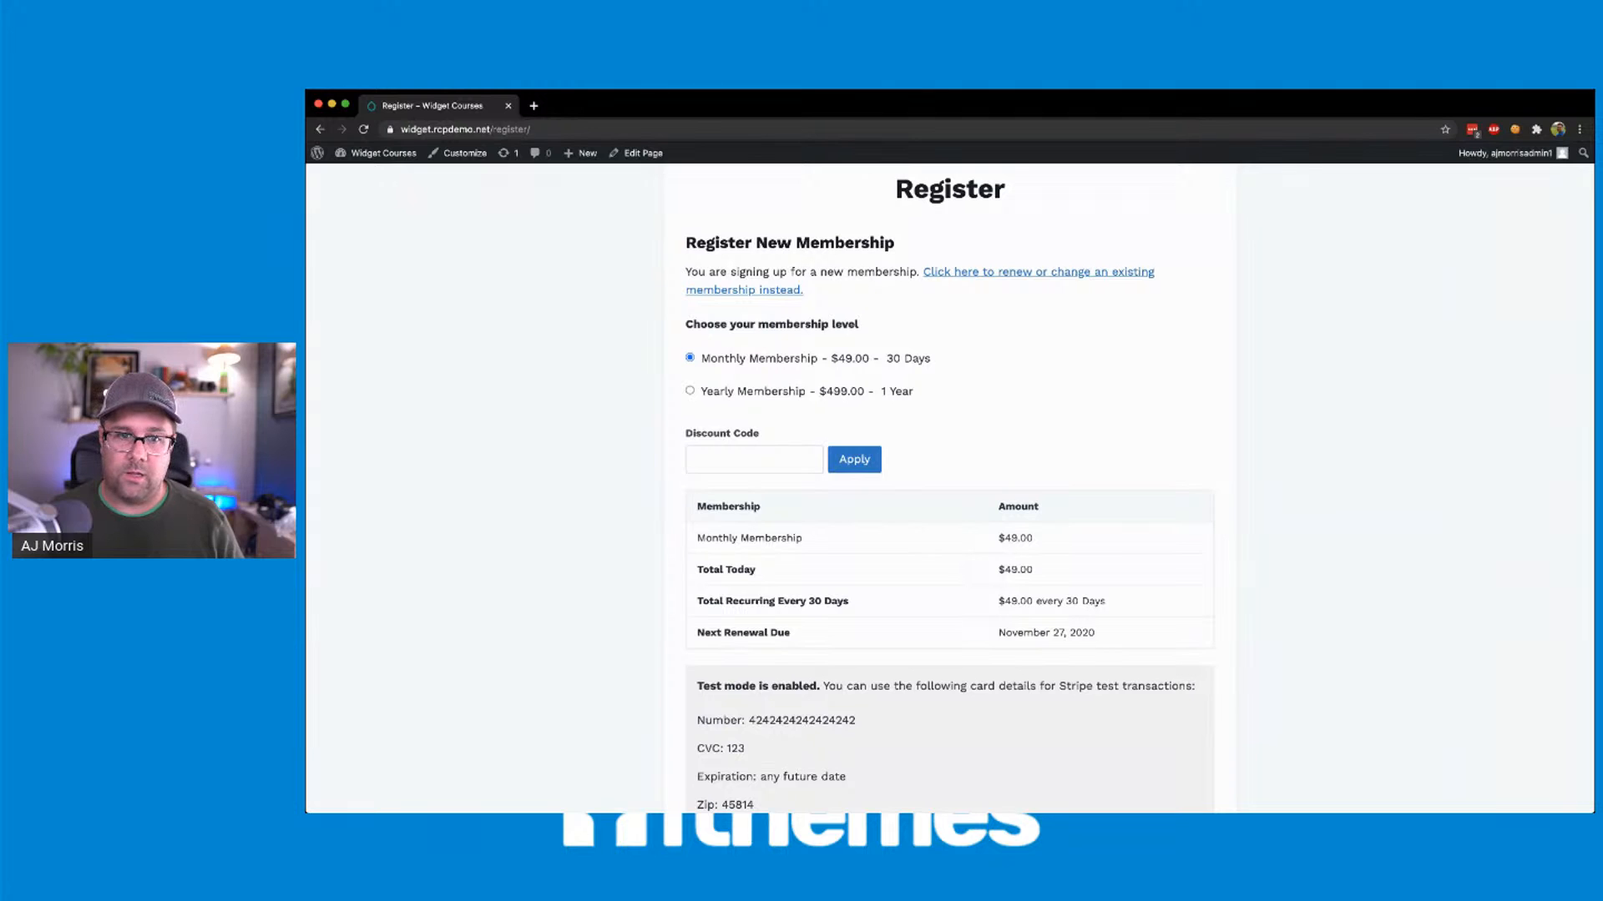
{"action": "scroll", "scroll_direction": "down", "scroll_amount": 3}
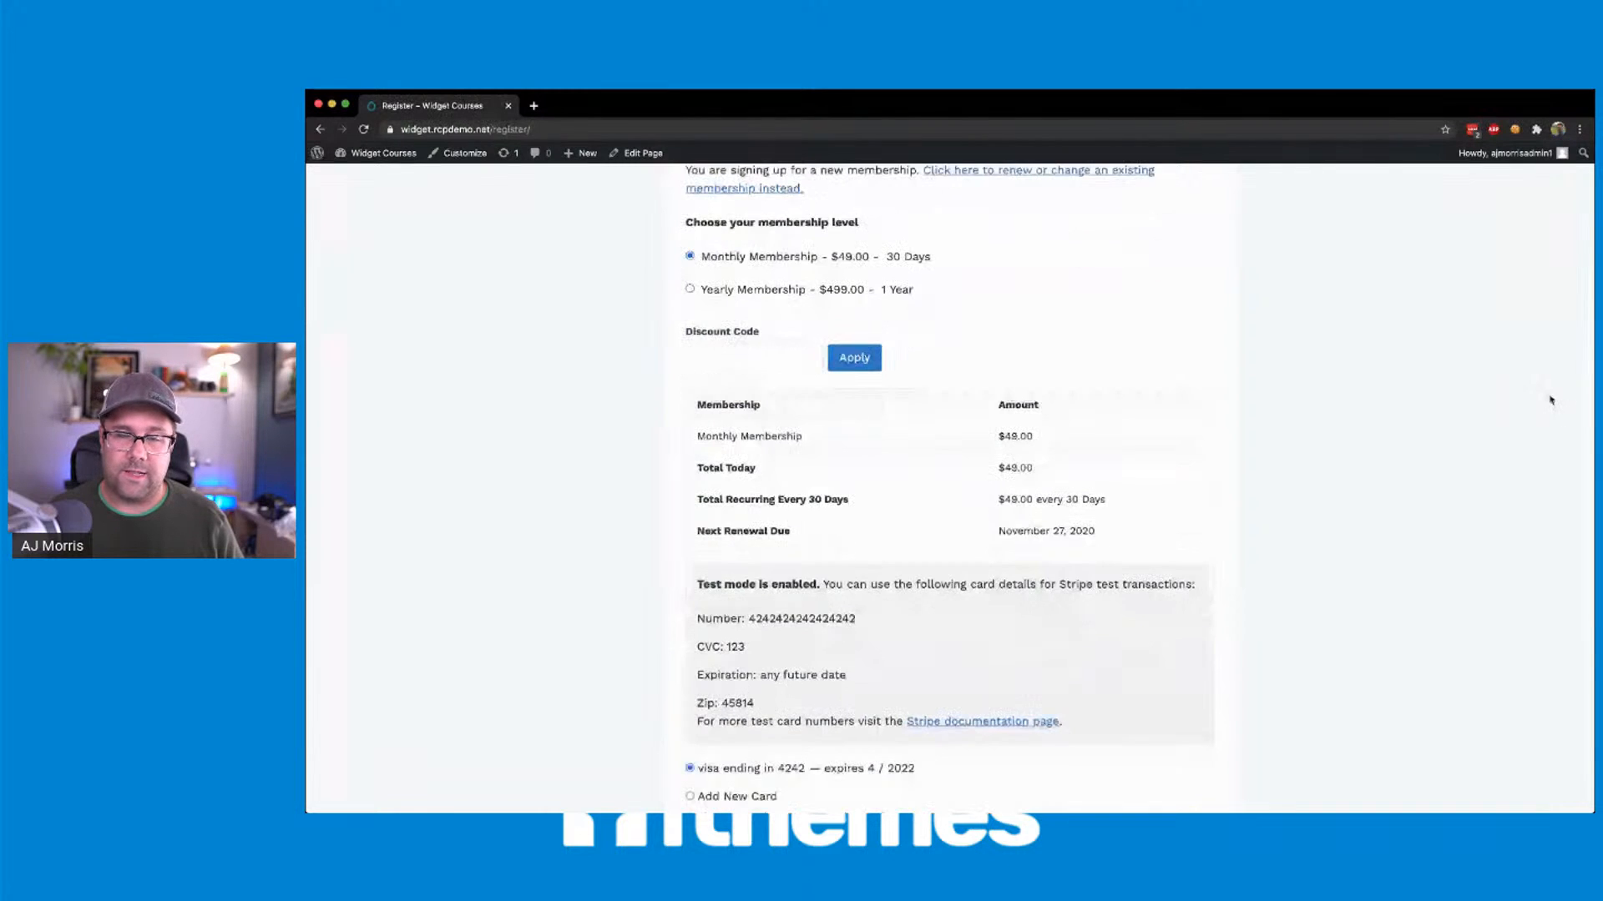
{"action": "scroll", "scroll_direction": "up", "scroll_amount": 3}
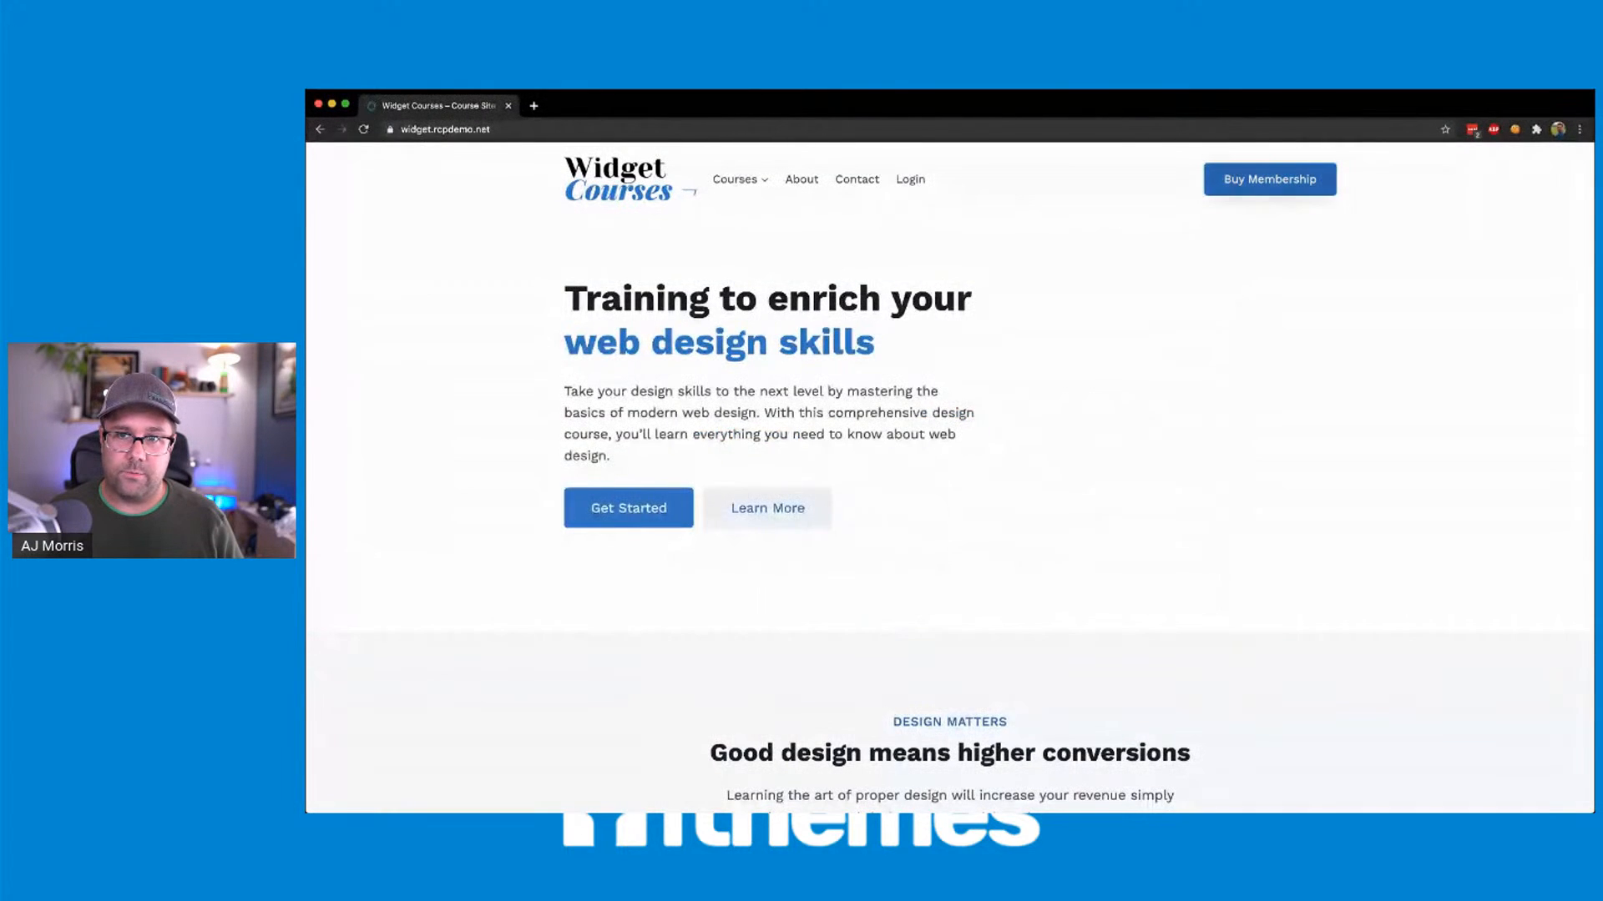
- Use Buy Membership to reach the Register New Account form and review its levels, totals and Stripe card fields
{"action": "left_click", "coordinate": [1267, 179]}
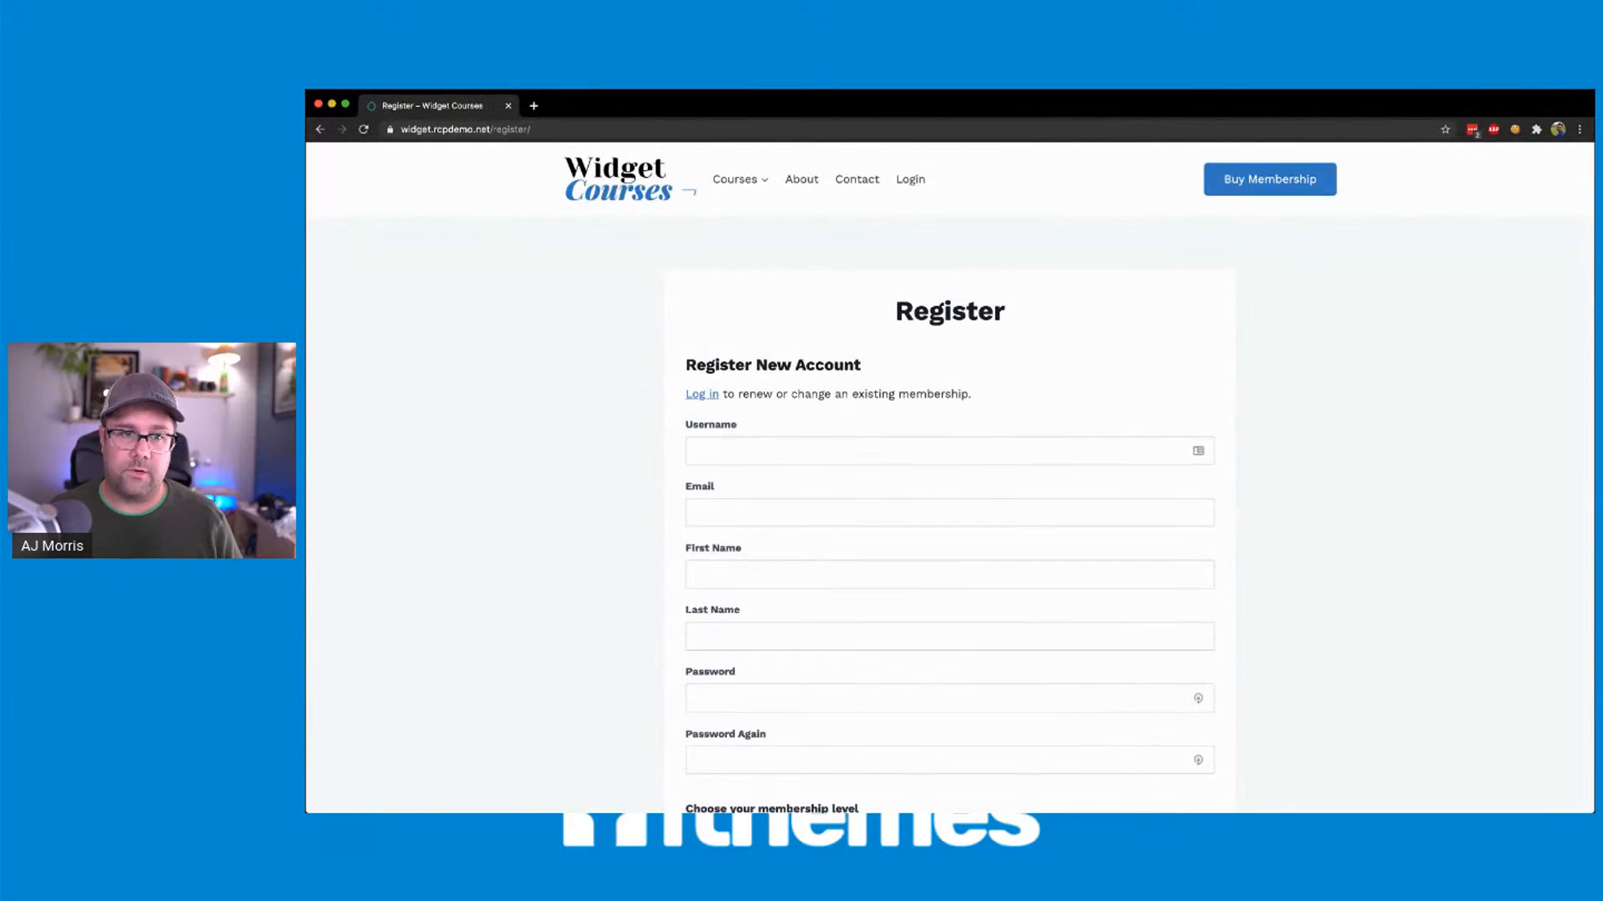
{"action": "scroll", "scroll_direction": "down", "scroll_amount": 3}
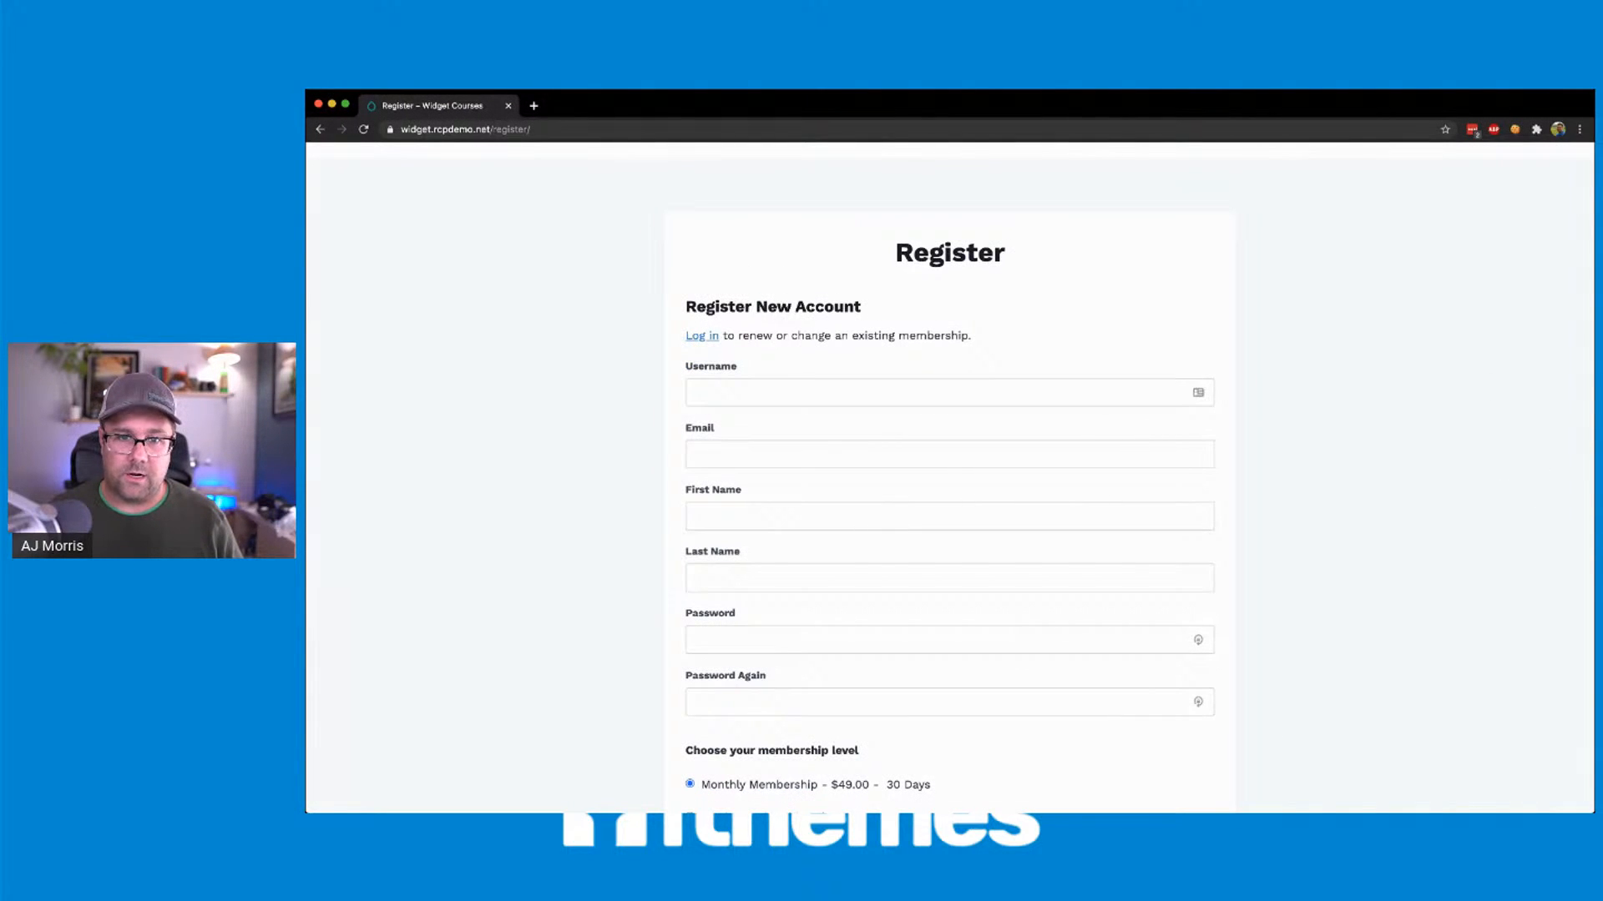
{"action": "scroll", "scroll_direction": "down", "scroll_amount": 3}
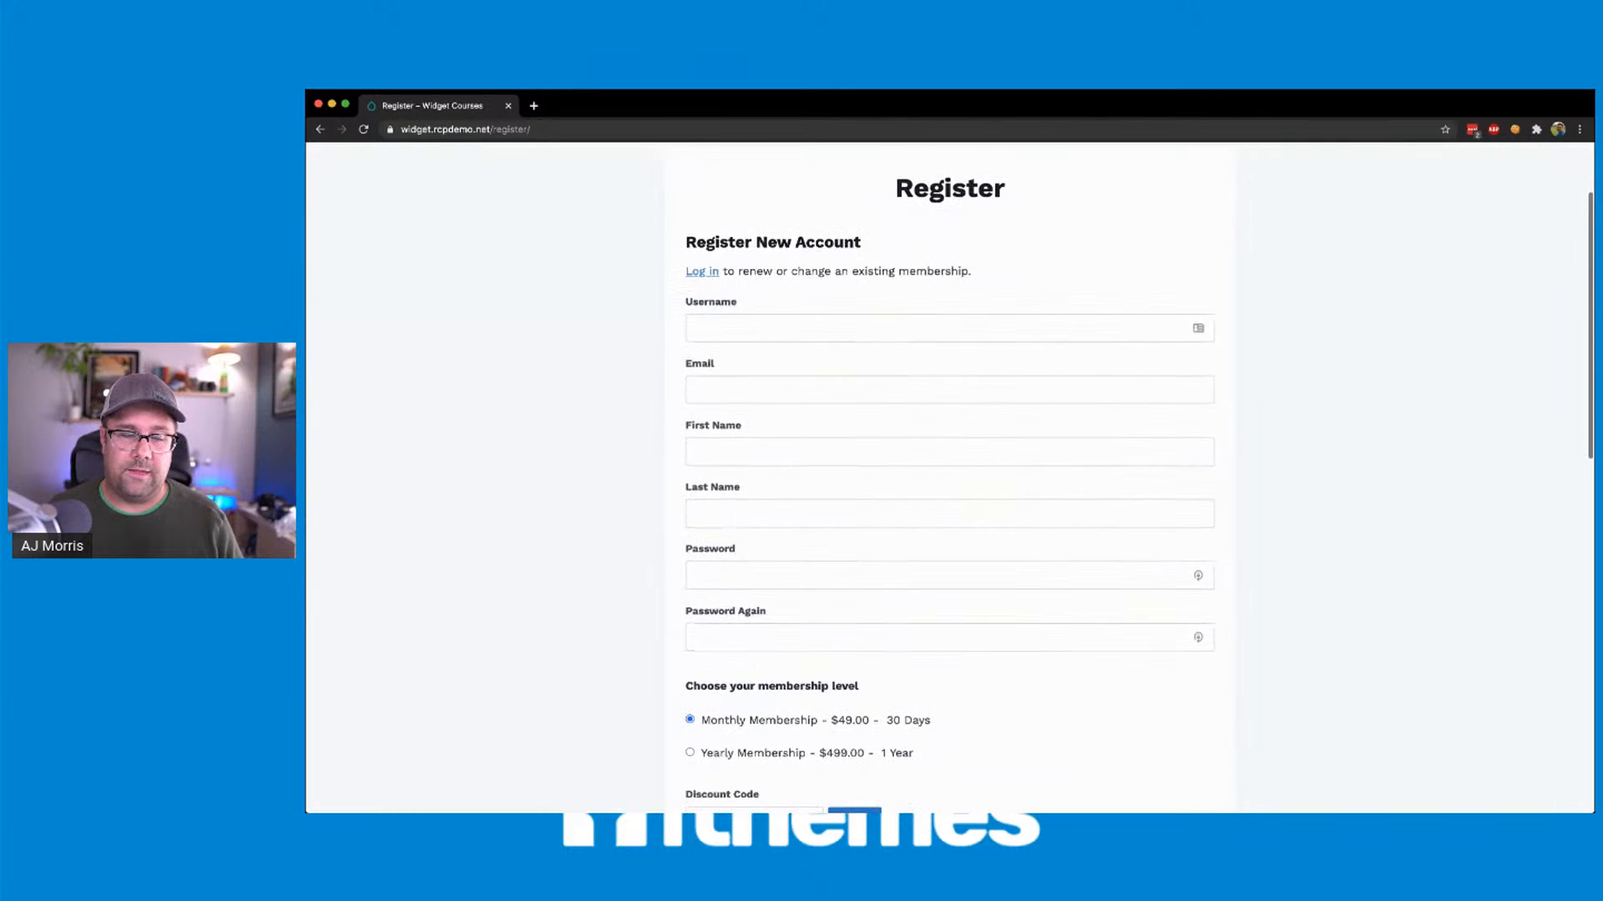
{"action": "scroll", "scroll_direction": "down", "scroll_amount": 3}
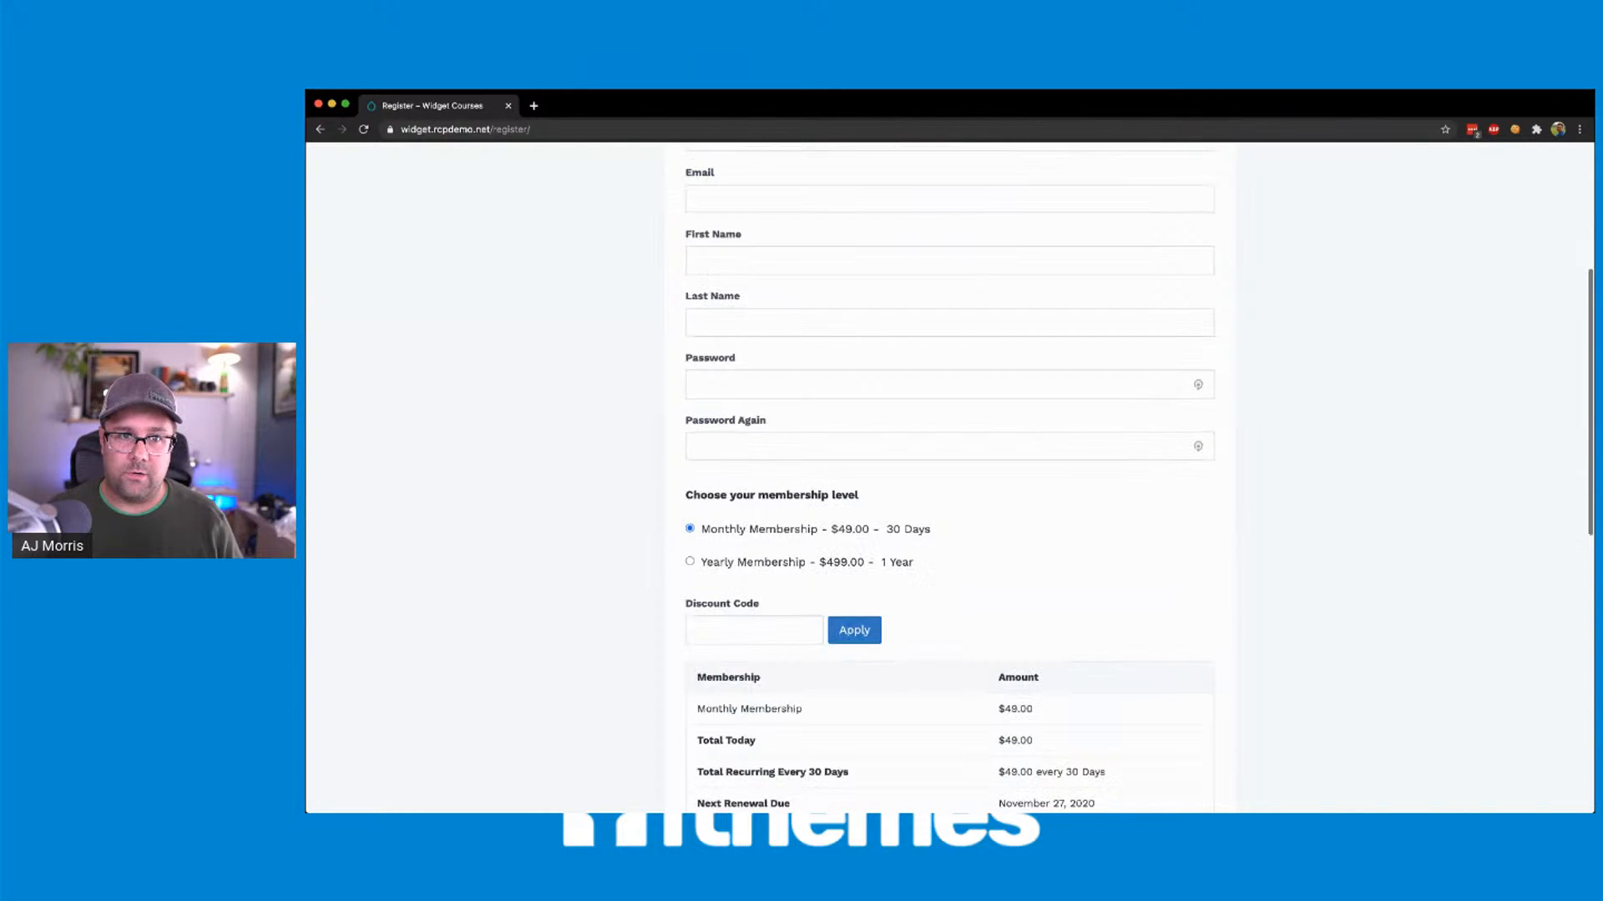
{"action": "scroll", "scroll_direction": "up", "scroll_amount": 3}
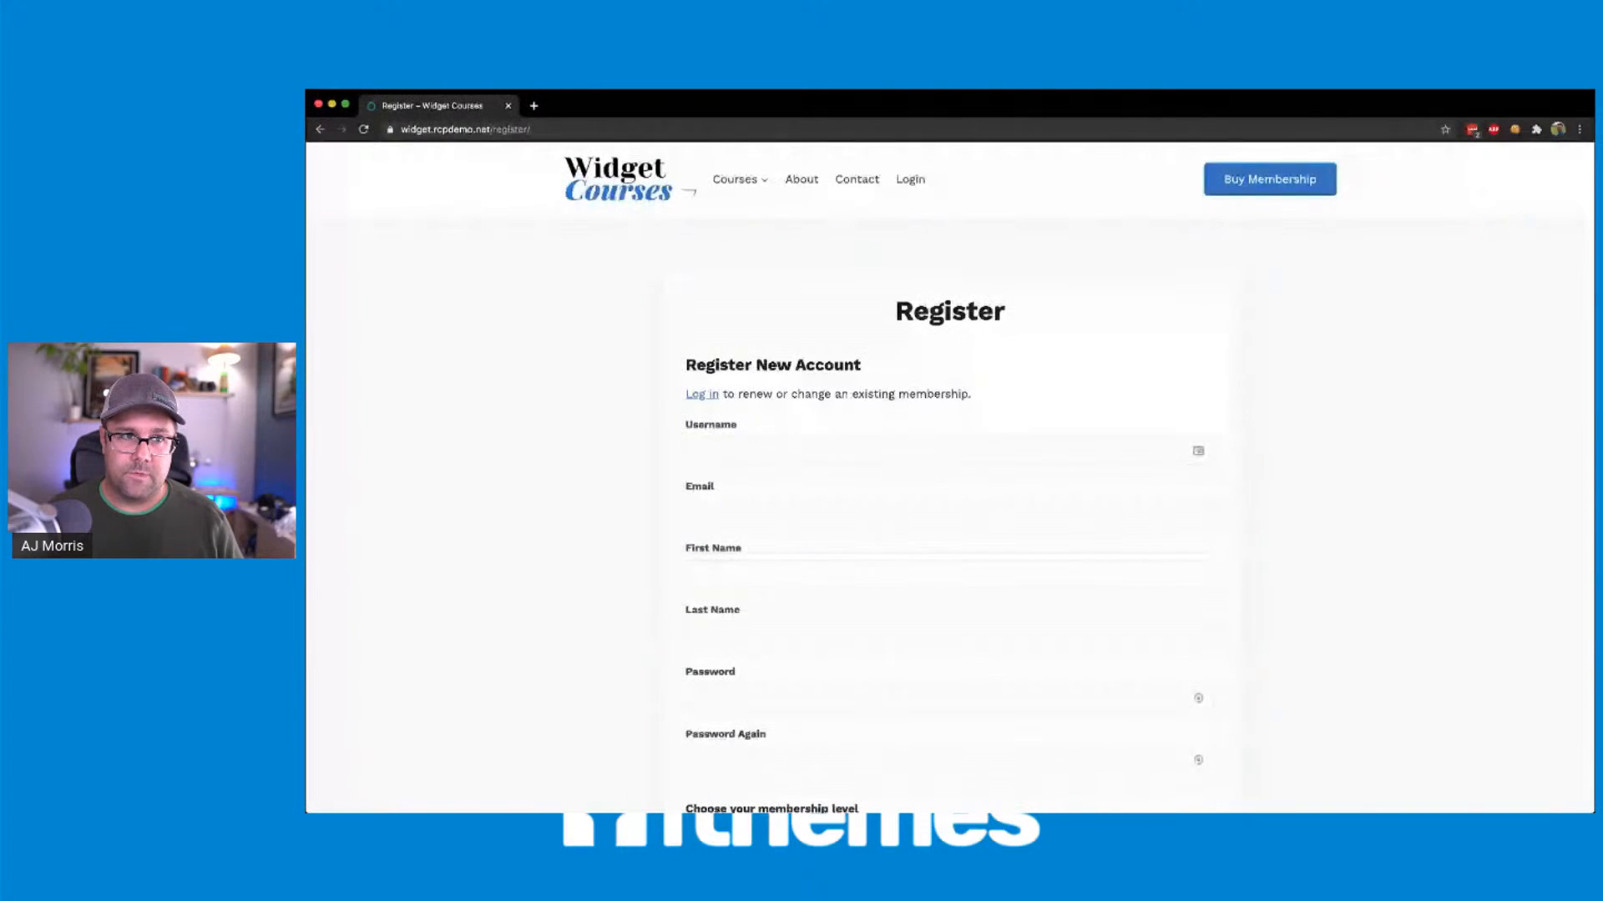
{"action": "scroll", "scroll_direction": "down", "scroll_amount": 3}
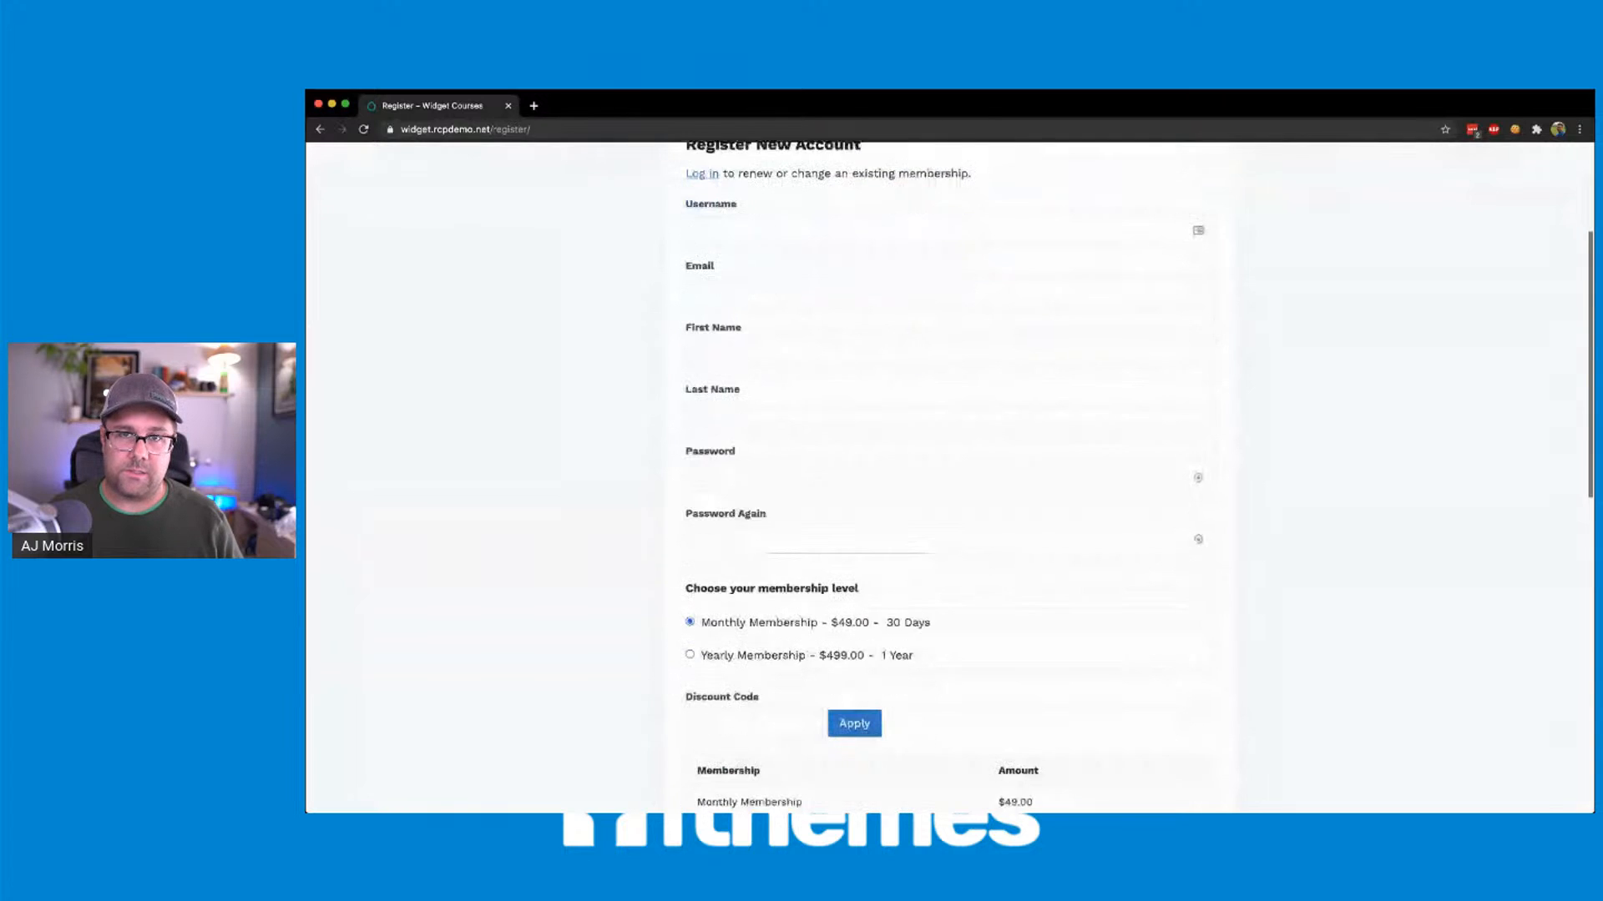
{"action": "scroll", "scroll_direction": "down", "scroll_amount": 3}
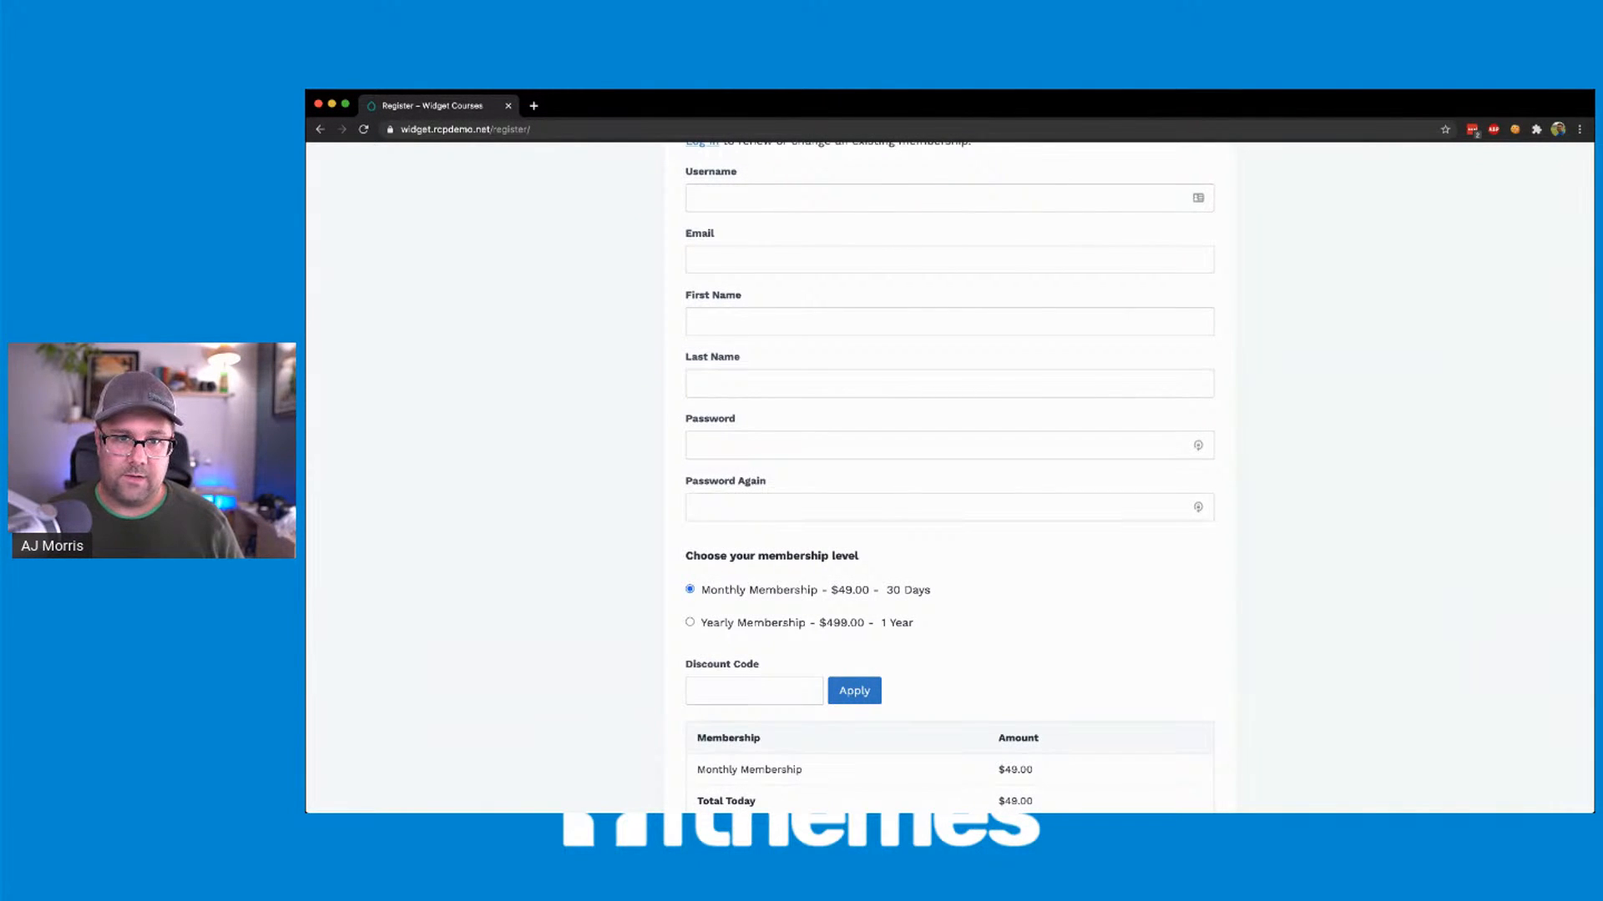
{"action": "scroll", "scroll_direction": "down", "scroll_amount": 3}
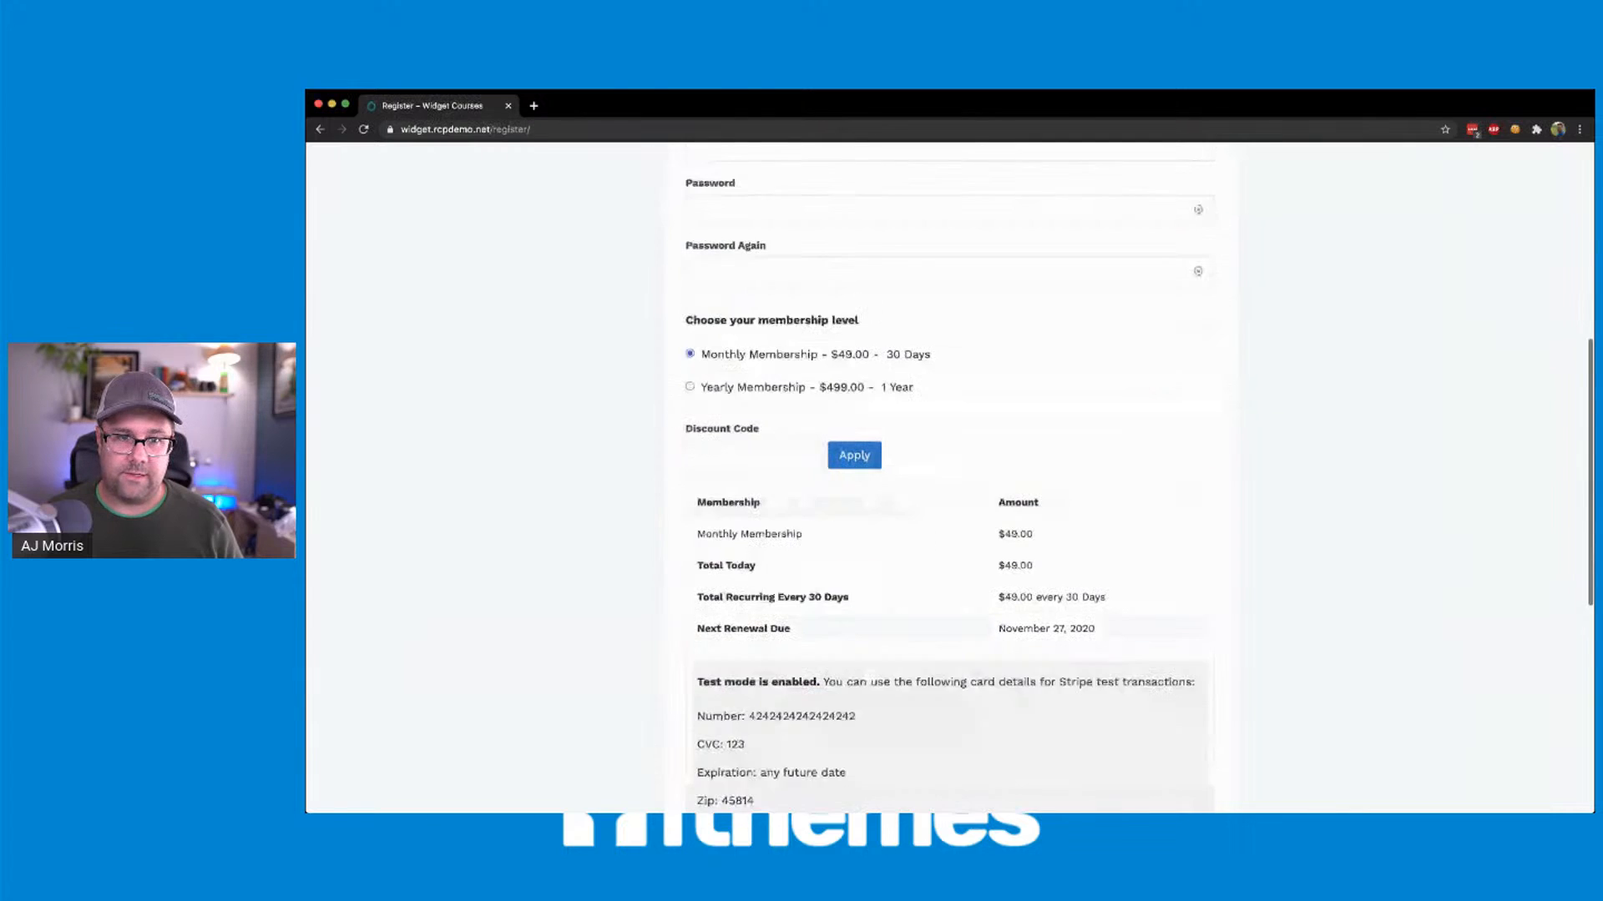
{"action": "scroll", "scroll_direction": "up", "scroll_amount": 3}
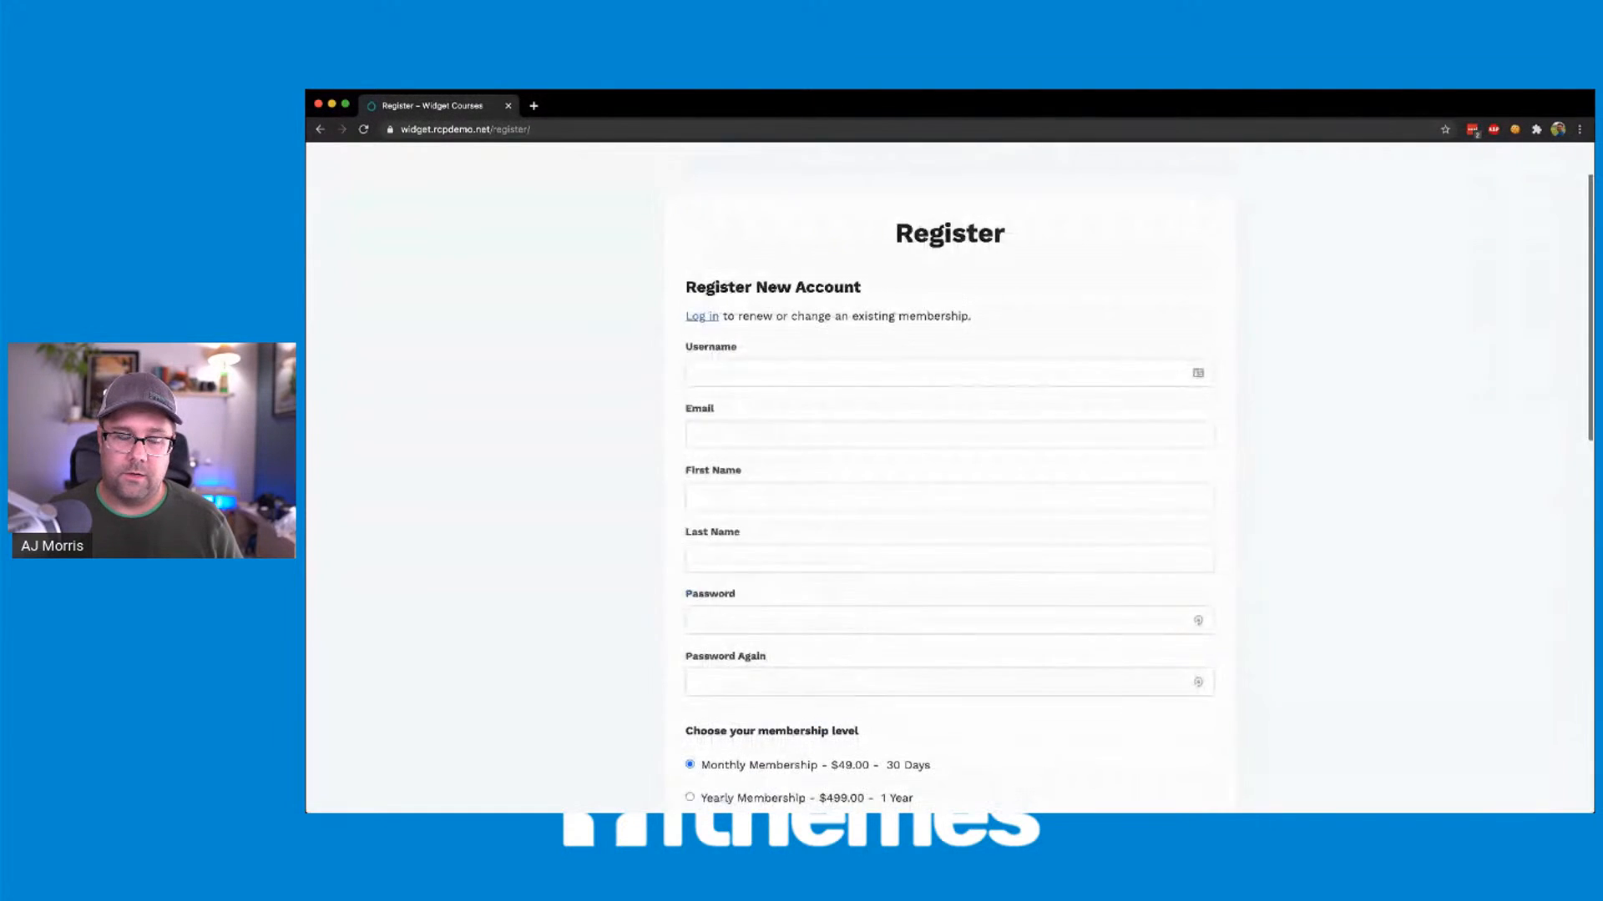
{"action": "scroll", "scroll_direction": "up", "scroll_amount": 3}
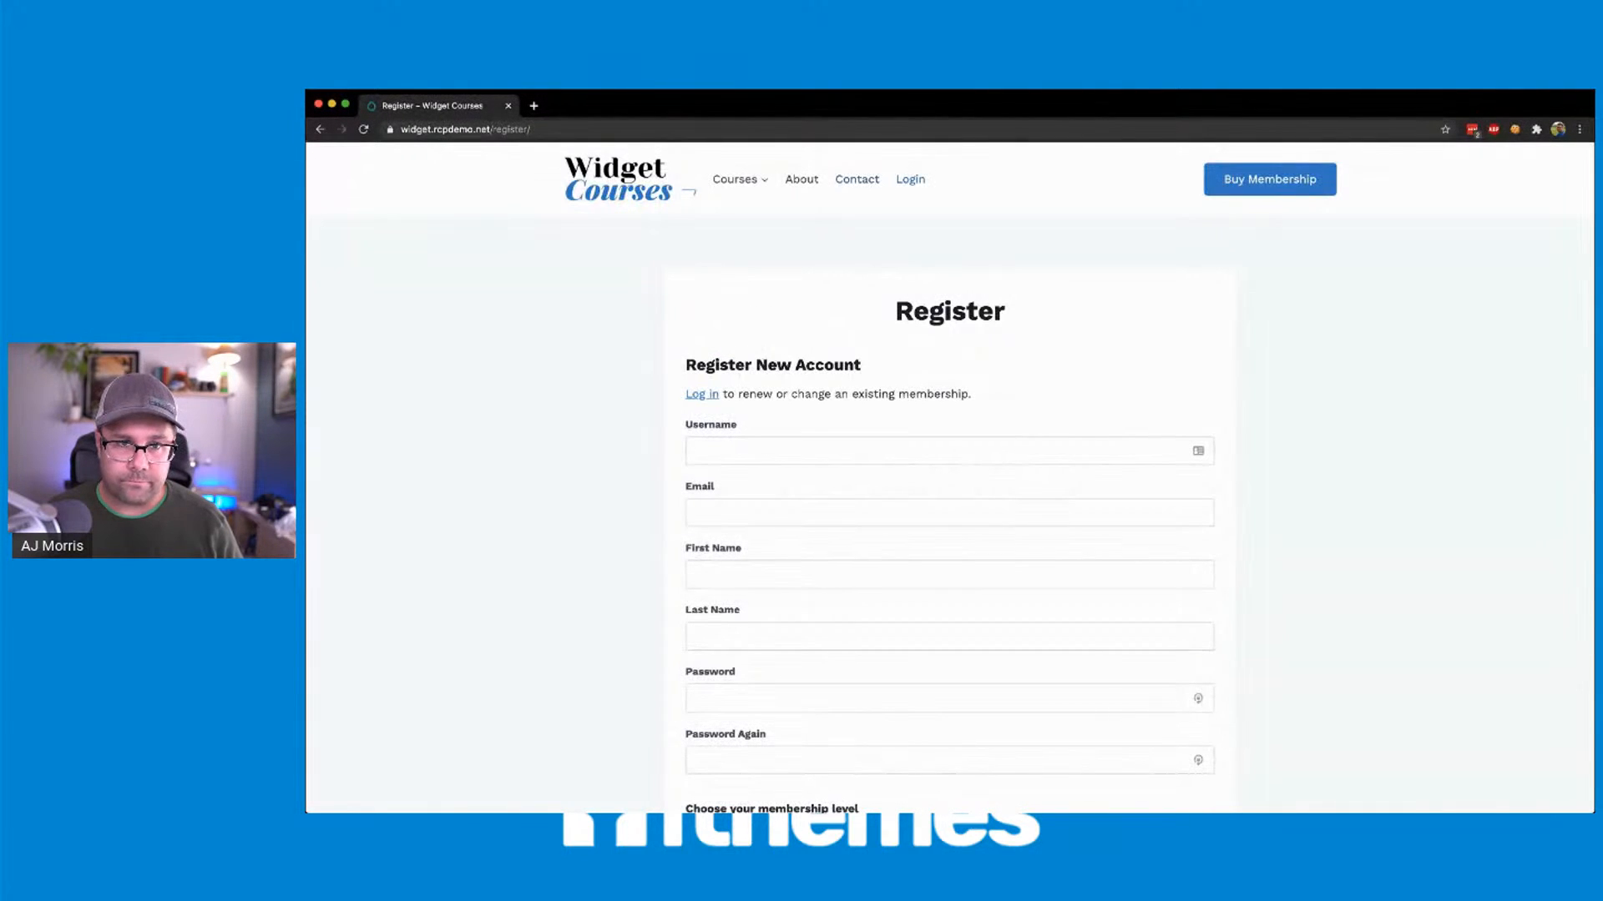
- Log in as the administrator so the home page shows the admin toolbar and Members menu
{"action": "left_click", "coordinate": [701, 394]}
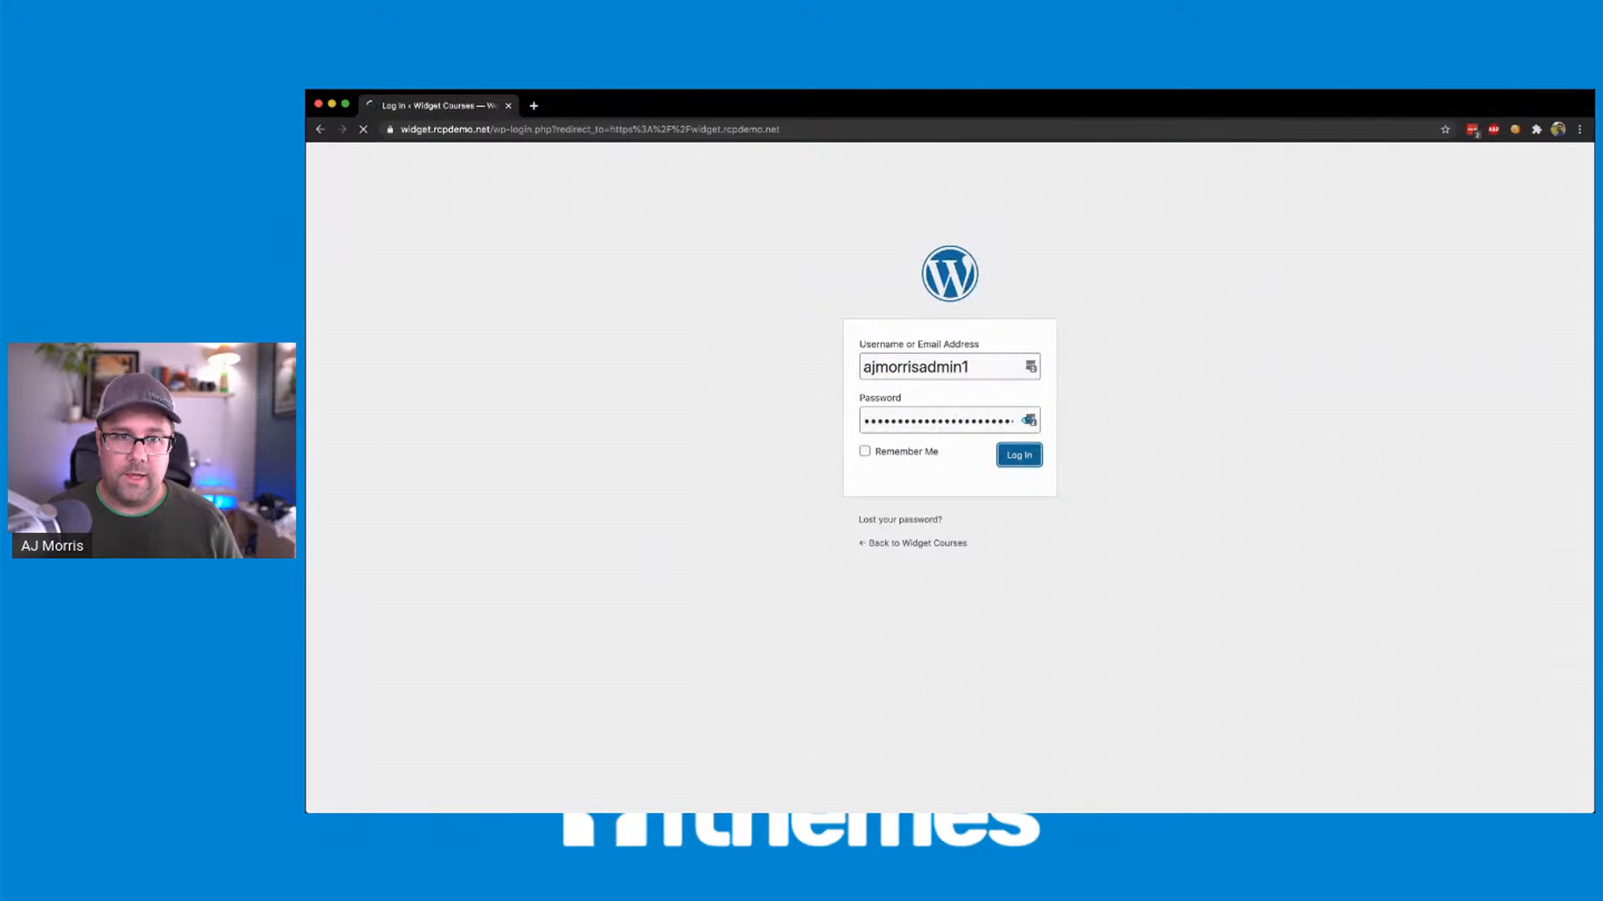
{"action": "left_click", "coordinate": [1016, 454]}
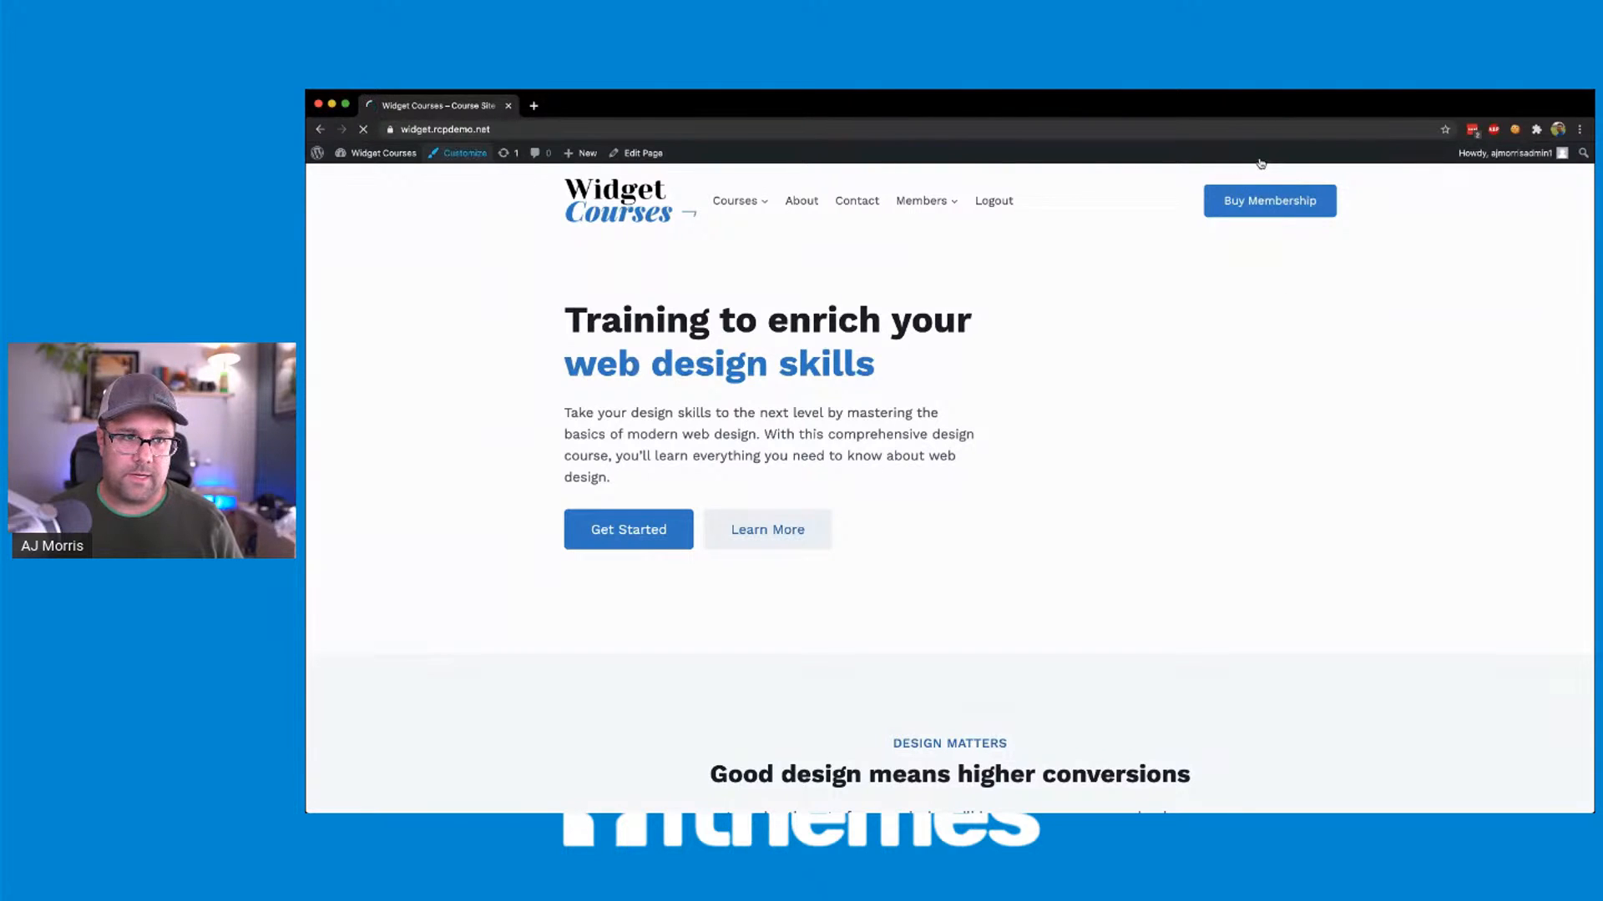
- In the Customizer's General > Colors, show the preset colour sets for the Kadence Global Palette
{"action": "left_click", "coordinate": [464, 153]}
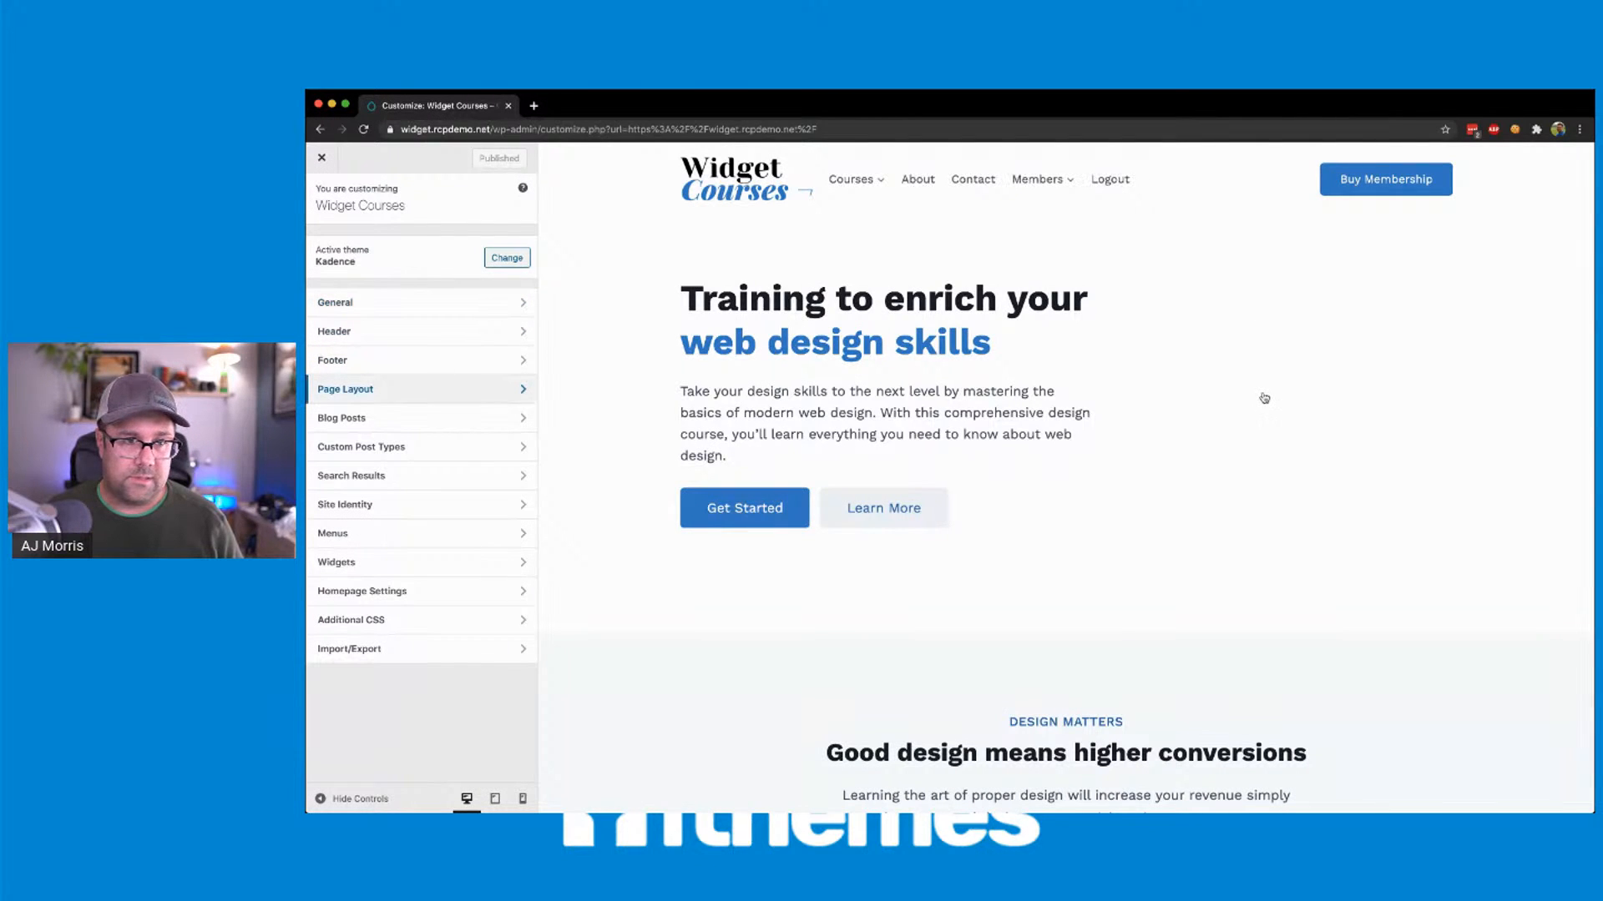
{"action": "left_click", "coordinate": [334, 302]}
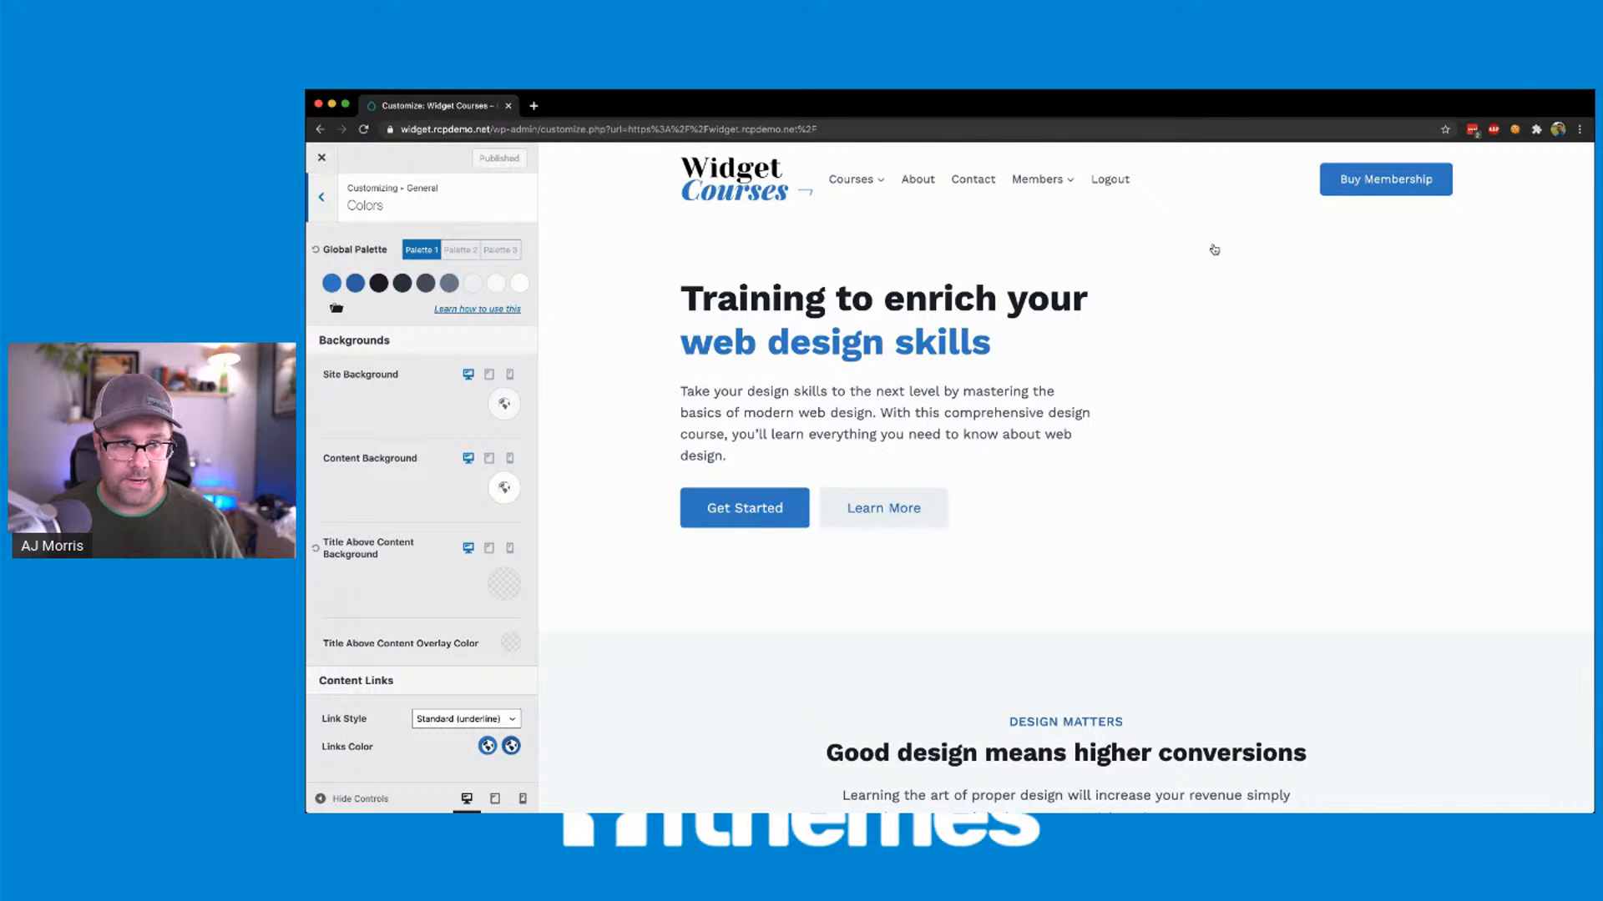
{"action": "mouse_move", "coordinate": [426, 284]}
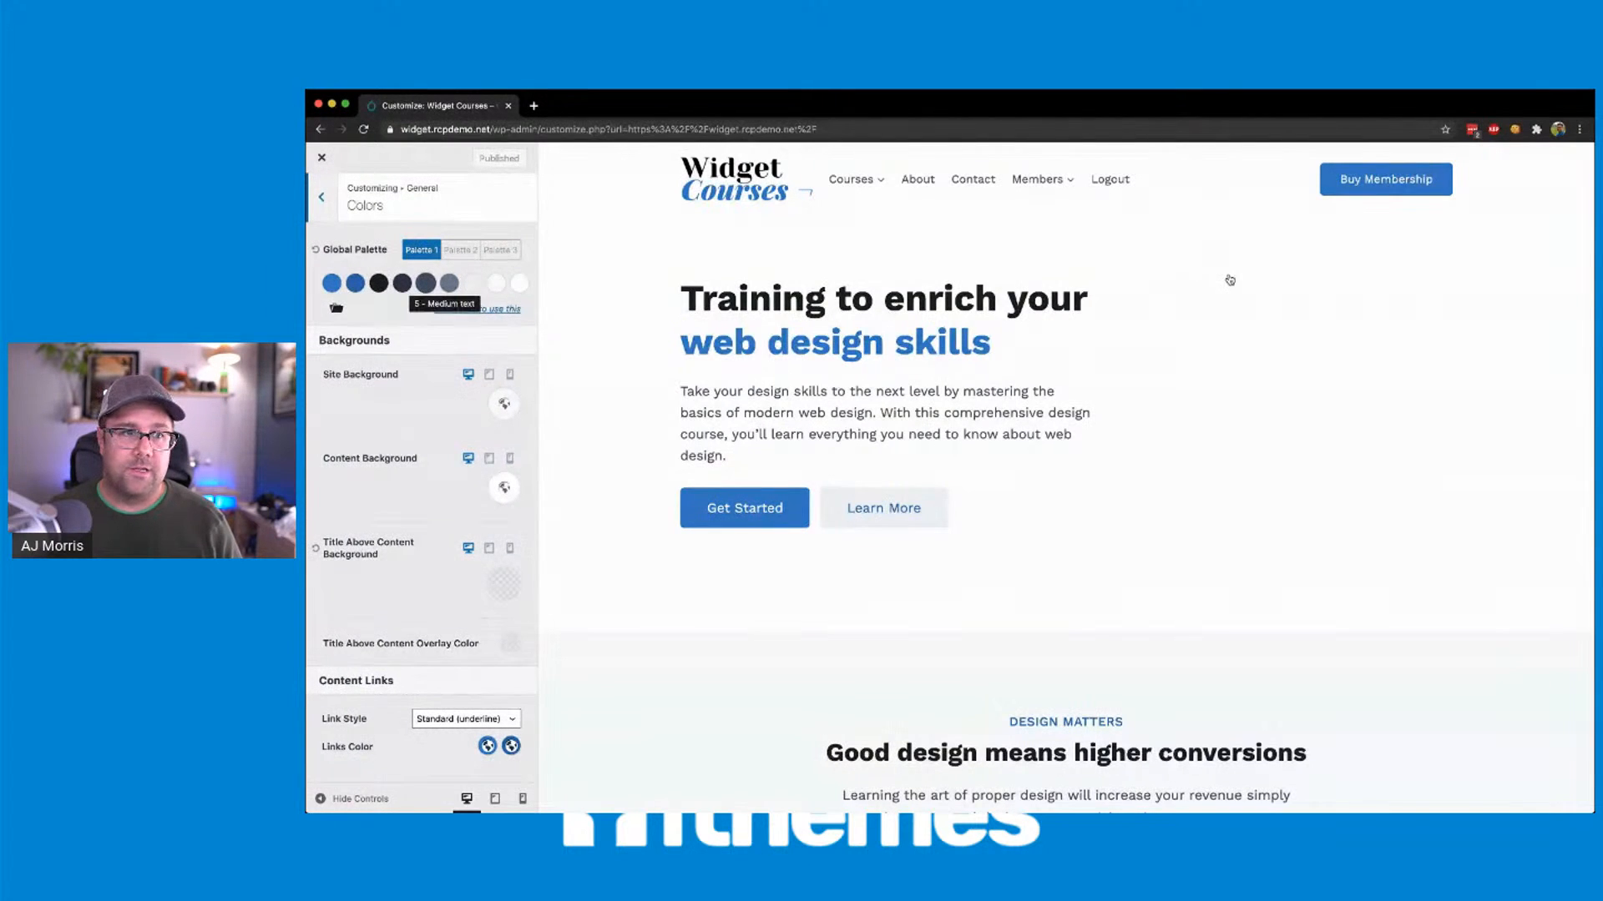
{"action": "mouse_move", "coordinate": [1531, 259]}
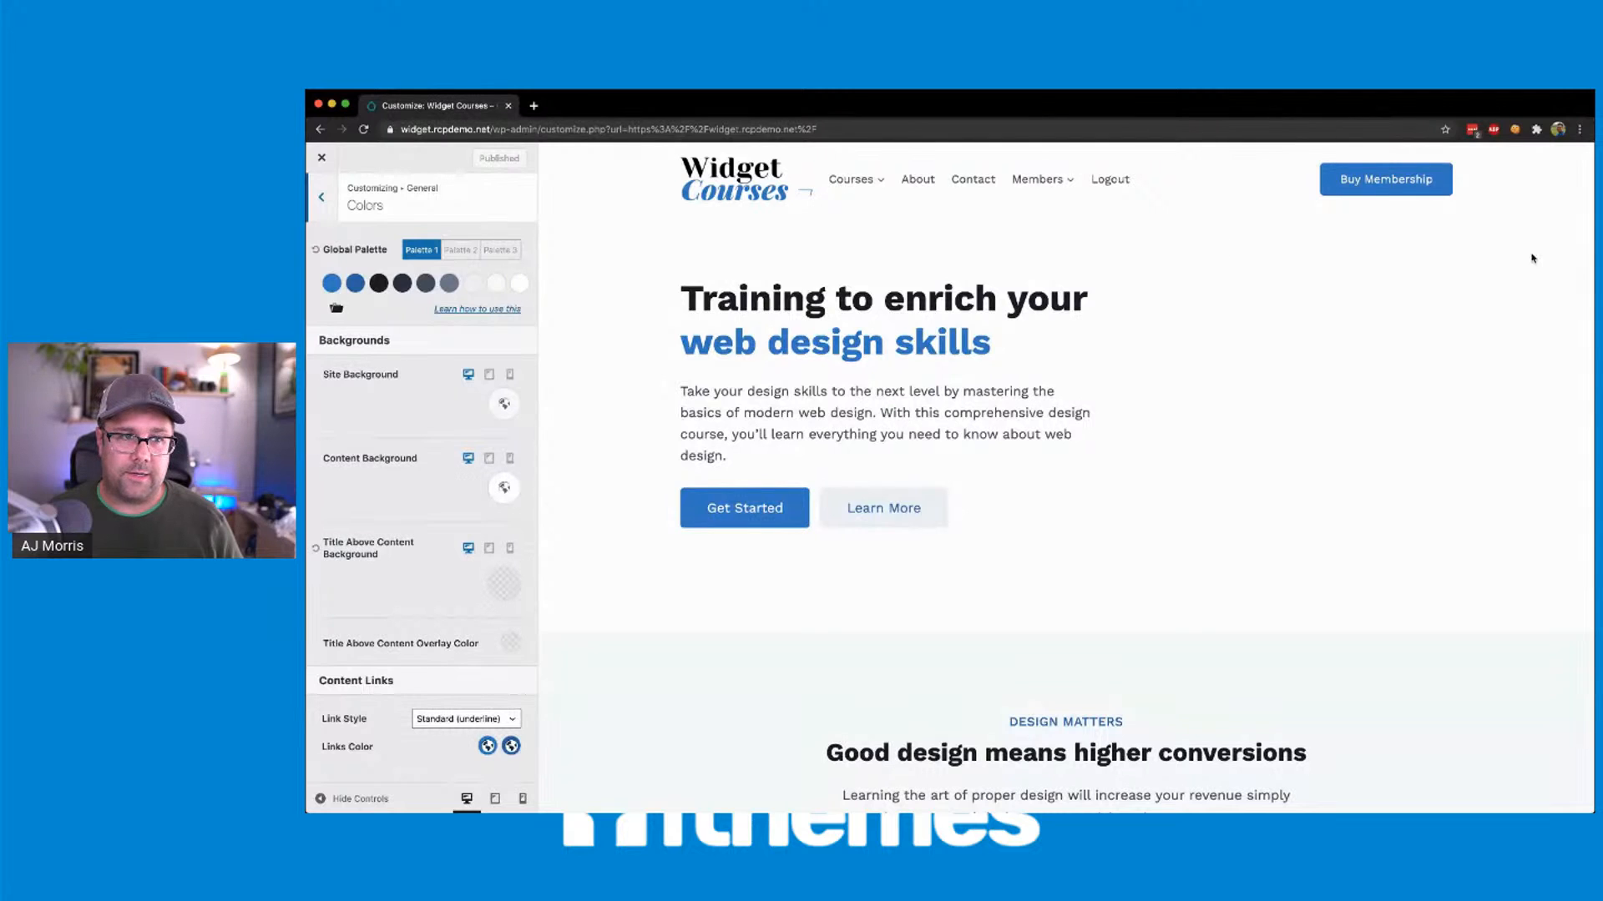
{"action": "left_click", "coordinate": [333, 307]}
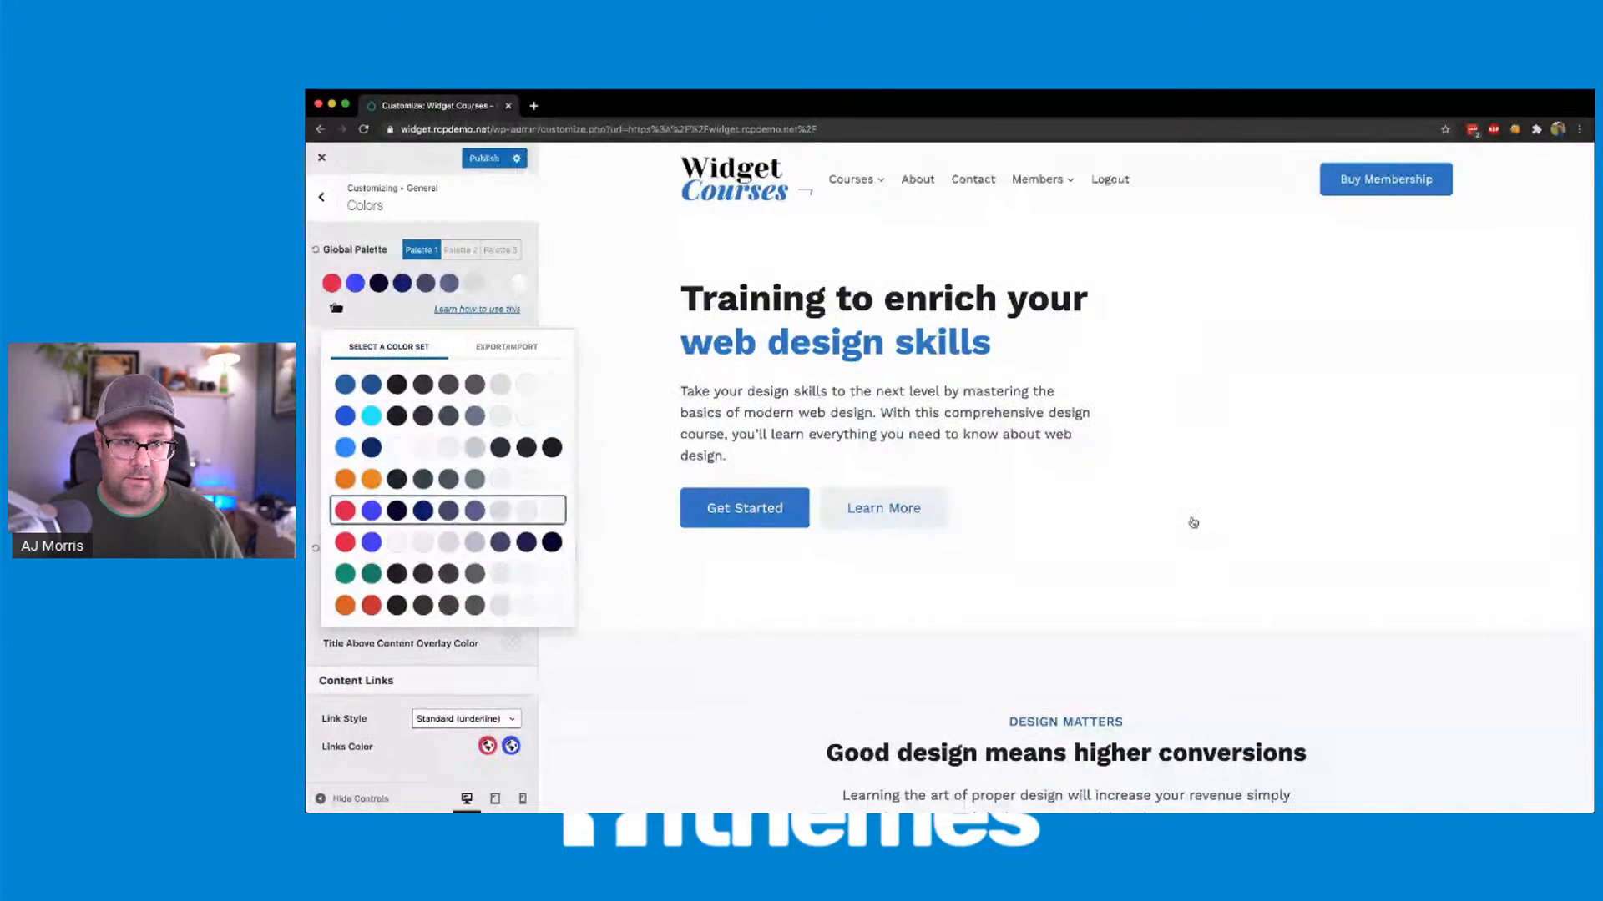
- Apply a preset colour set to Palette 1, check the homepage accents, and bring the preset list back up
{"action": "left_click", "coordinate": [344, 511]}
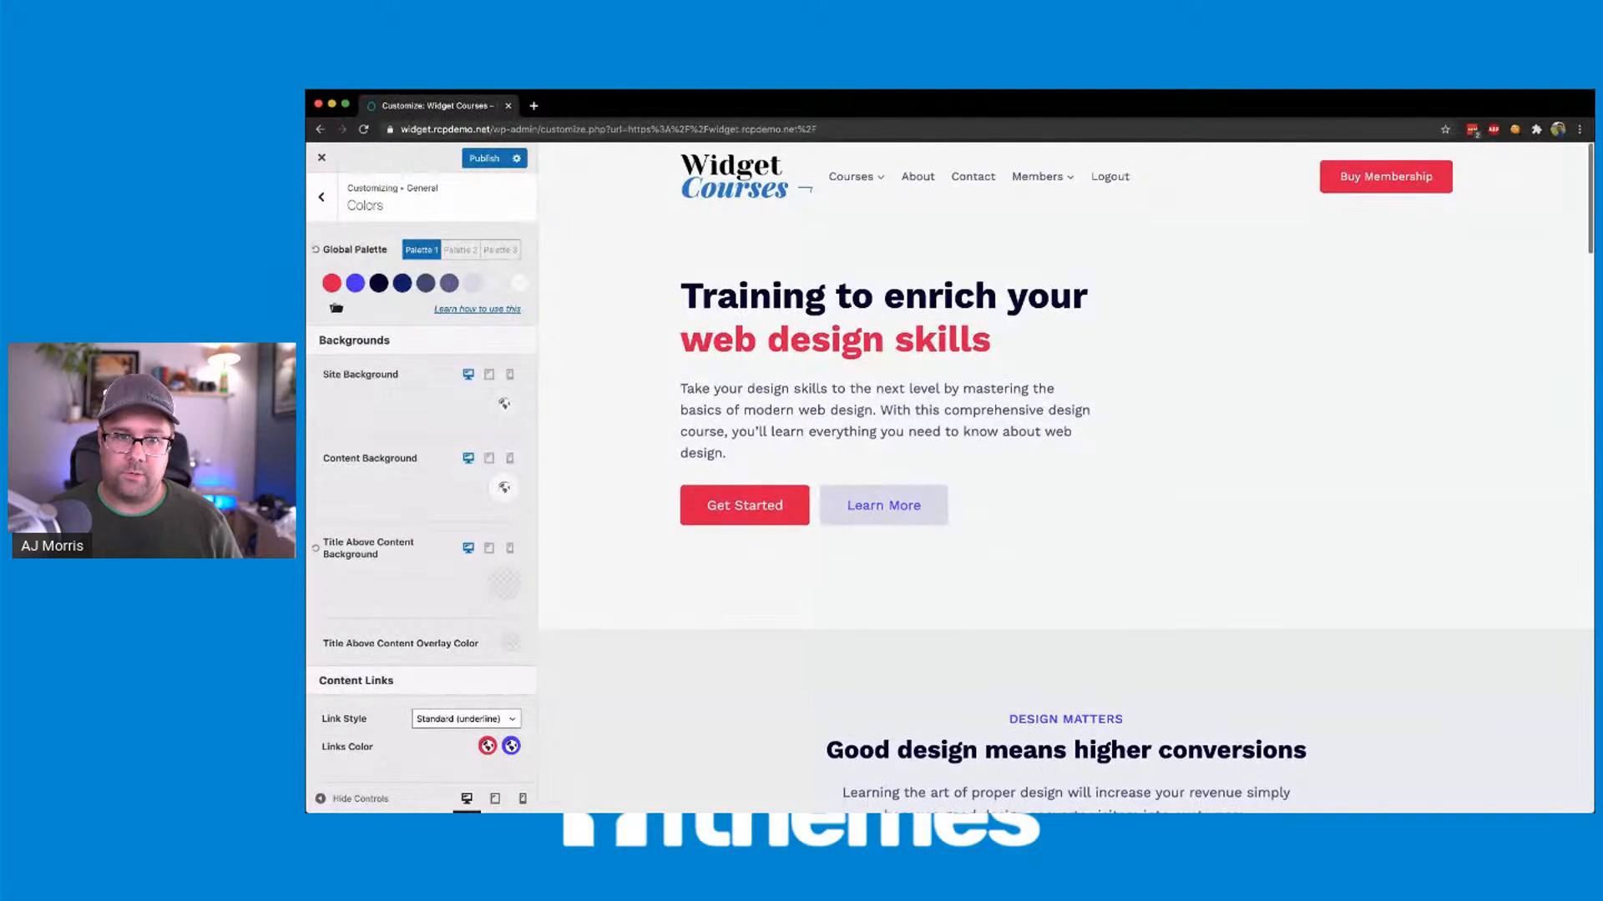
{"action": "scroll", "scroll_direction": "down", "scroll_amount": 3}
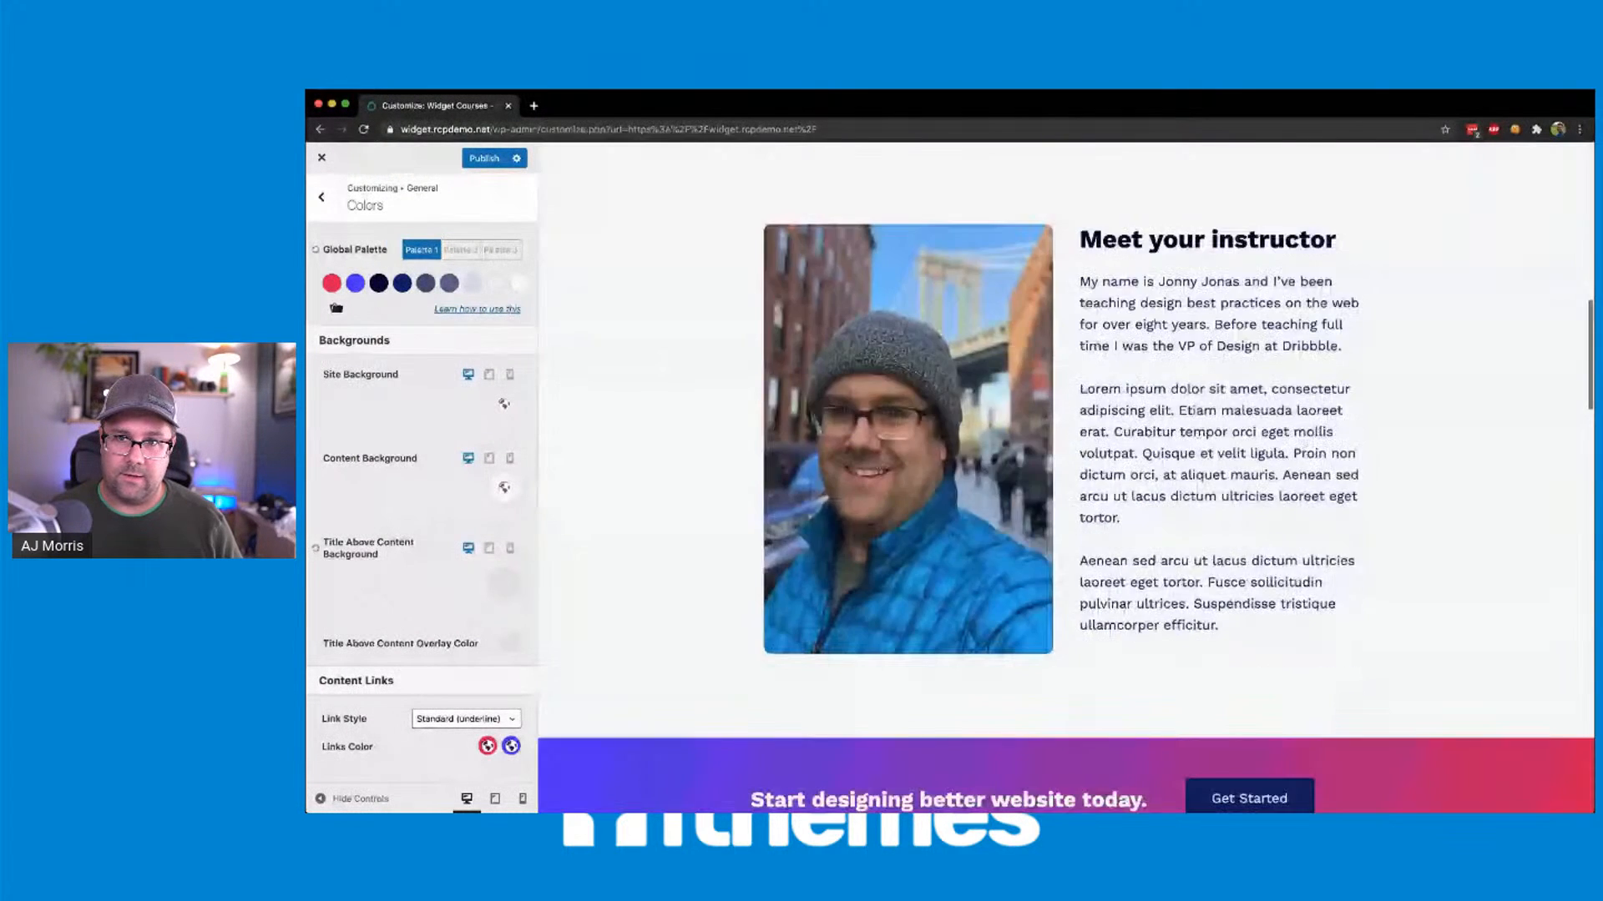
{"action": "scroll", "scroll_direction": "down", "scroll_amount": 3}
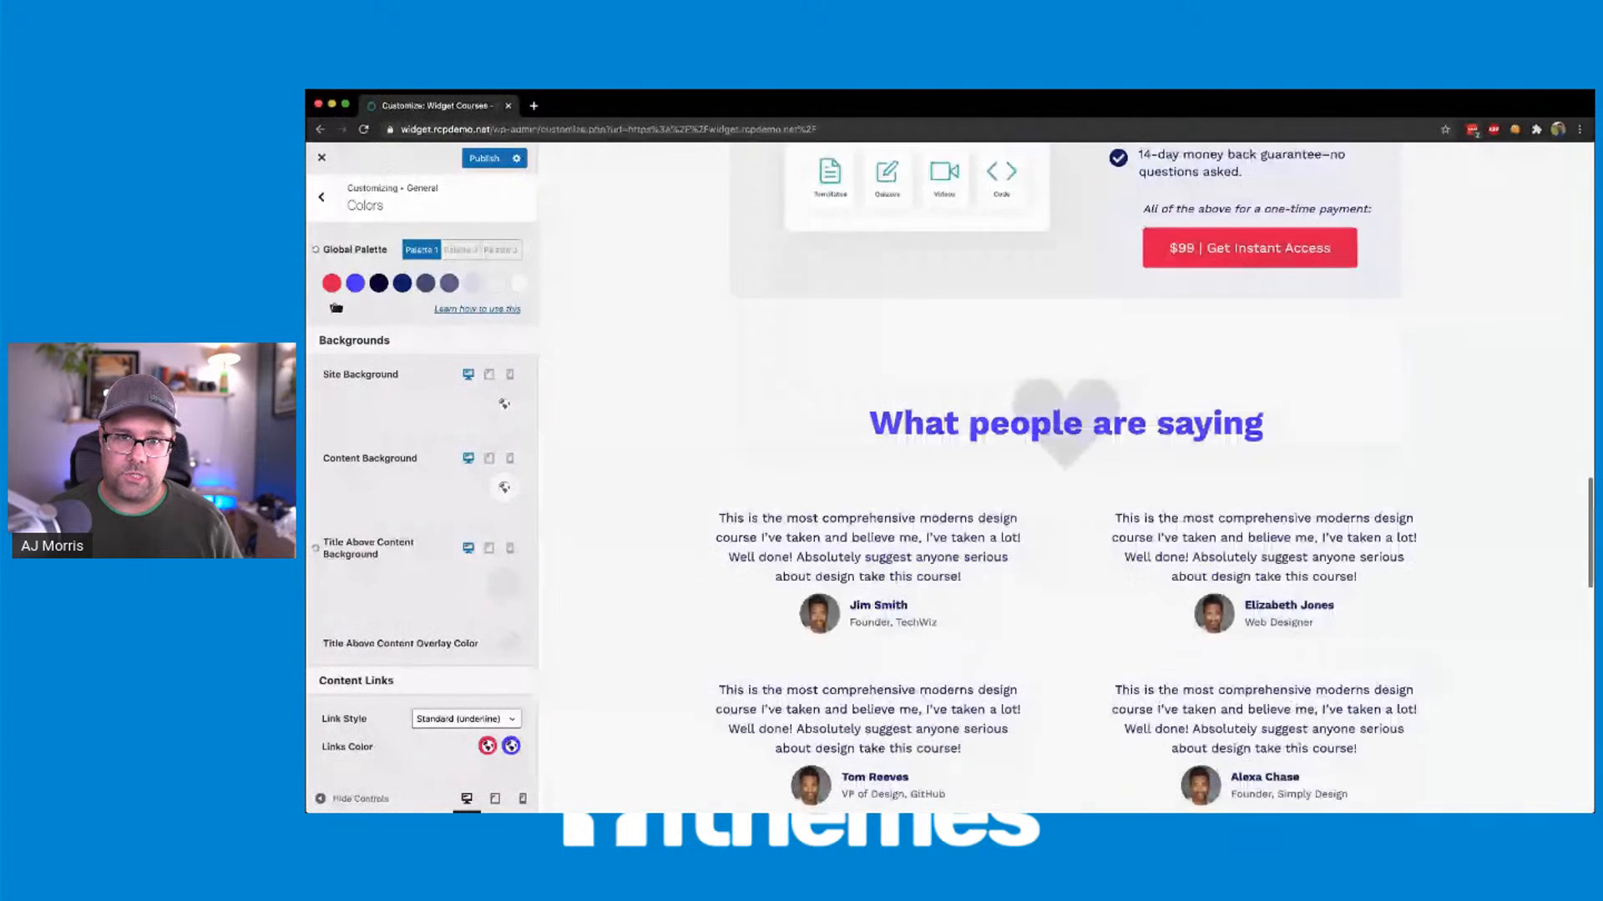
{"action": "scroll", "scroll_direction": "down", "scroll_amount": 3}
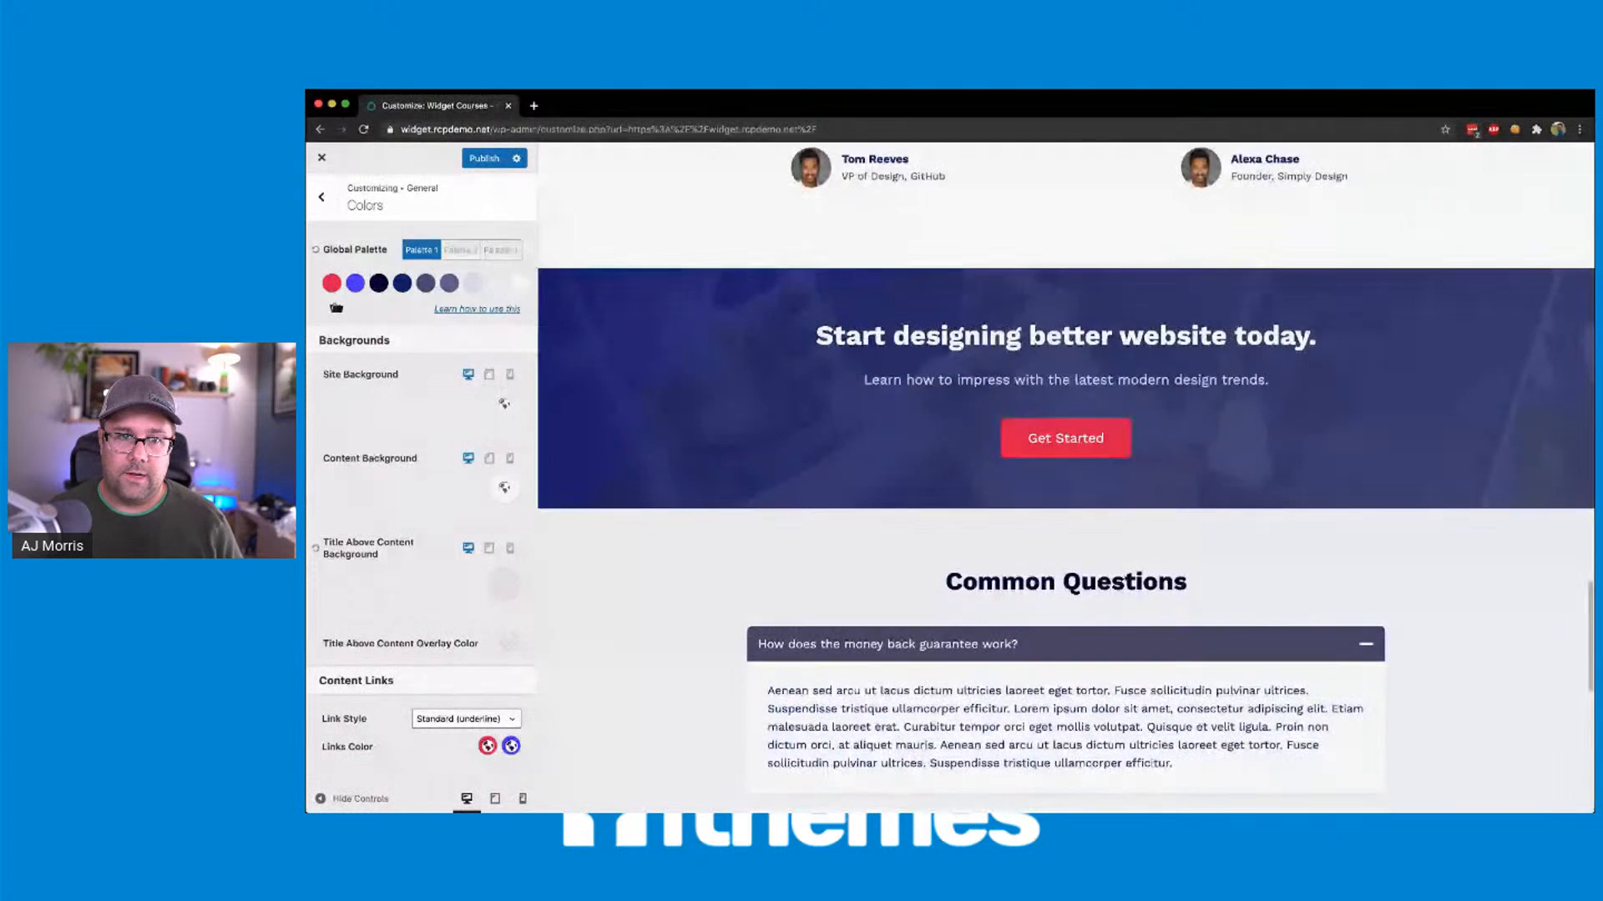
{"action": "scroll", "scroll_direction": "down", "scroll_amount": 3}
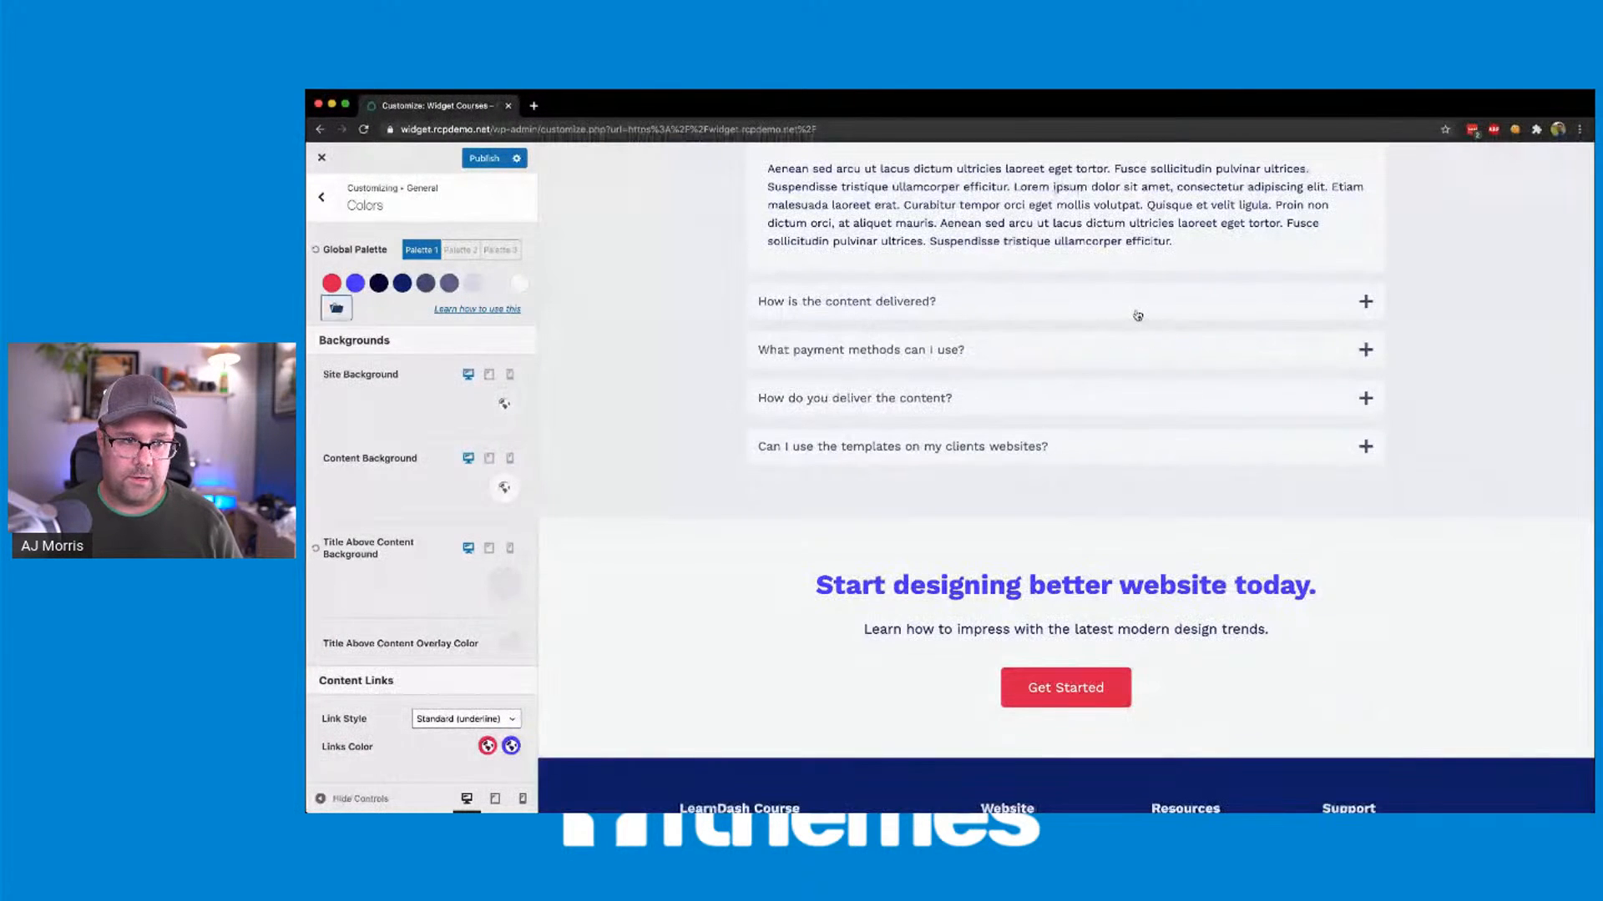
{"action": "left_click", "coordinate": [335, 307]}
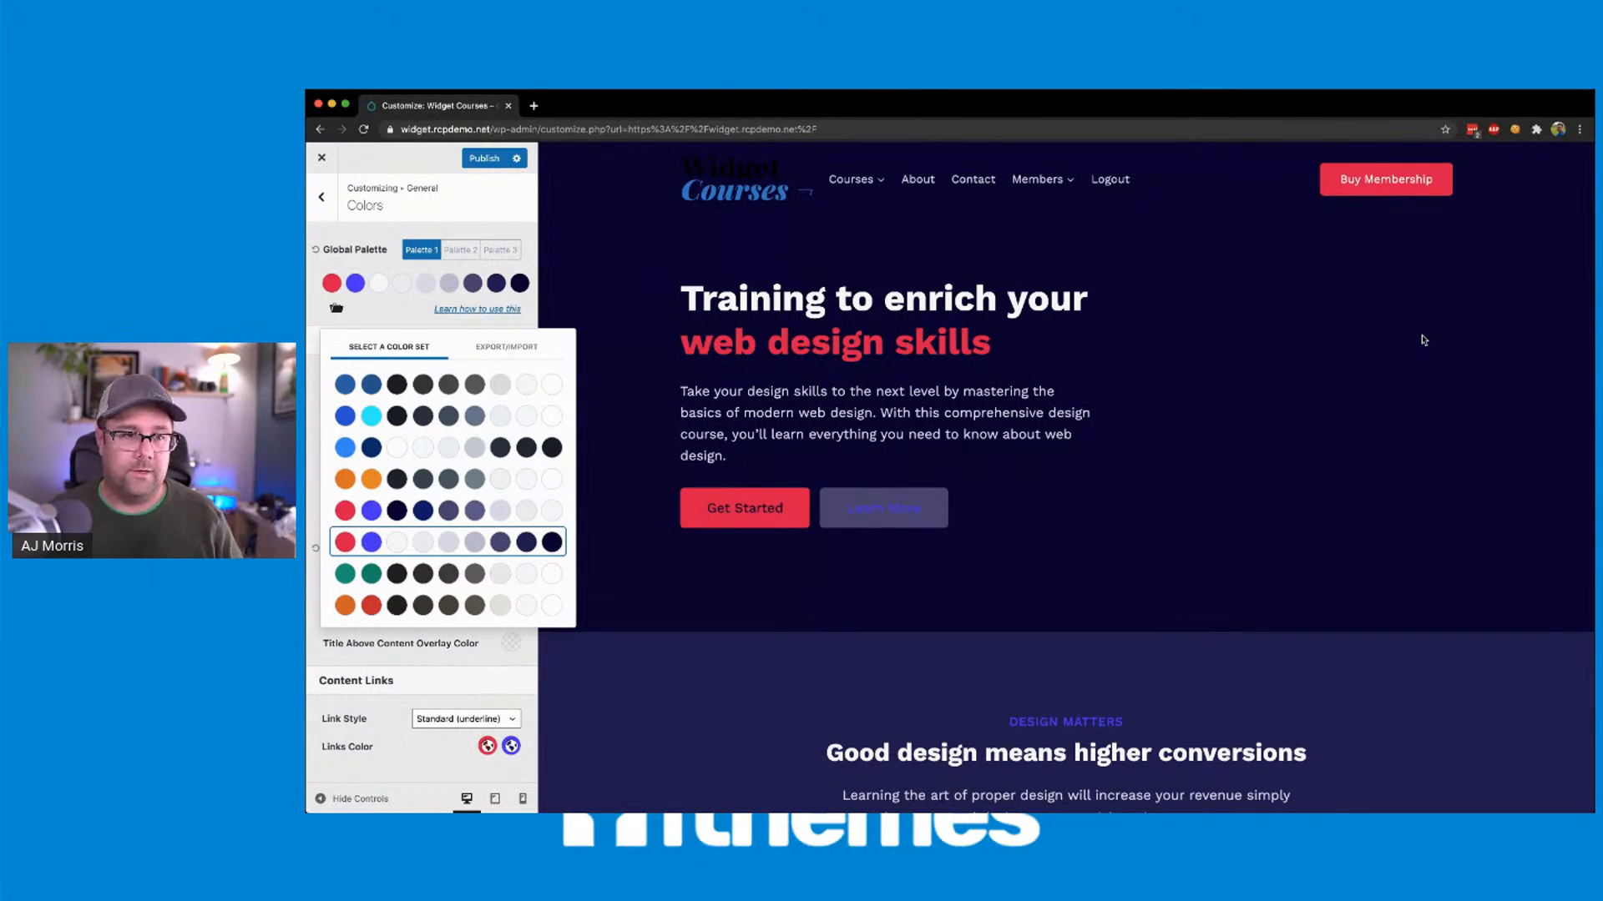
{"action": "mouse_move", "coordinate": [1215, 307]}
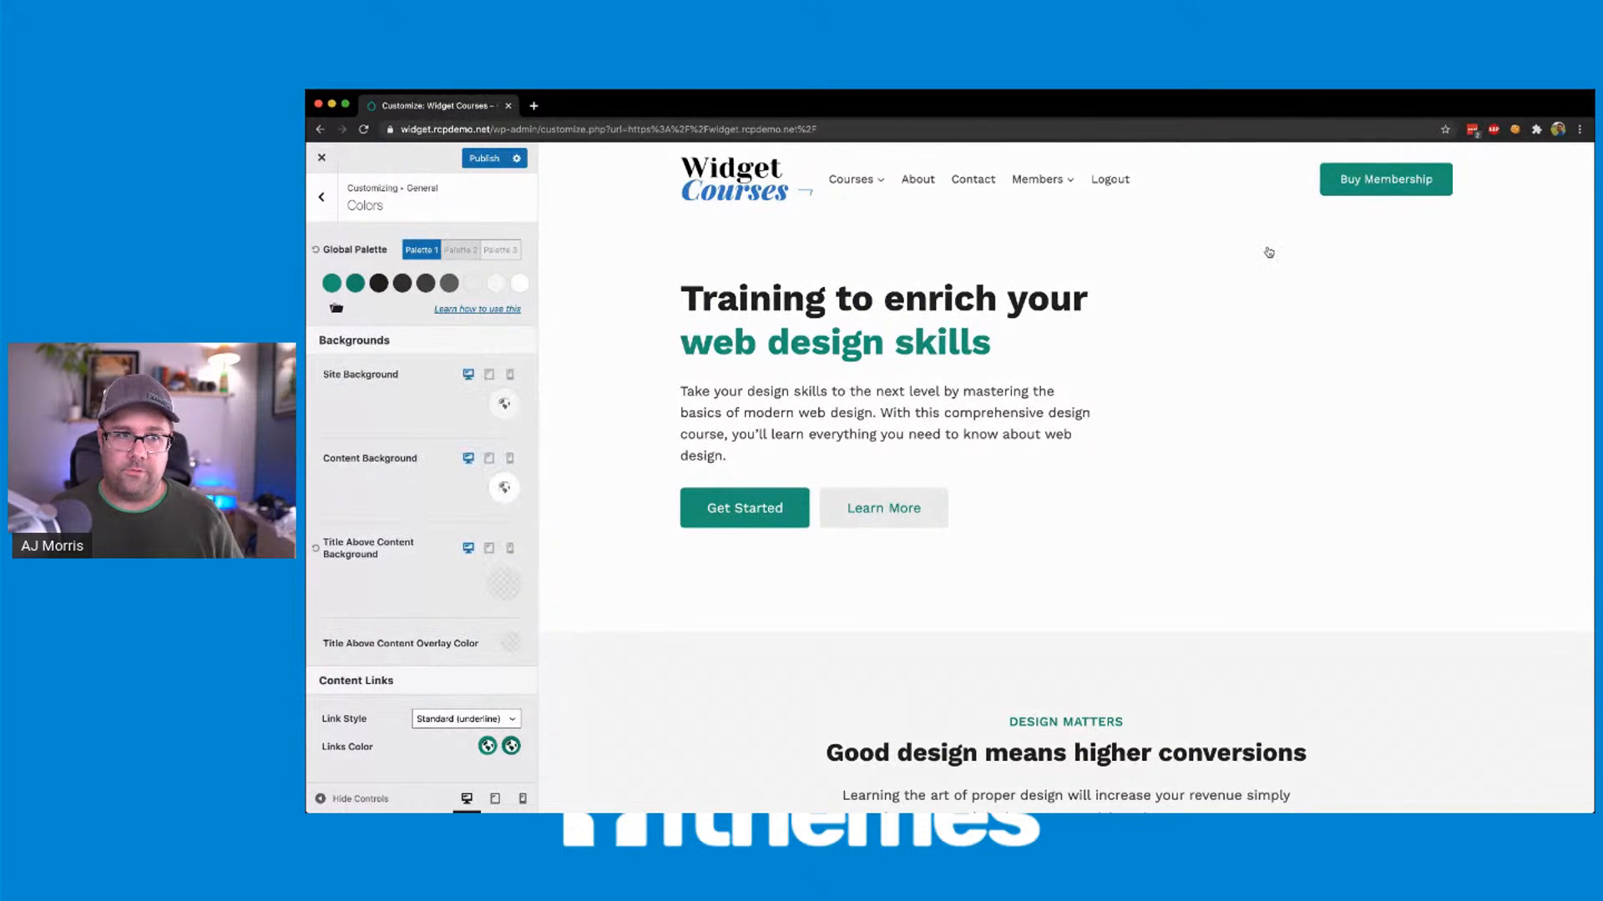
- Compare Palette 2 and Palette 3 presets, return to Palette 1, then exit to the live blue-accented site
{"action": "left_click", "coordinate": [460, 249]}
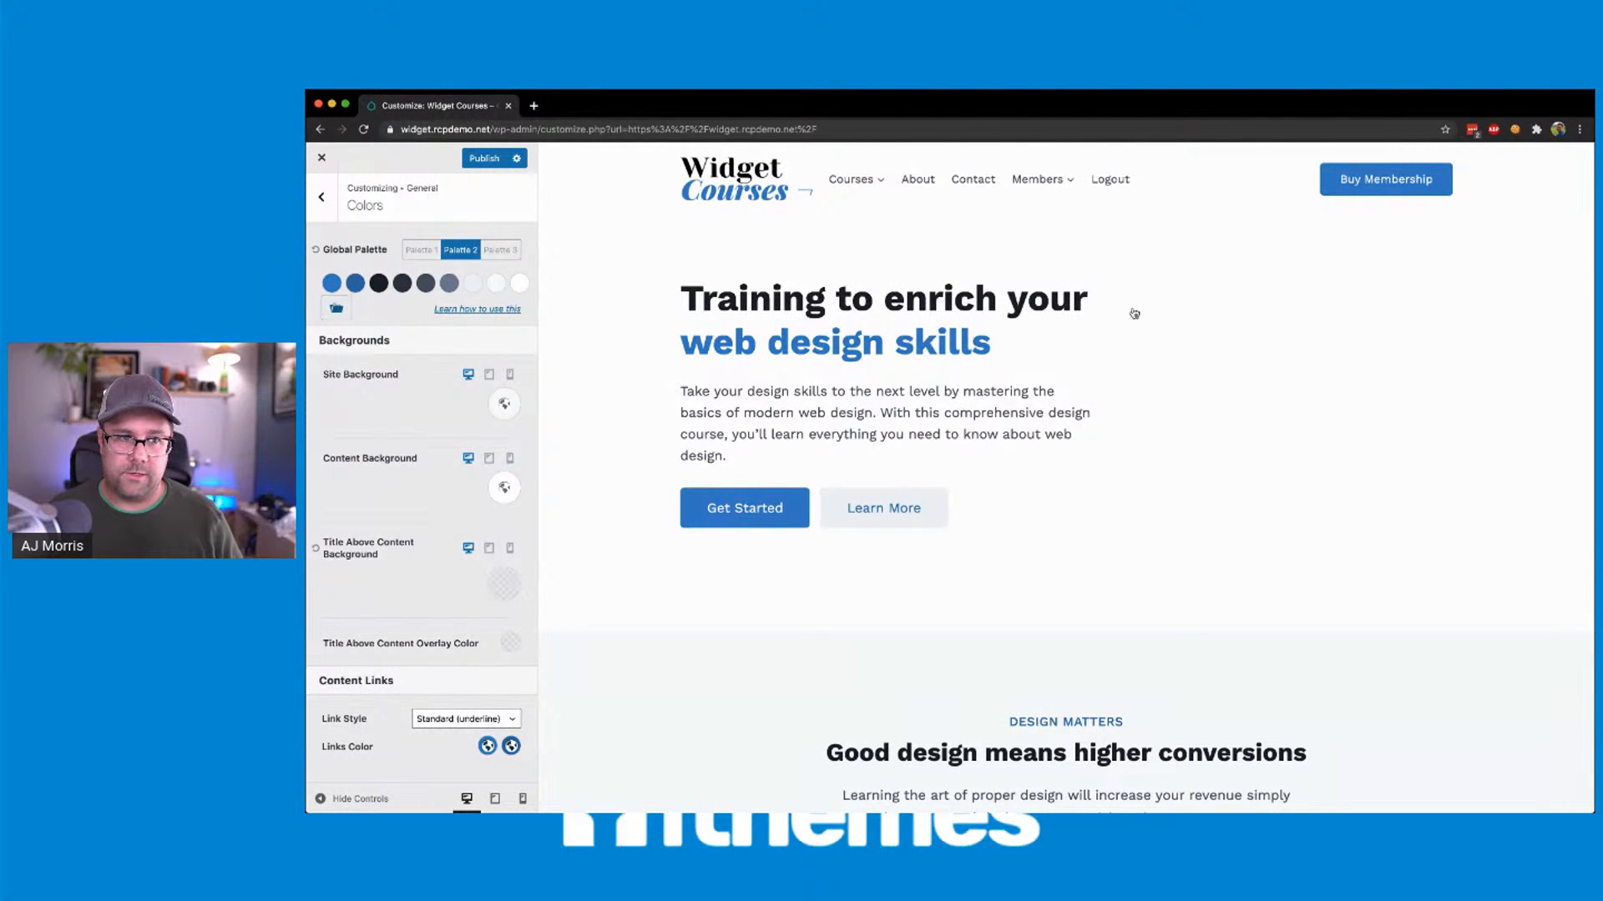
{"action": "left_click", "coordinate": [336, 307]}
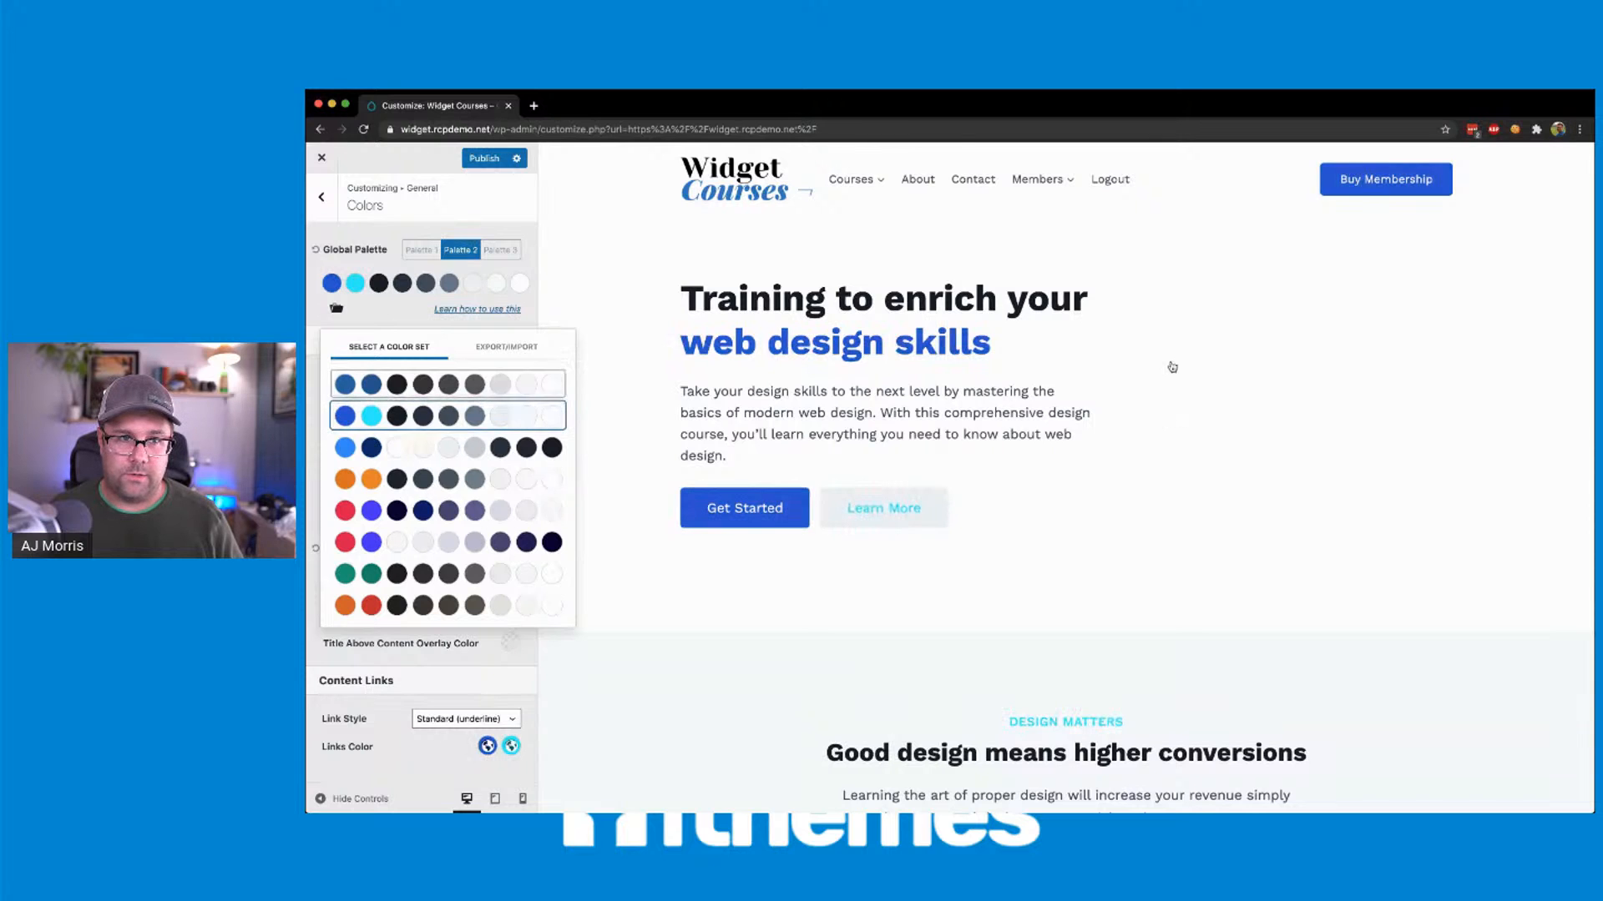
{"action": "left_click", "coordinate": [499, 249]}
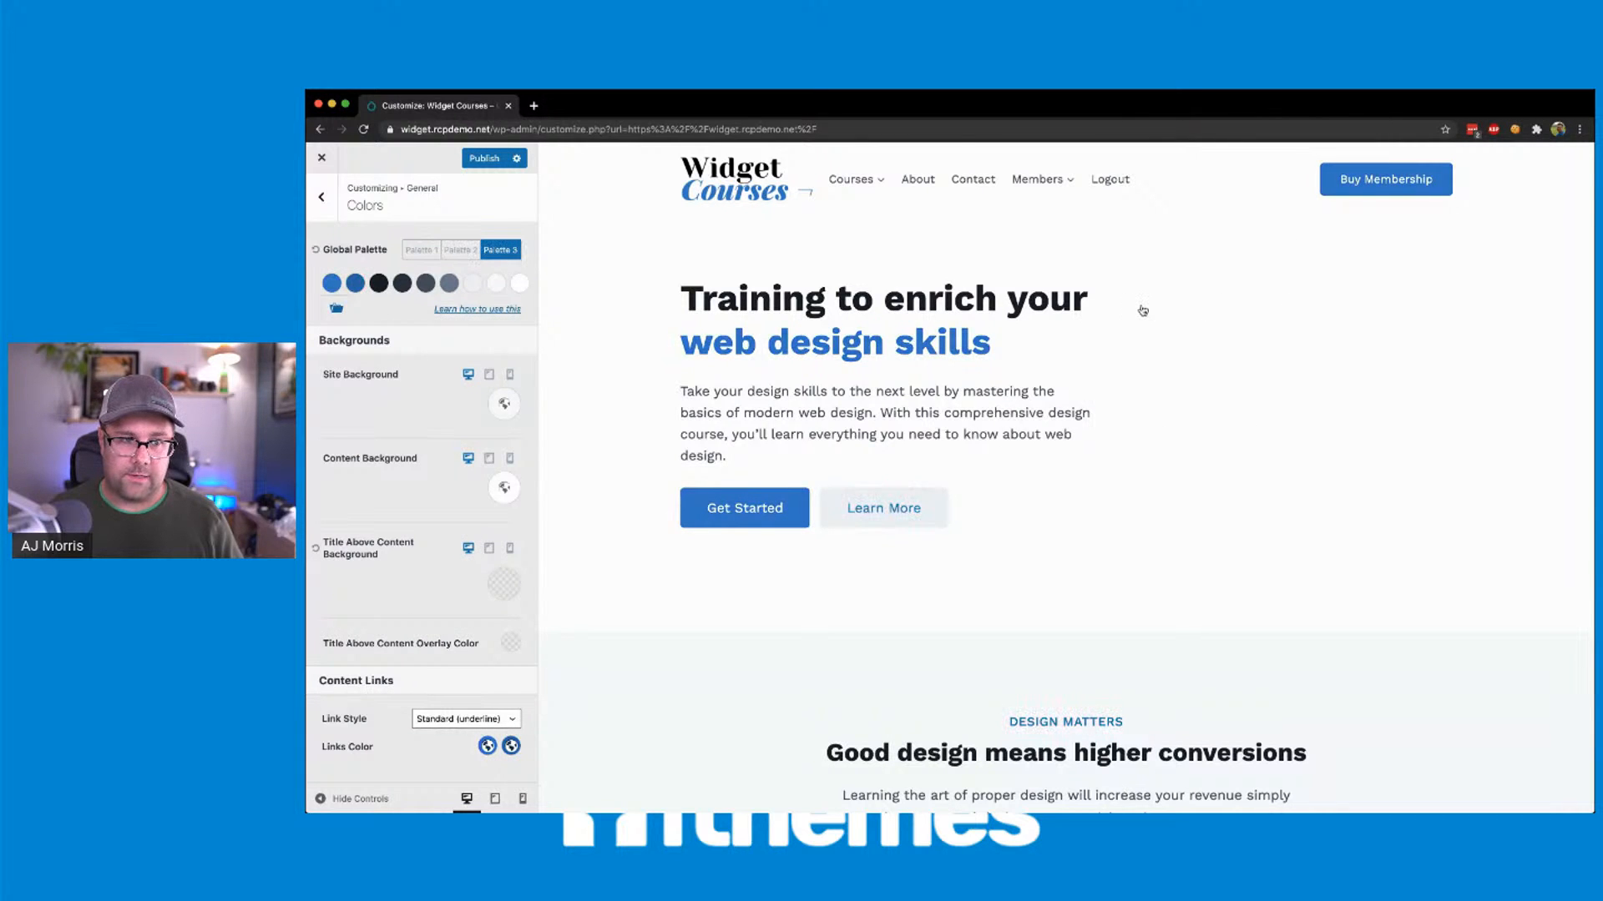
{"action": "left_click", "coordinate": [336, 309]}
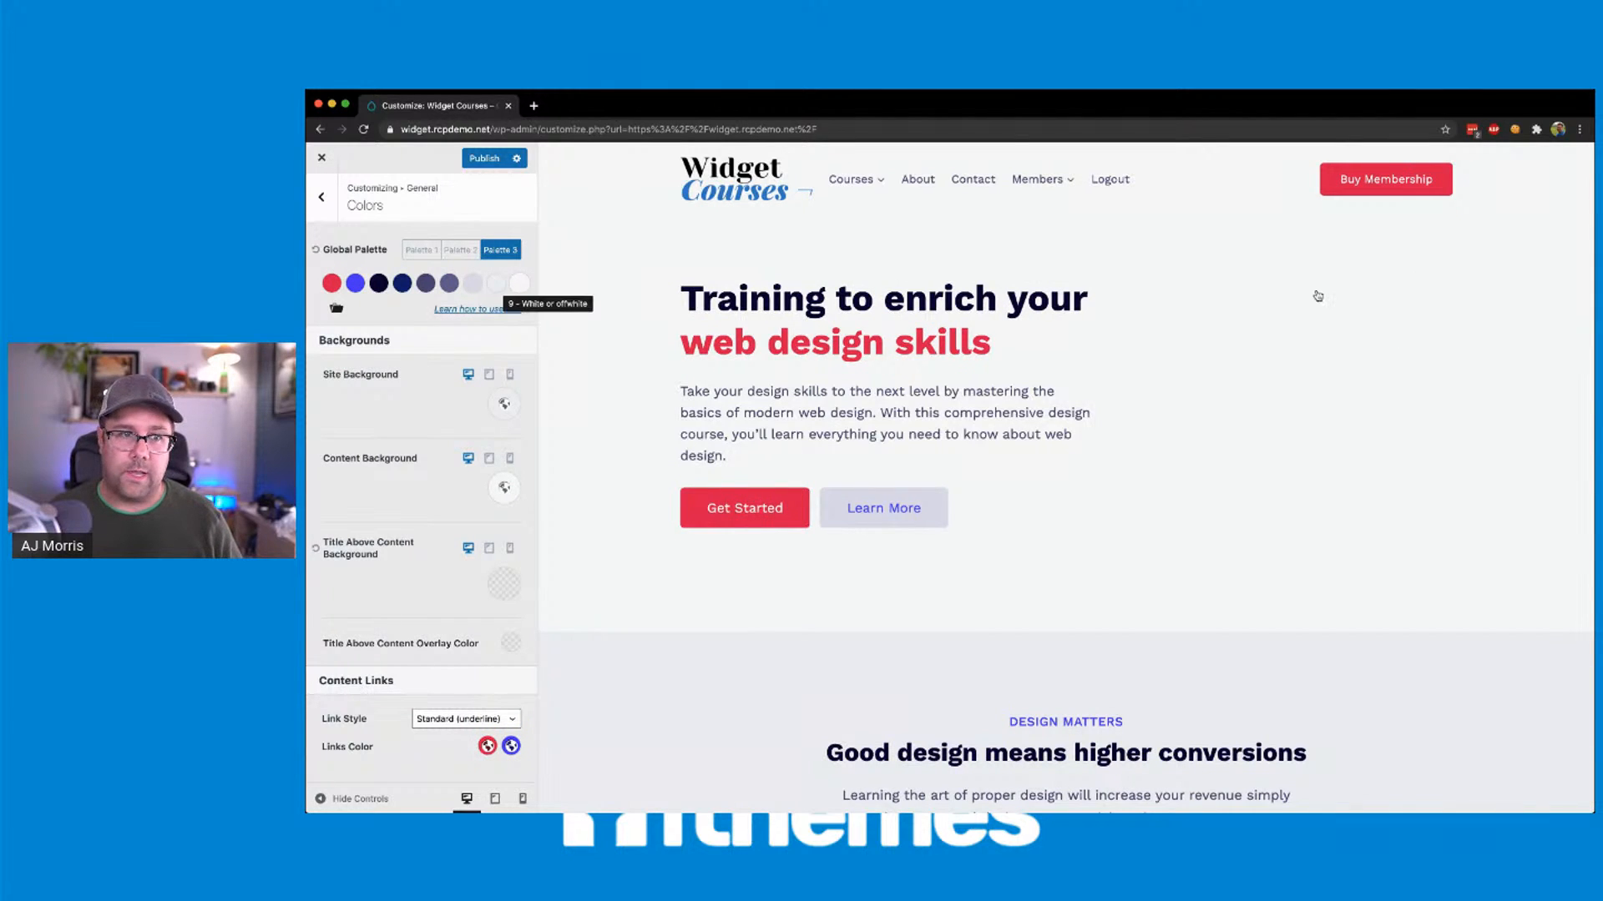
{"action": "left_click", "coordinate": [459, 249]}
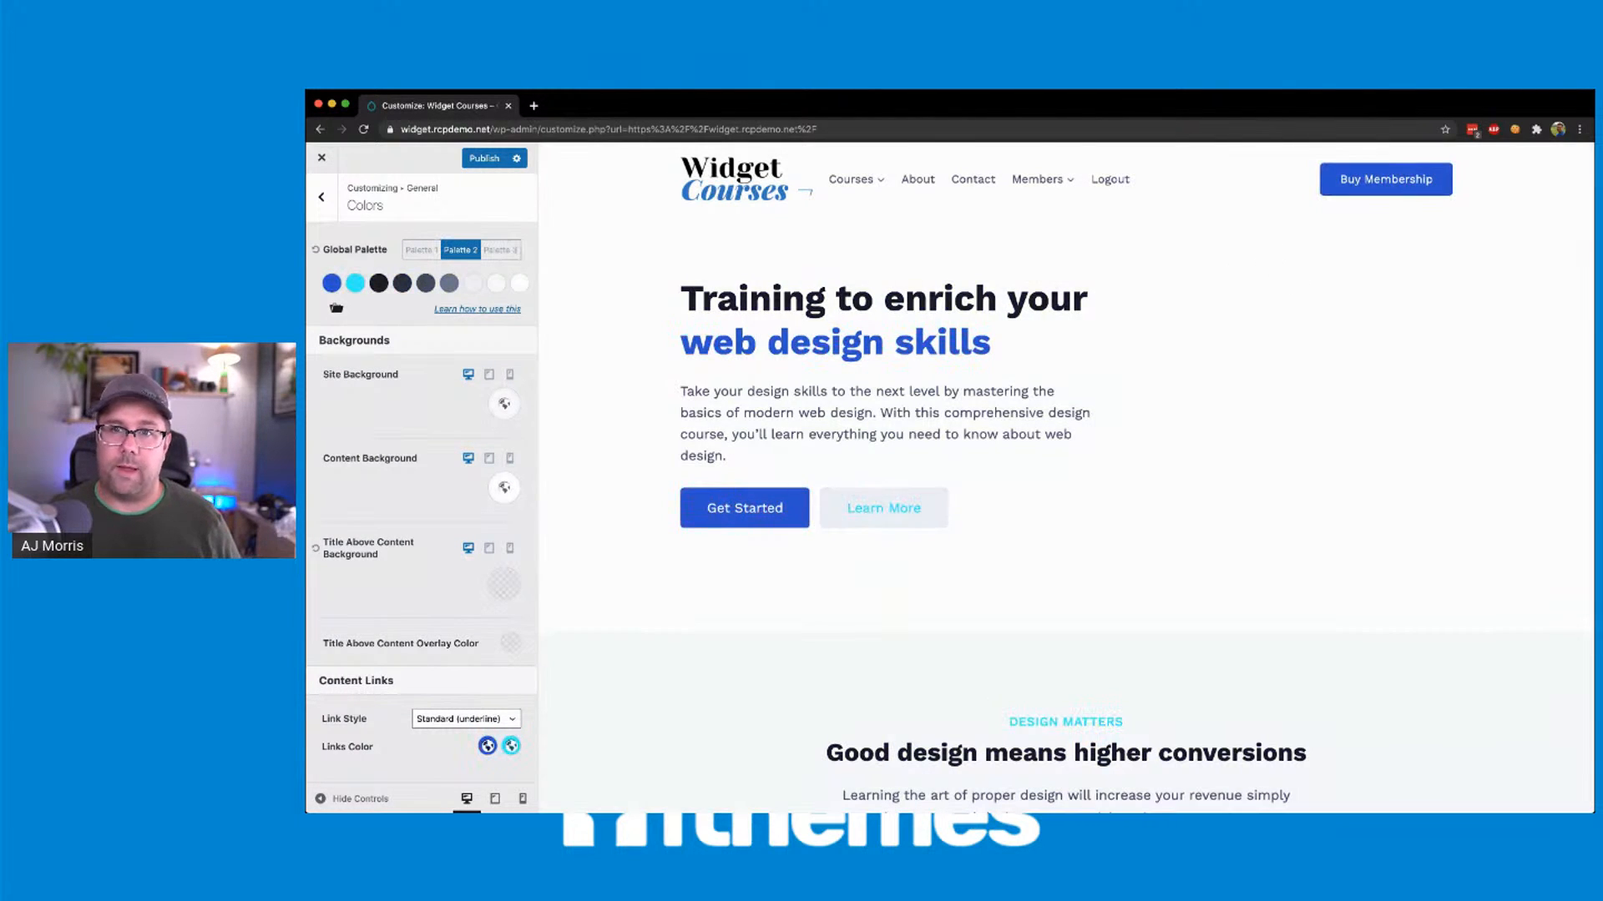
{"action": "left_click", "coordinate": [420, 250]}
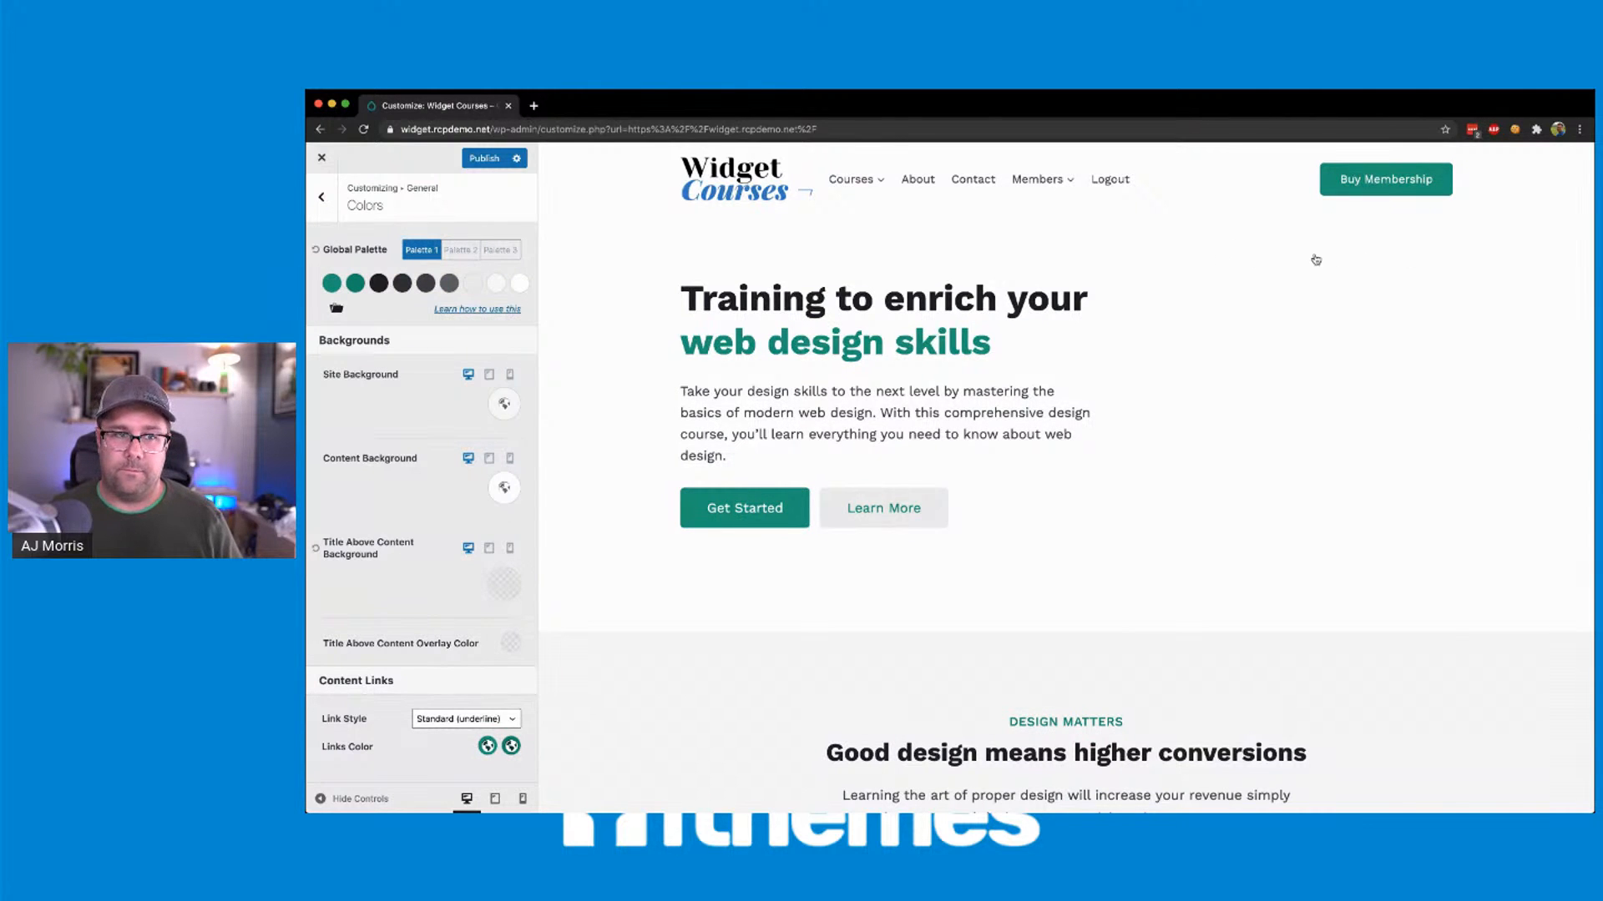
{"action": "left_click", "coordinate": [499, 249]}
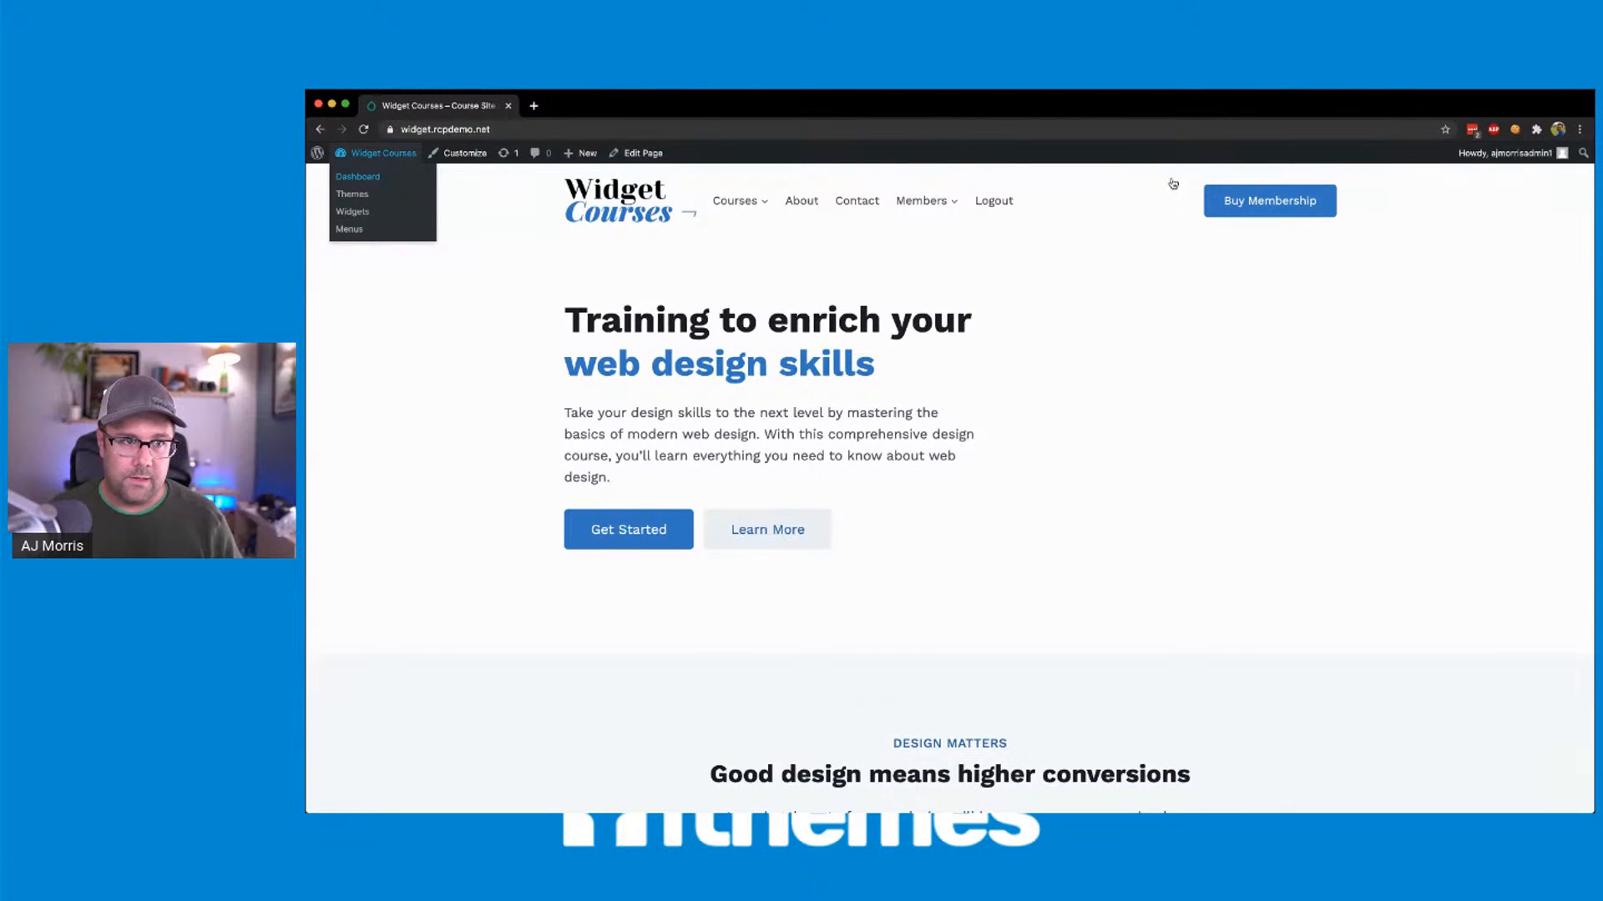
- From the Dashboard, go to Appearance > Starter Templates to see the Kadence site designs
{"action": "left_click", "coordinate": [358, 175]}
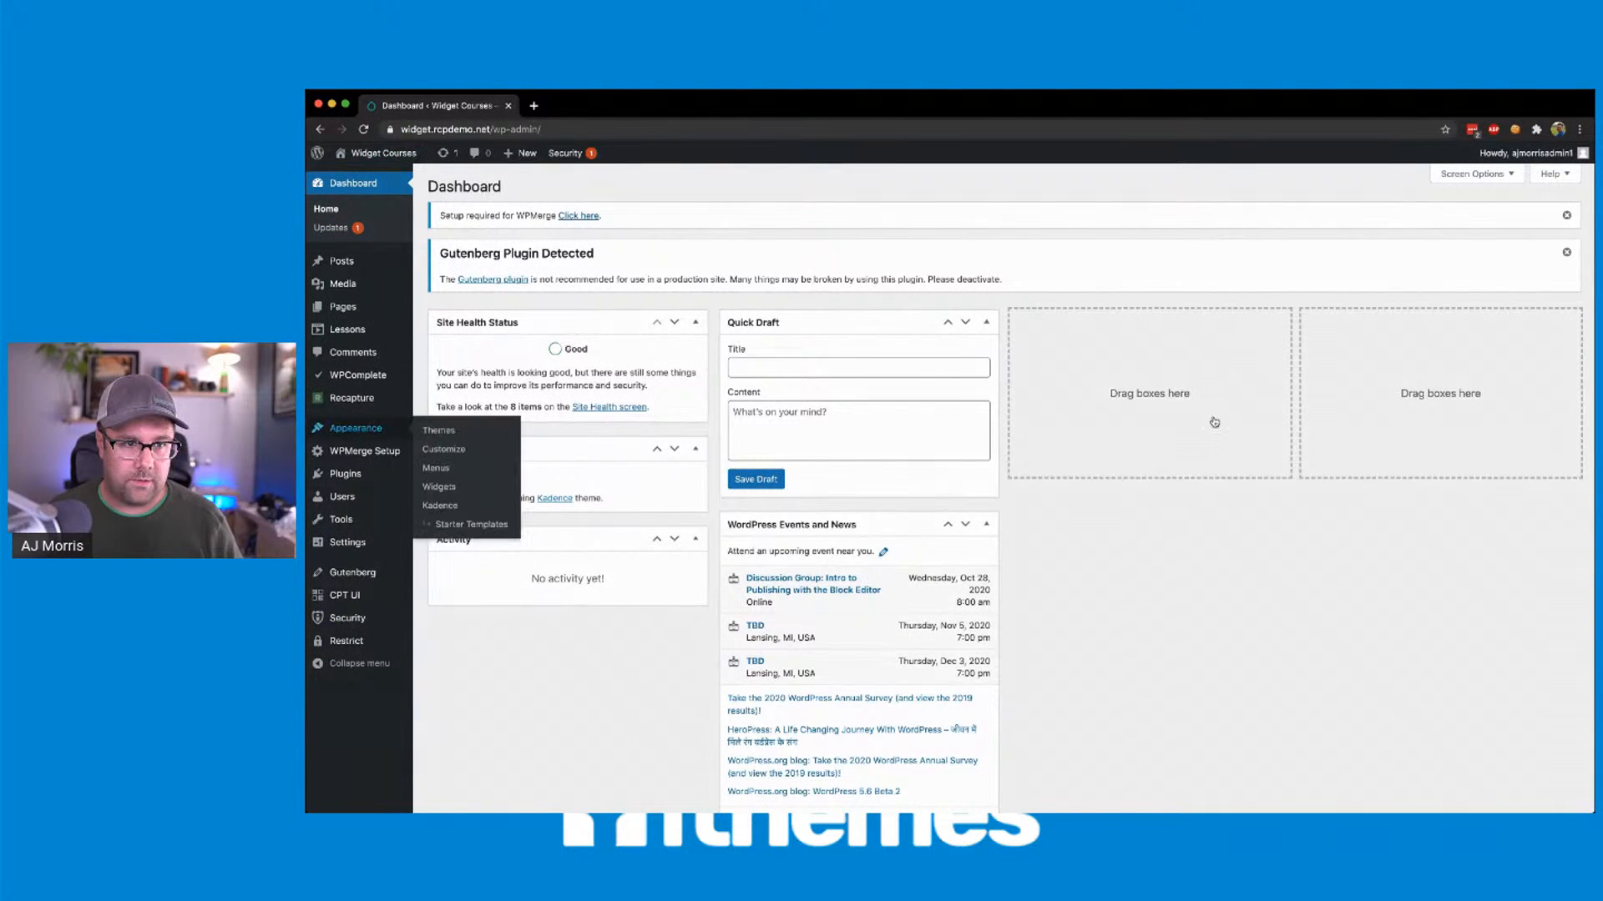
{"action": "mouse_move", "coordinate": [1264, 534]}
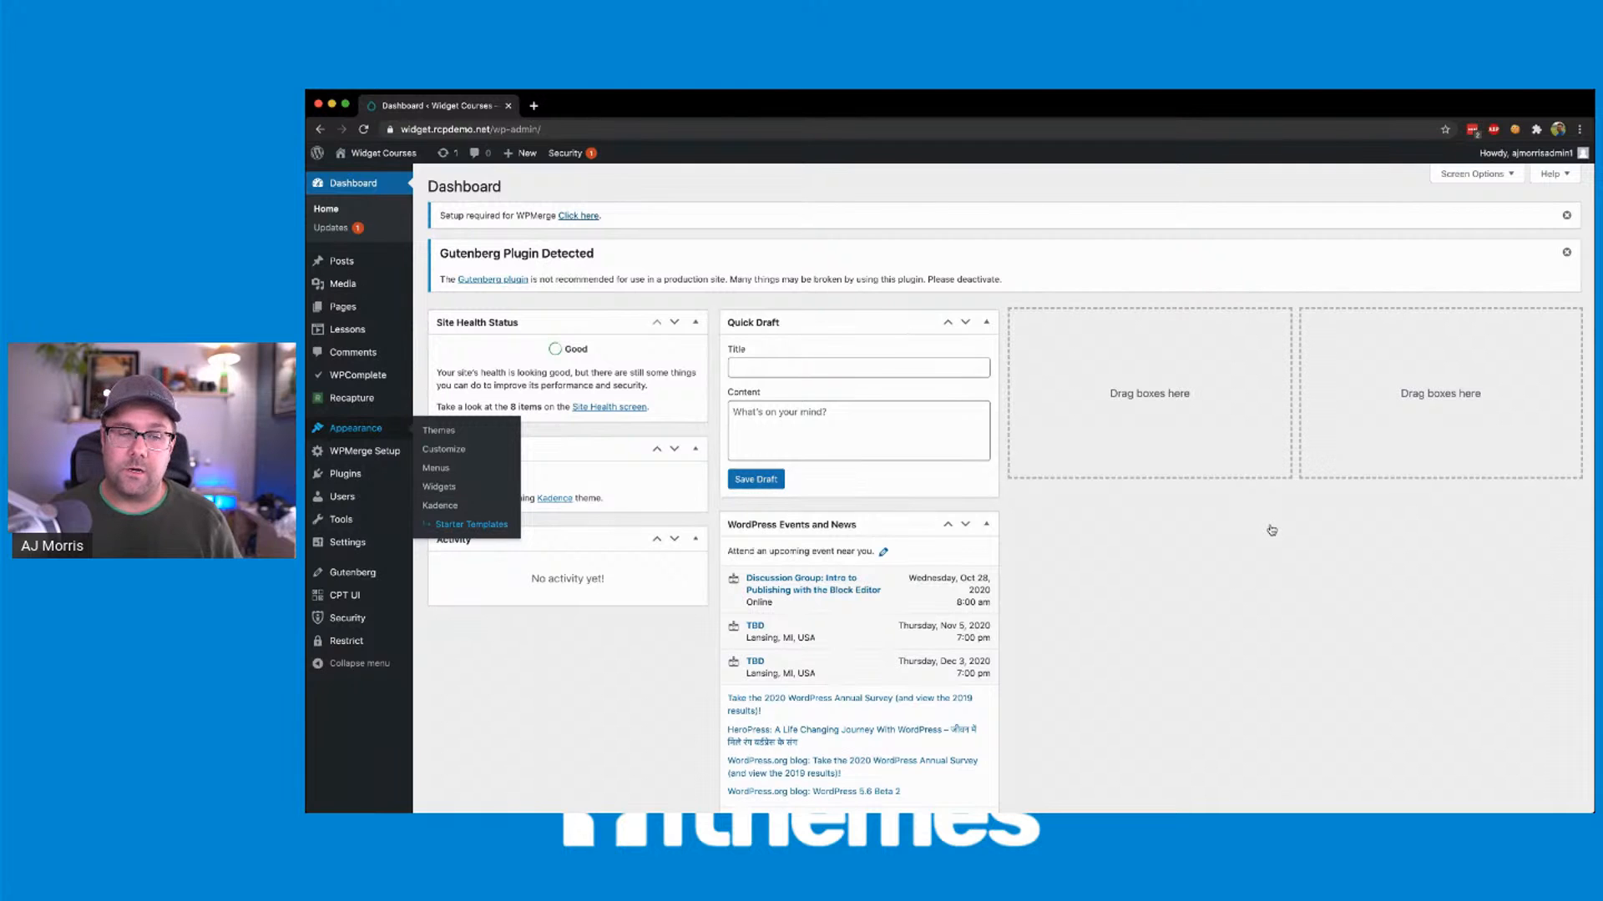
{"action": "left_click", "coordinate": [471, 524]}
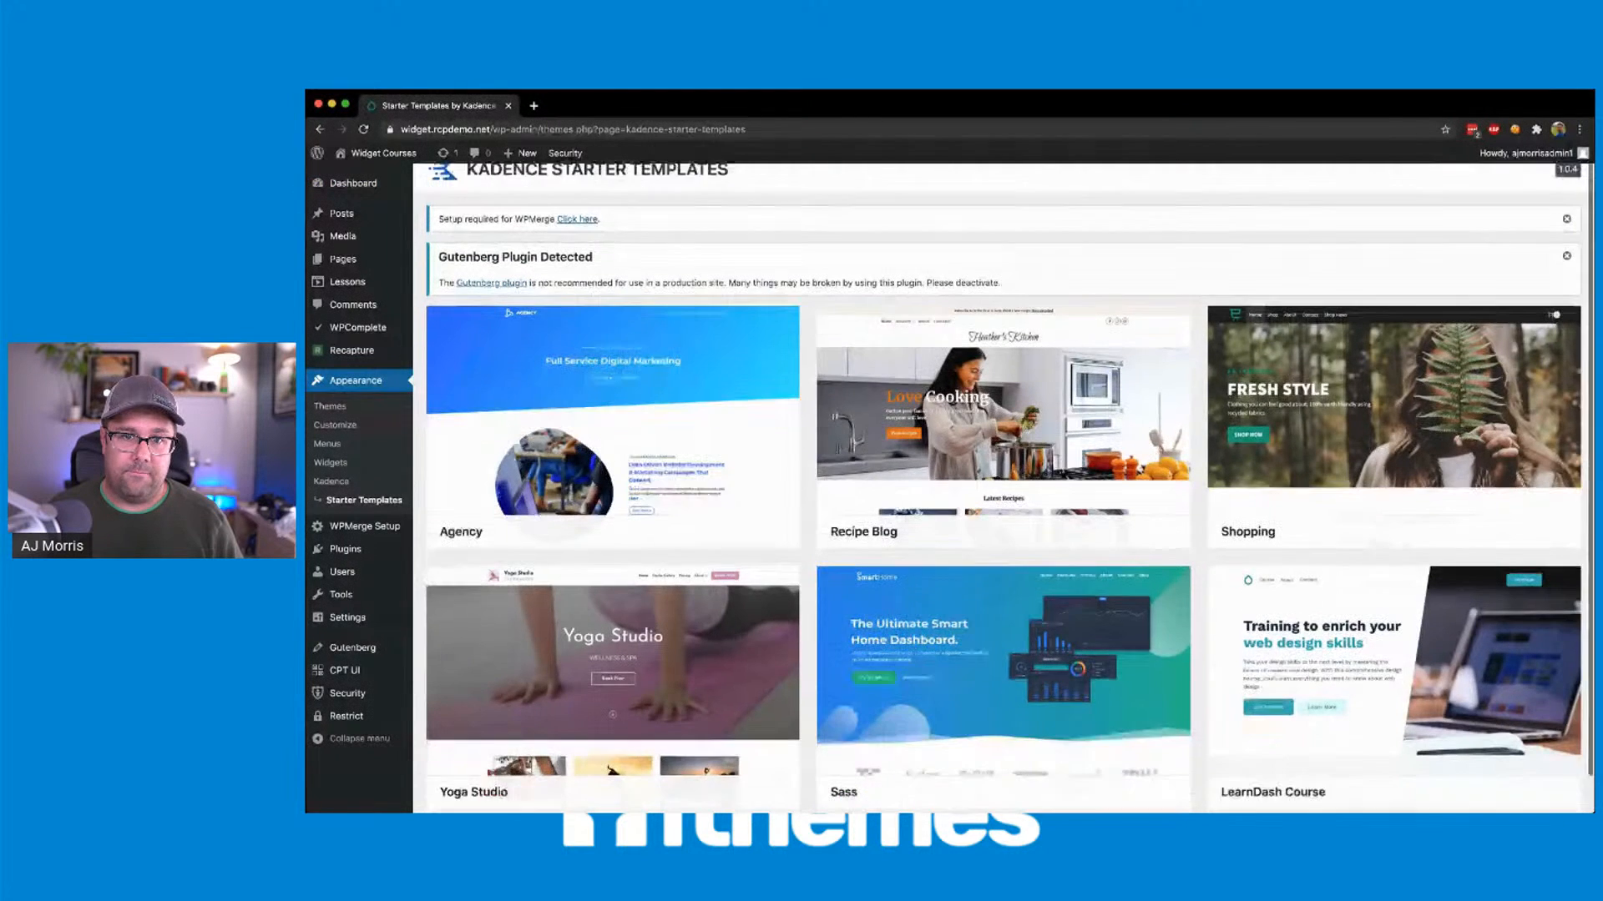
- Find the Sass card in the Starter Templates grid and start its preview
{"action": "scroll", "scroll_direction": "down", "scroll_amount": 3}
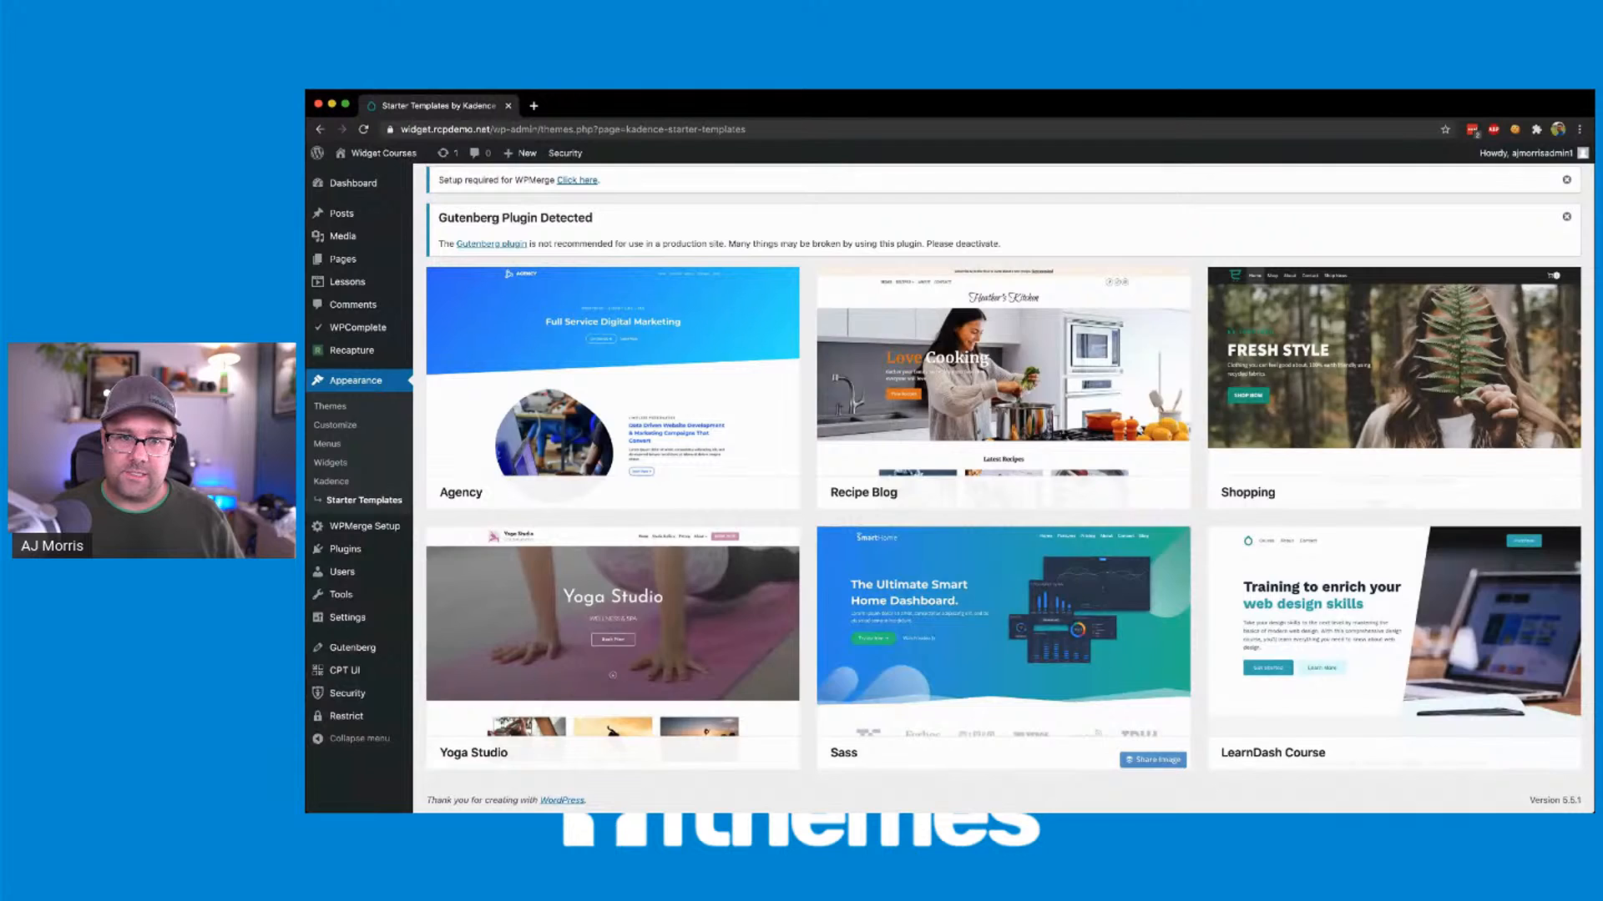
{"action": "left_click", "coordinate": [1003, 622]}
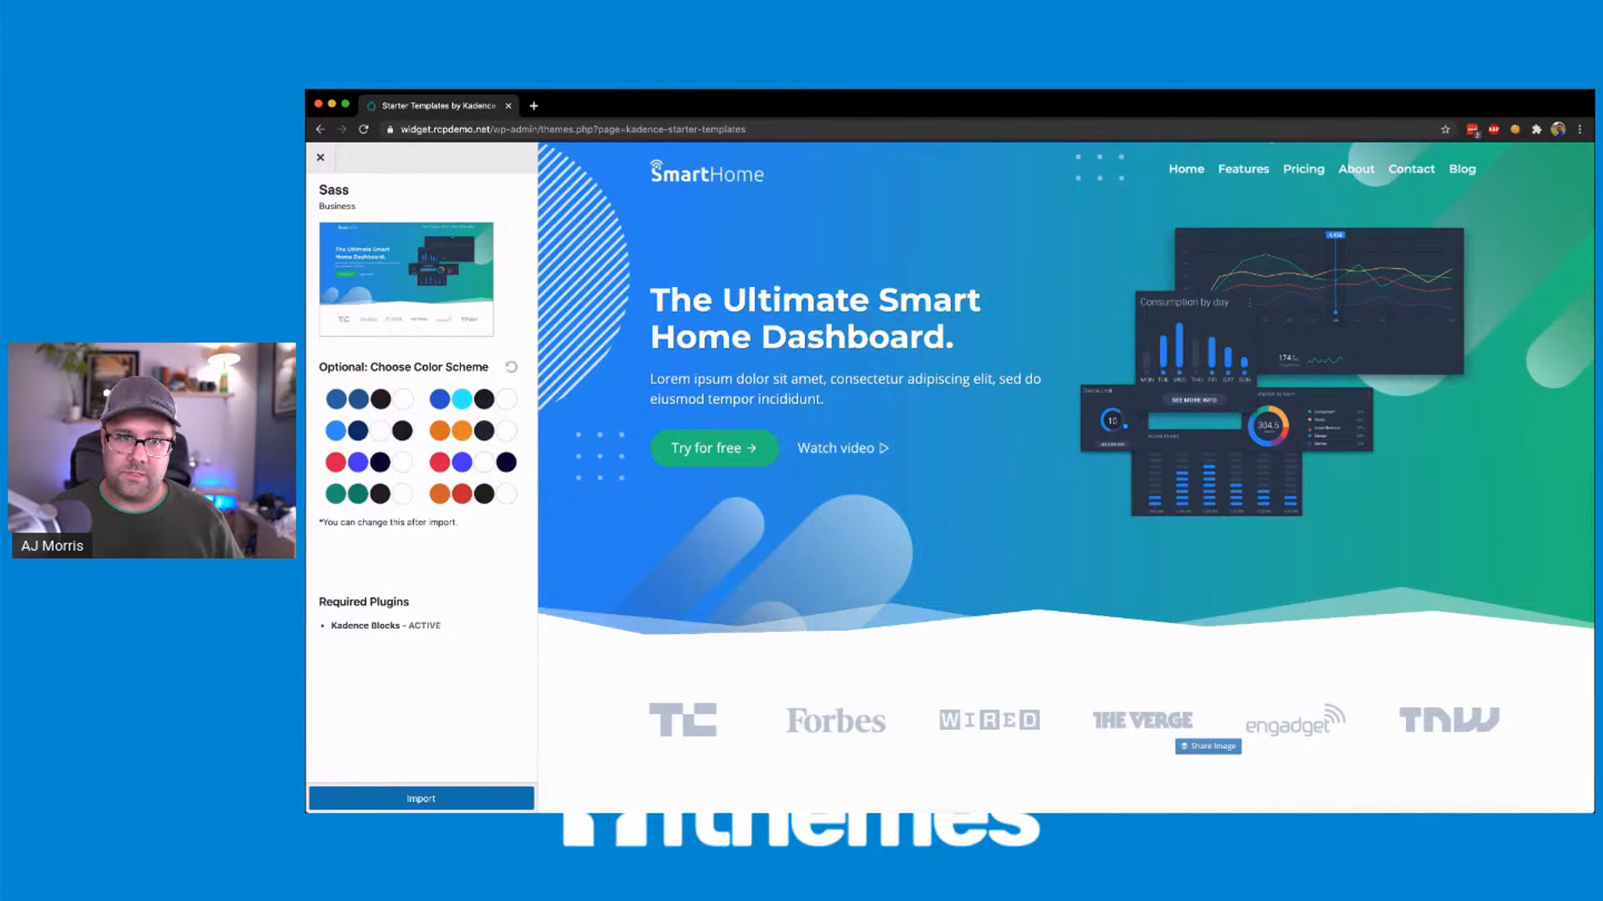
- Browse the Sass preview, return to its Home page, and apply the red and purple colour scheme
{"action": "scroll", "scroll_direction": "down", "scroll_amount": 3}
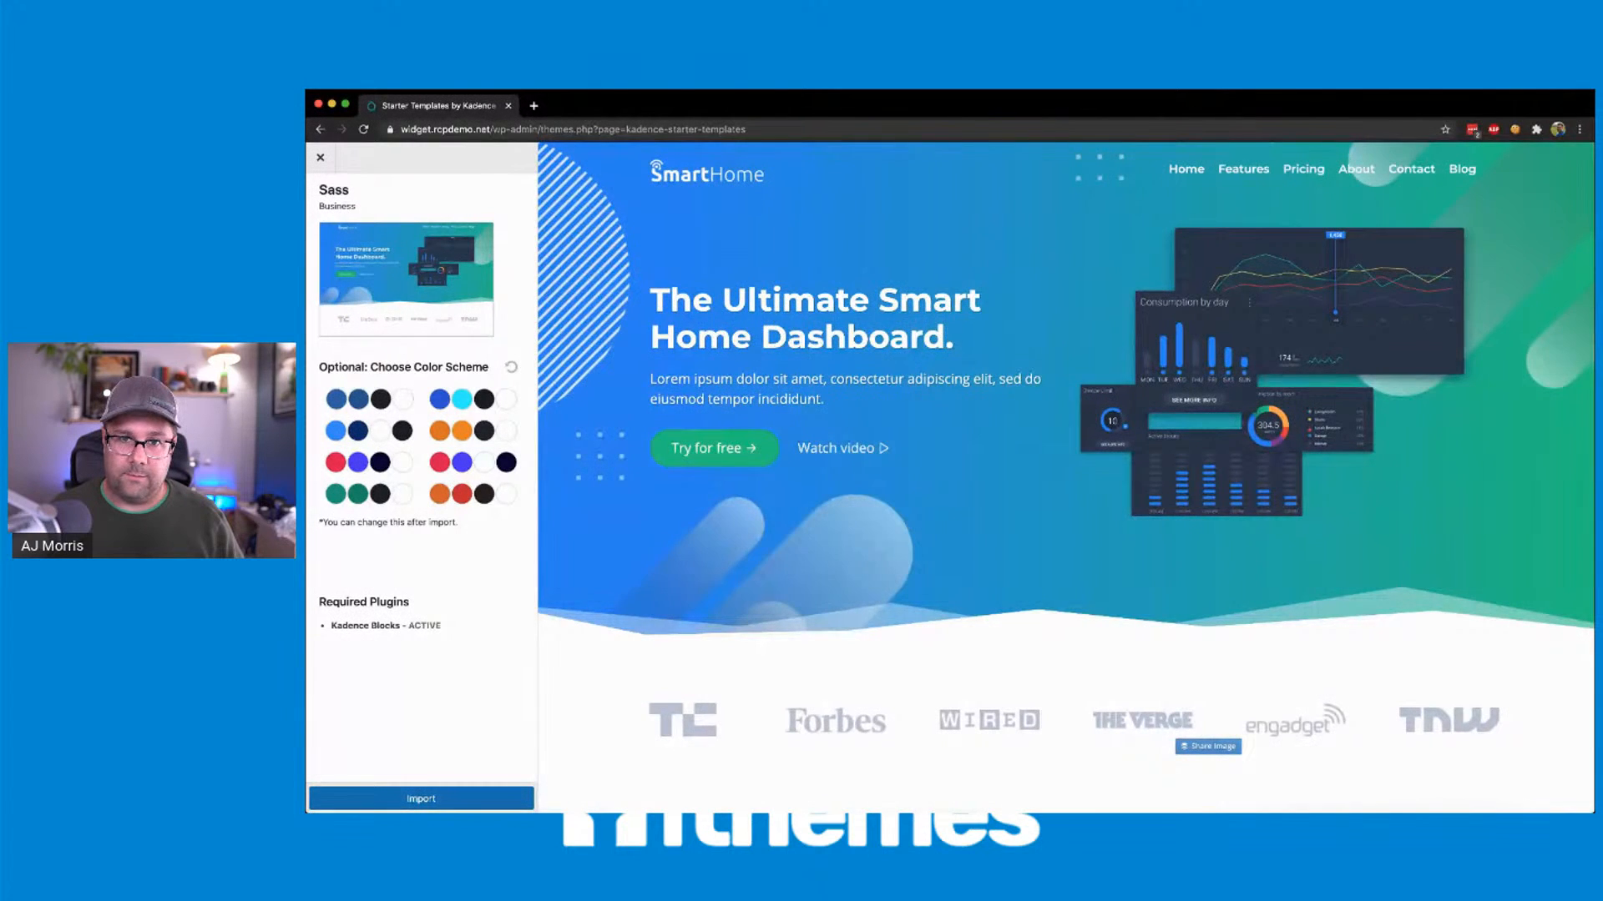
{"action": "scroll", "scroll_direction": "down", "scroll_amount": 3}
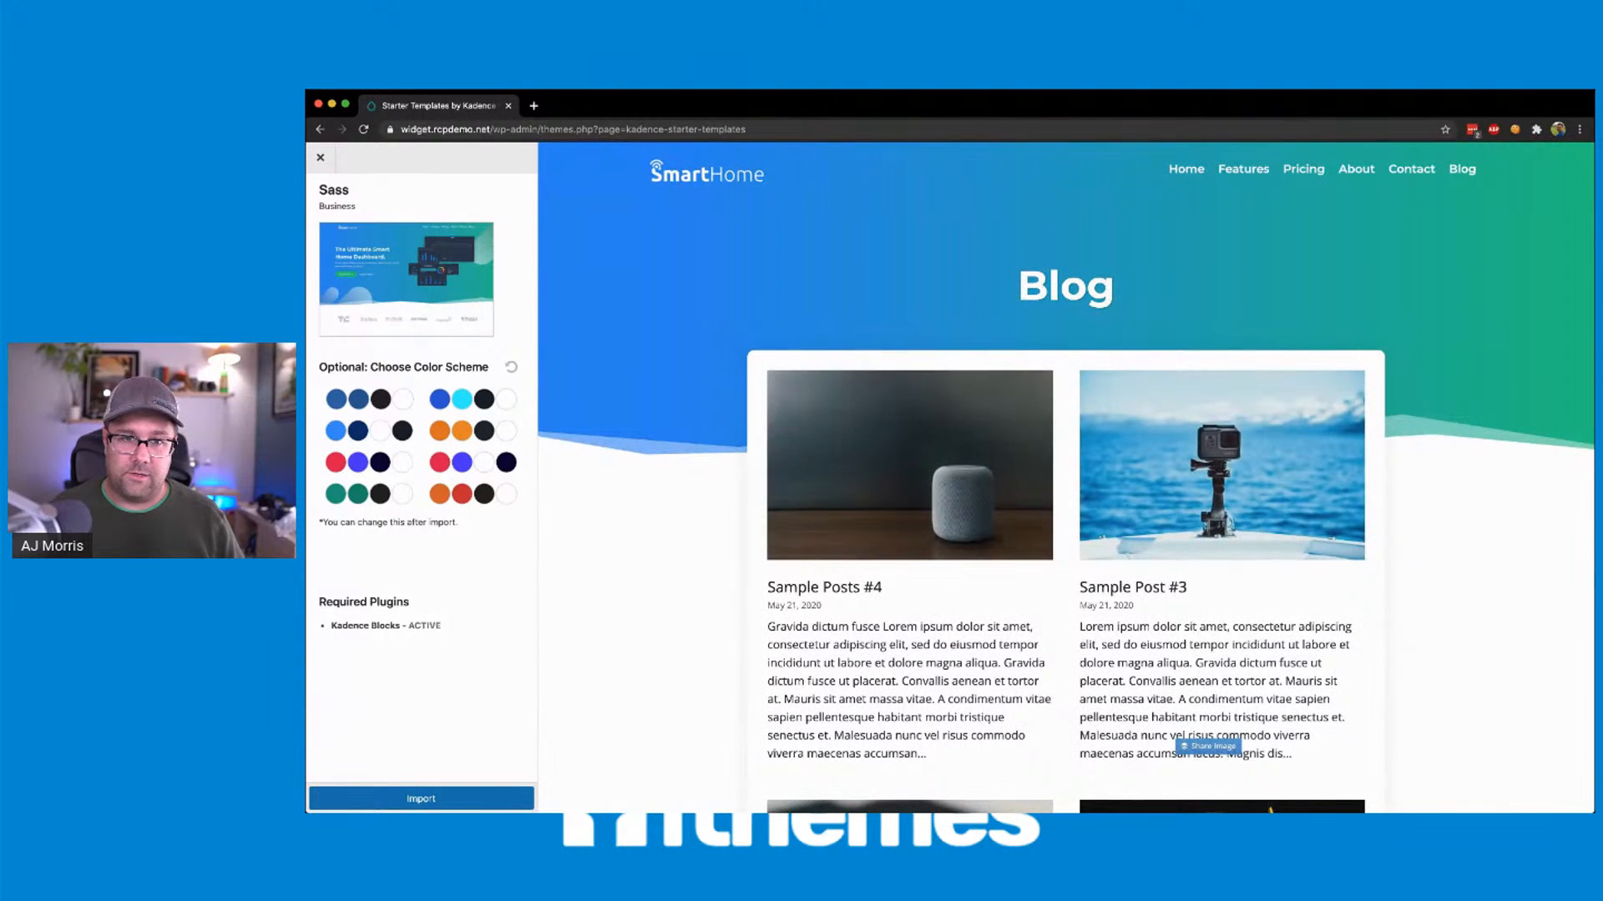
{"action": "left_click", "coordinate": [823, 586]}
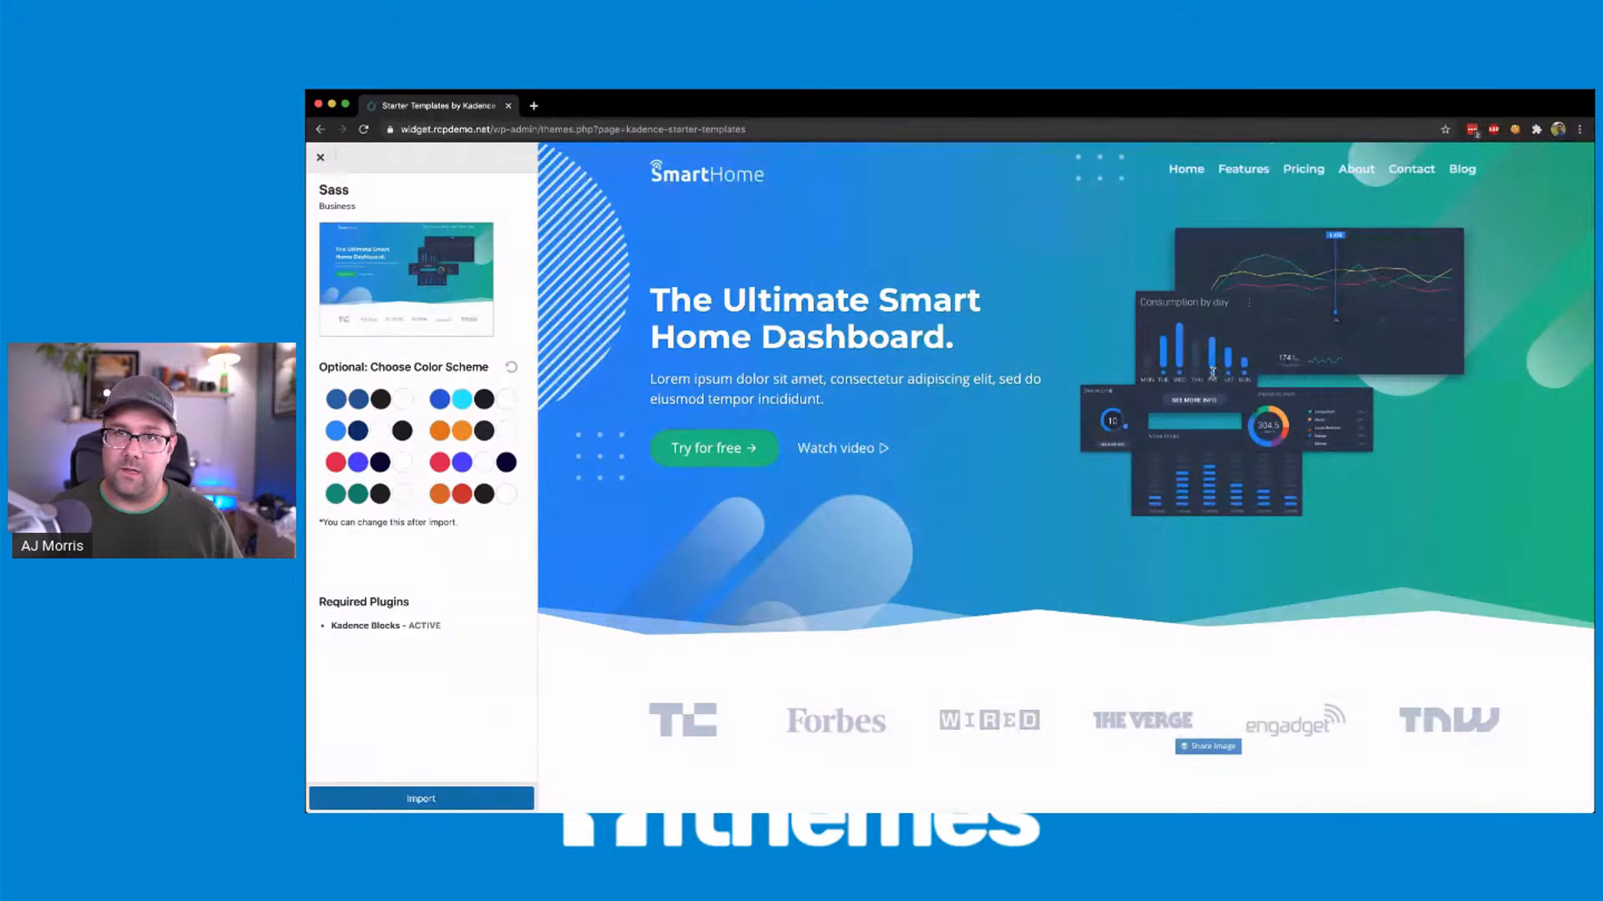
{"action": "left_click", "coordinate": [459, 463]}
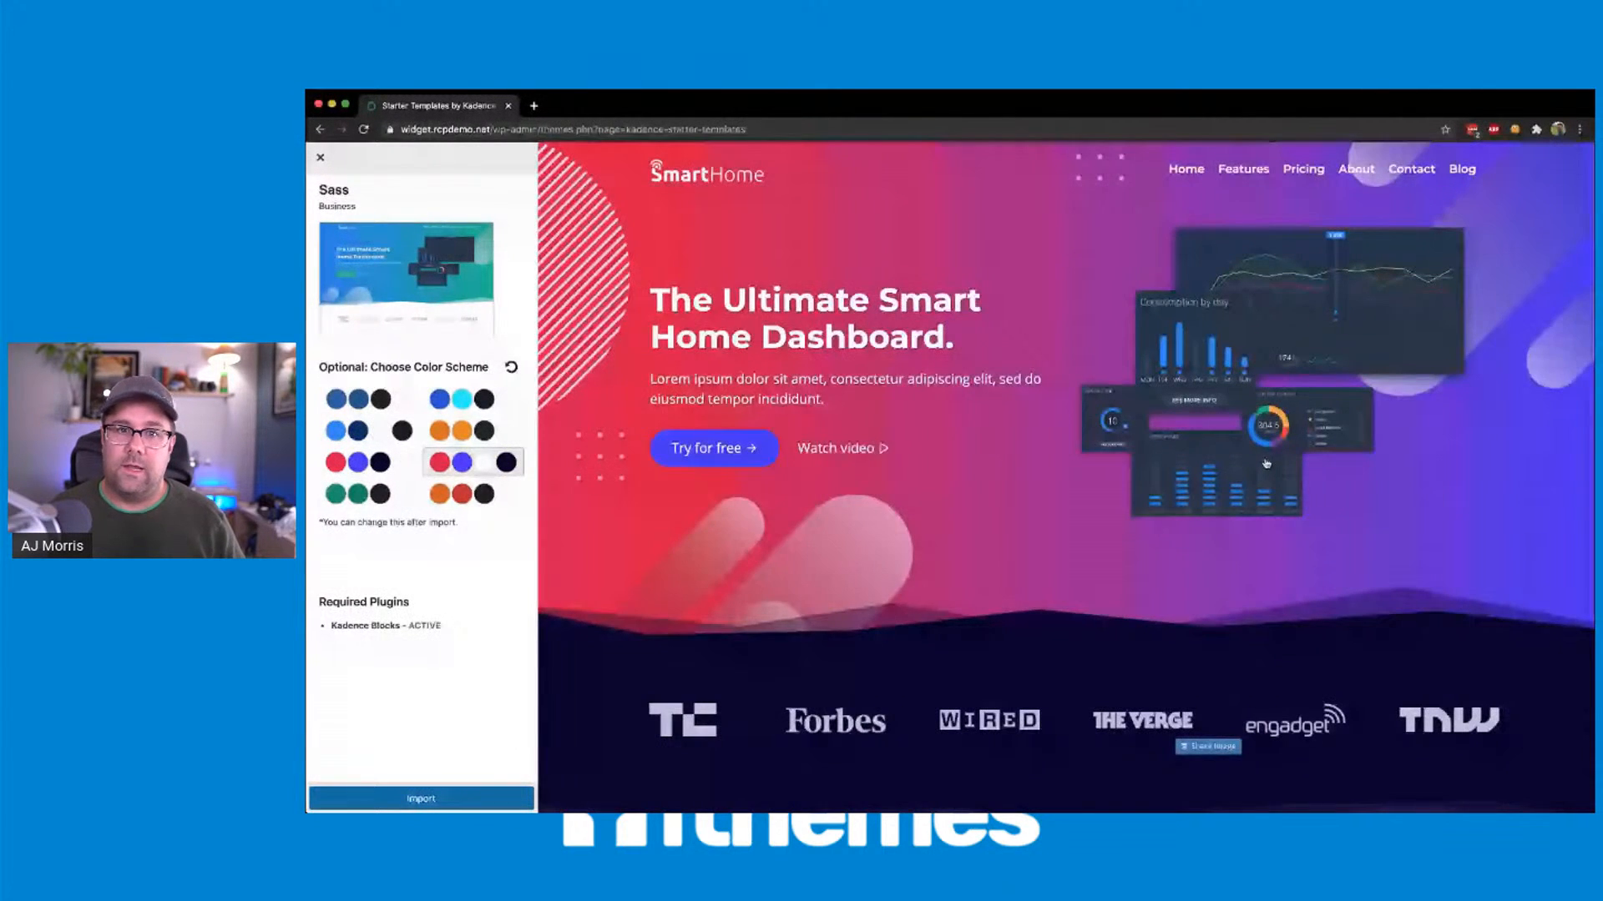
{"action": "scroll", "scroll_direction": "down", "scroll_amount": 3}
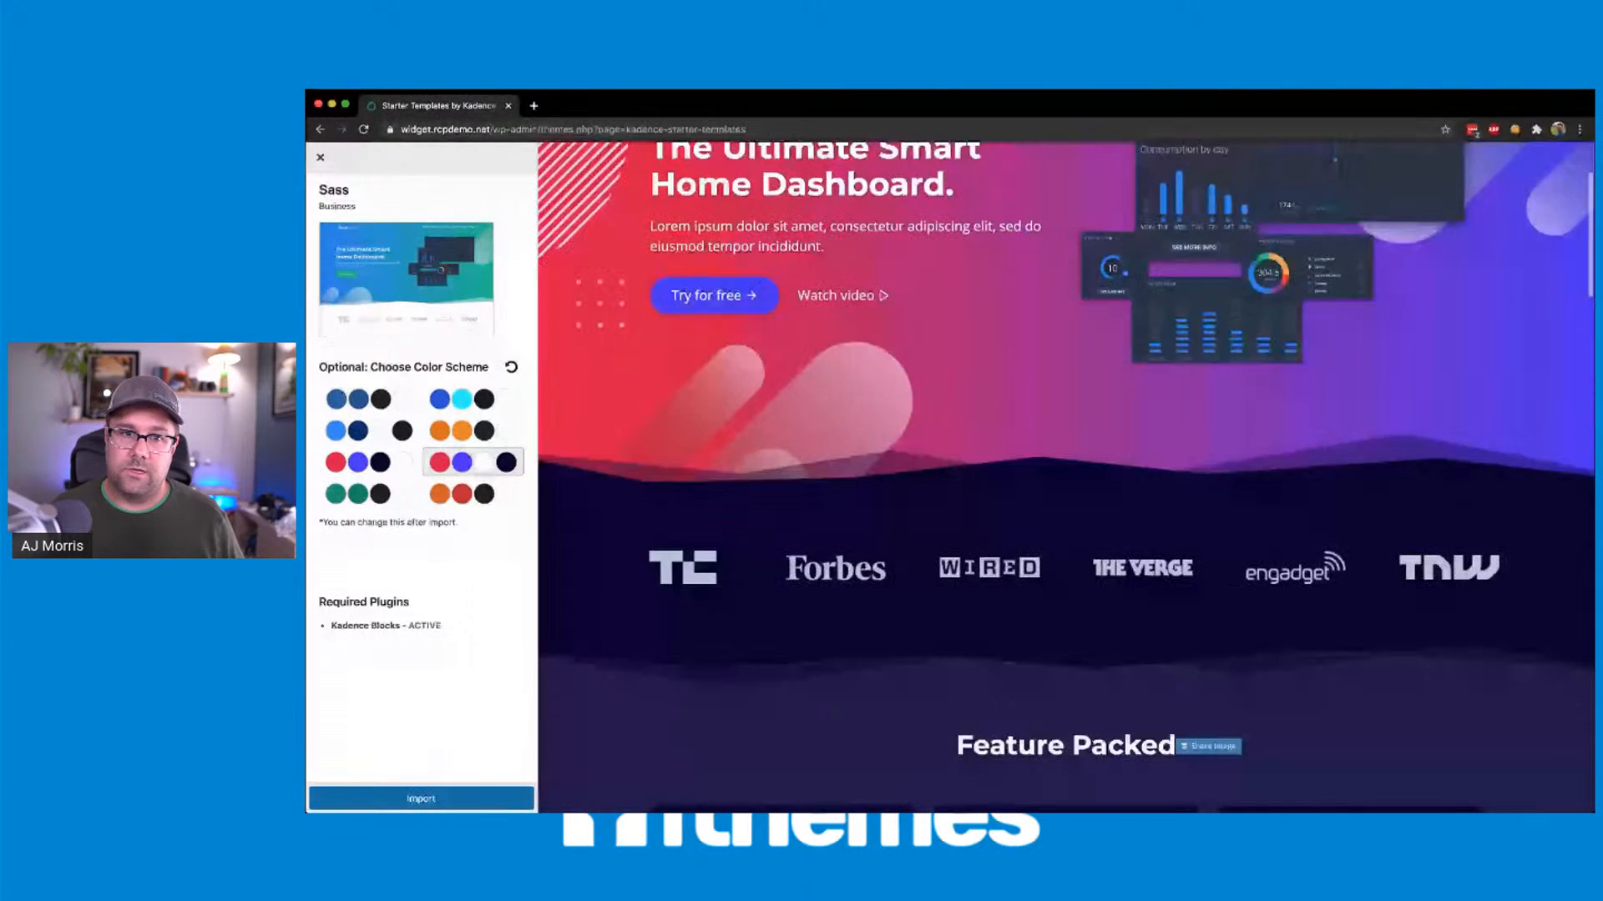
{"action": "scroll", "scroll_direction": "down", "scroll_amount": 3}
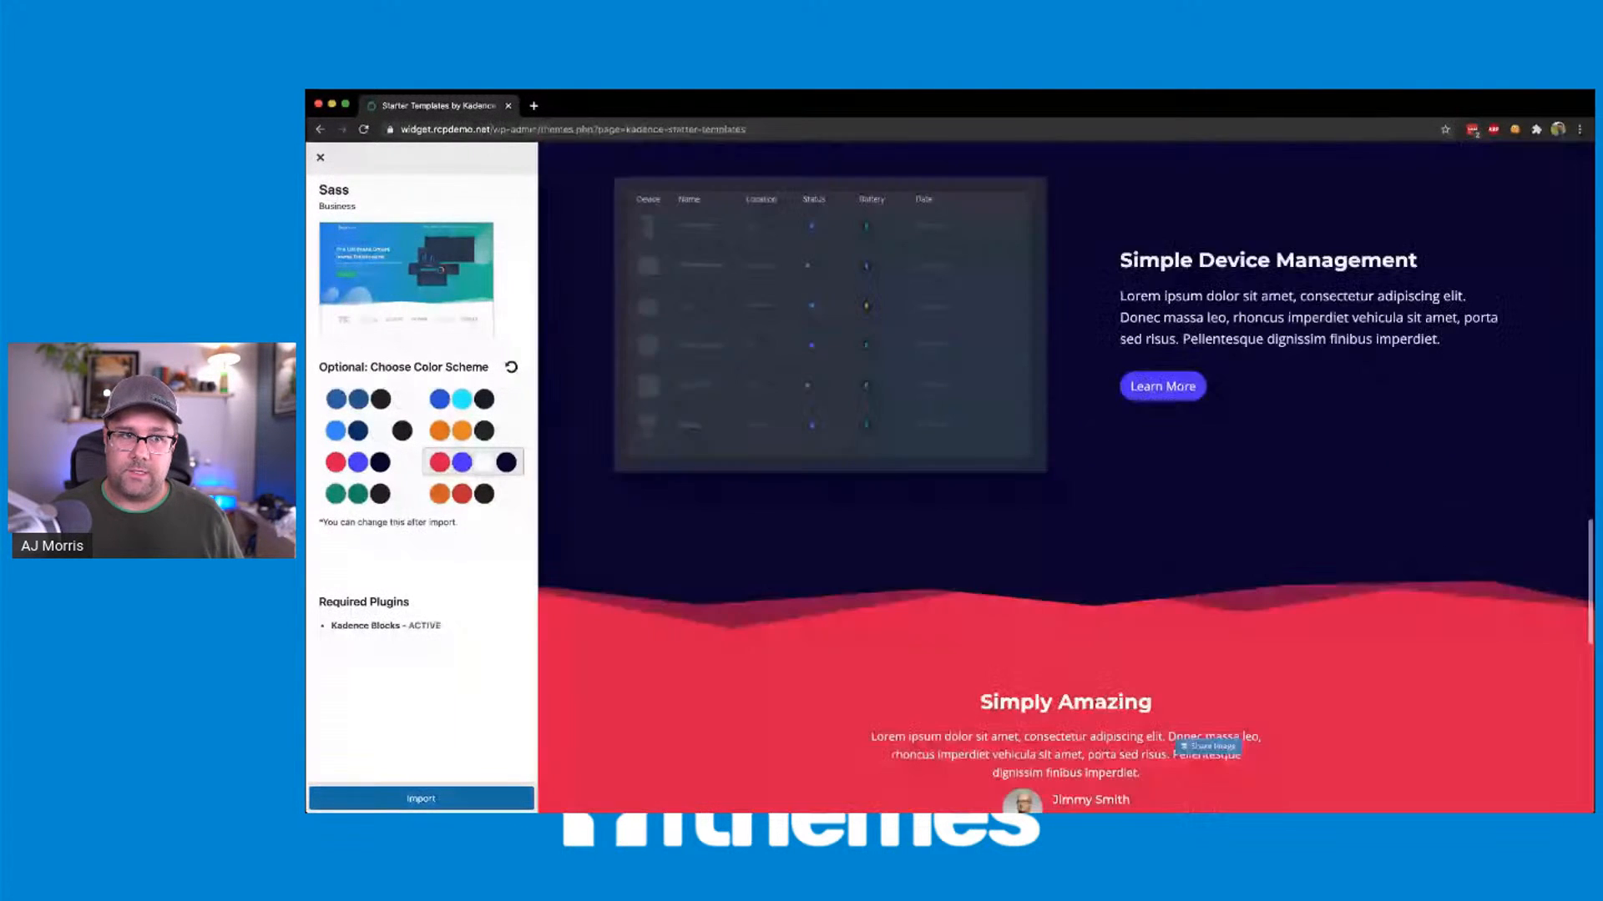
{"action": "scroll", "scroll_direction": "down", "scroll_amount": 3}
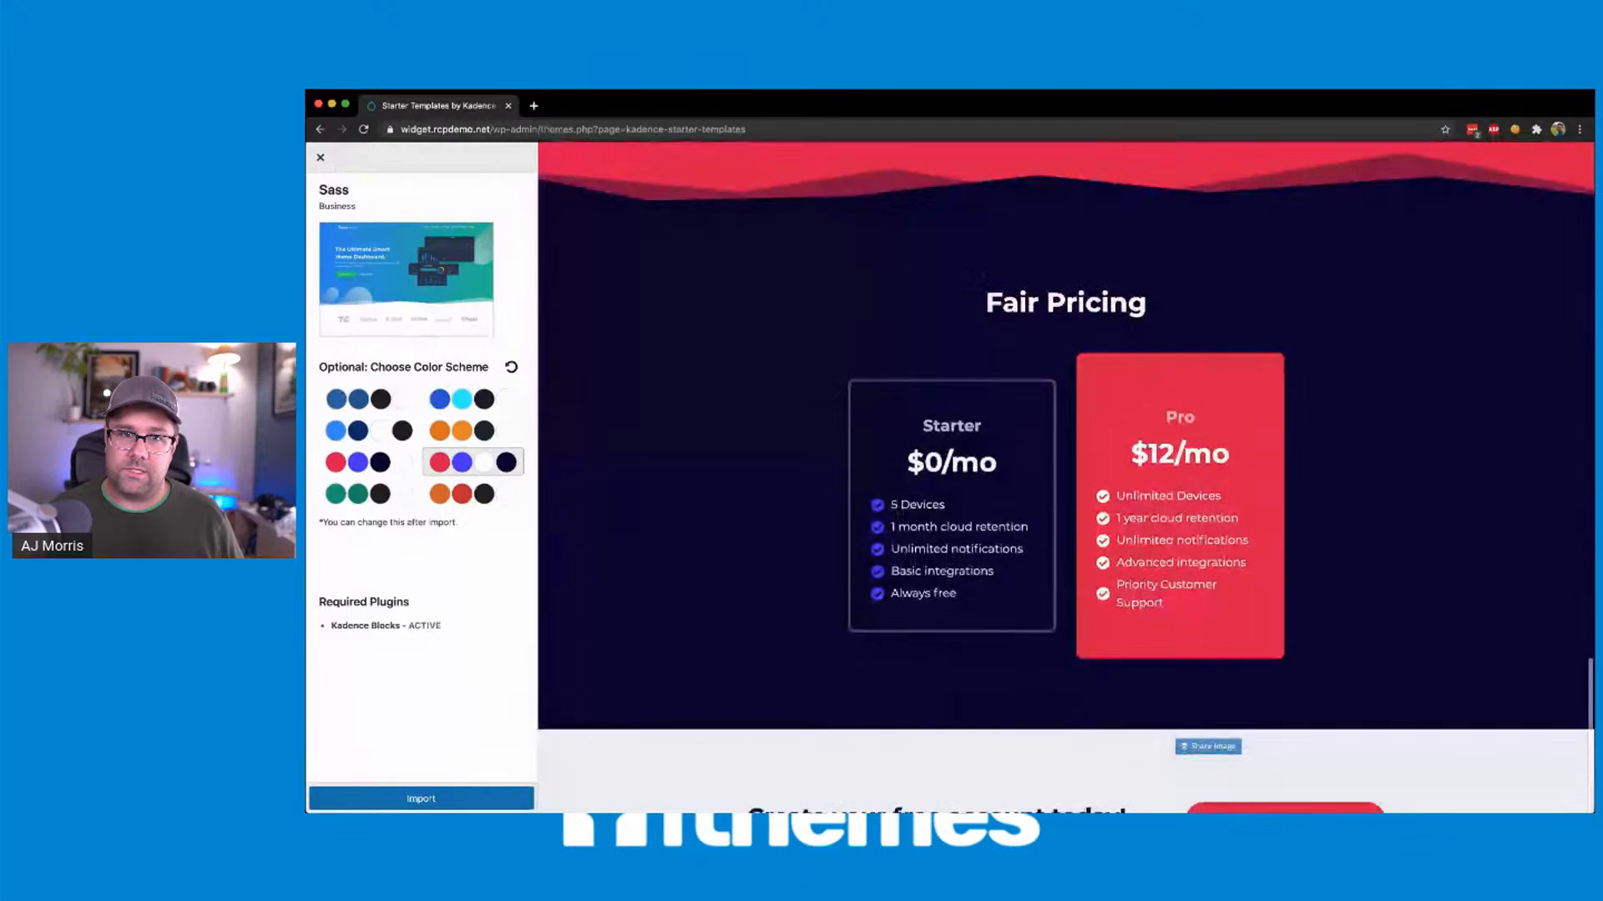
{"action": "scroll", "scroll_direction": "down", "scroll_amount": 3}
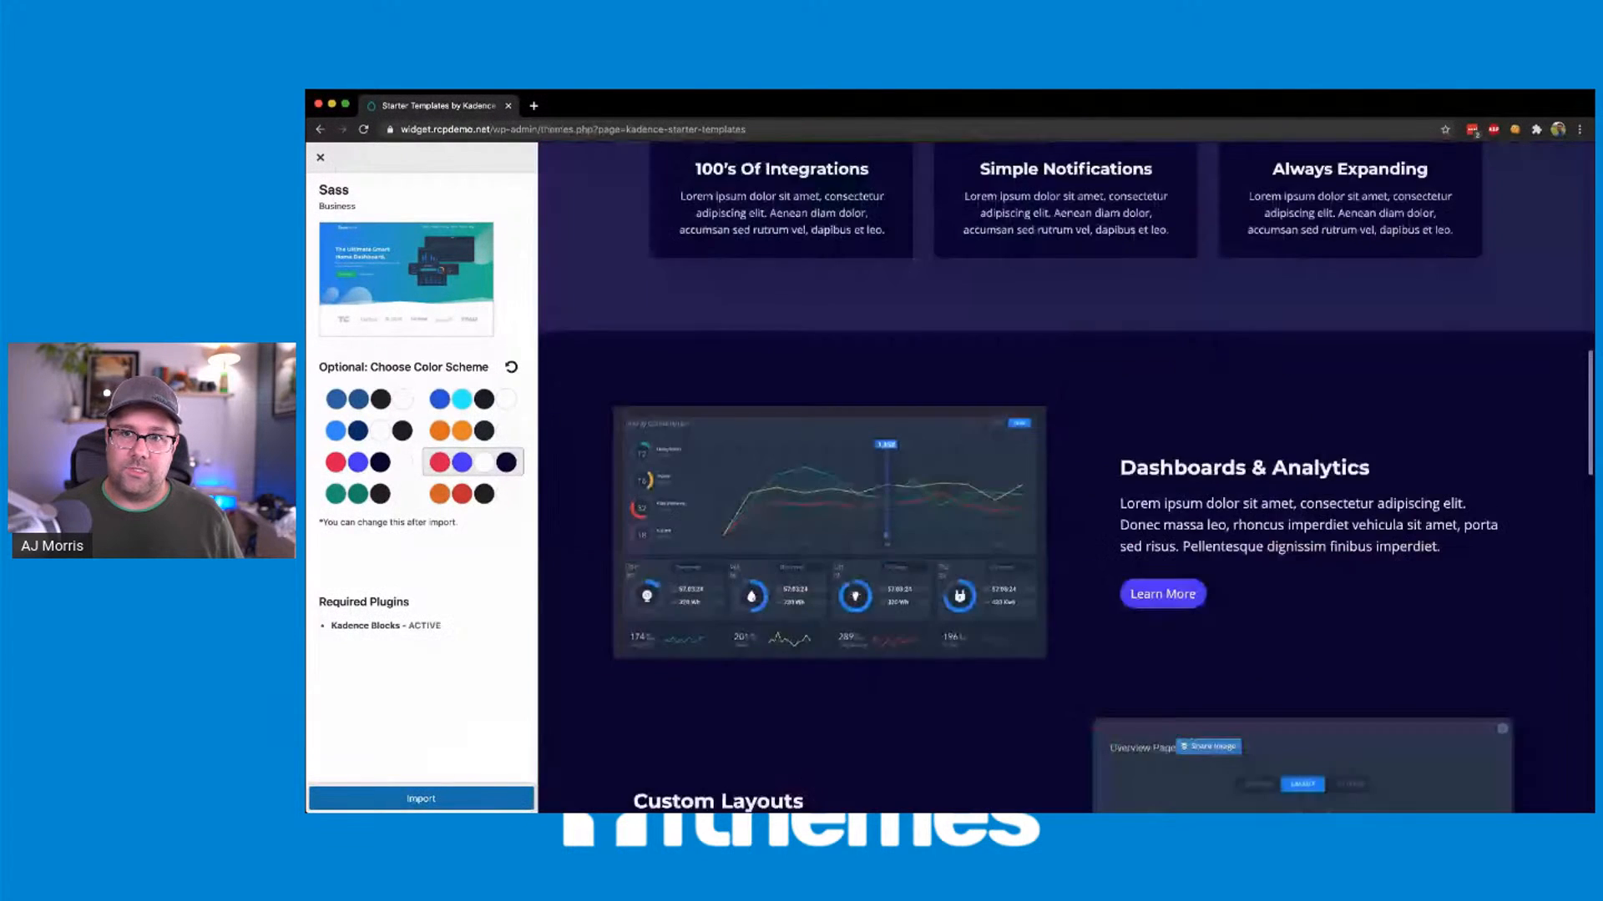
{"action": "scroll", "scroll_direction": "up", "scroll_amount": 3}
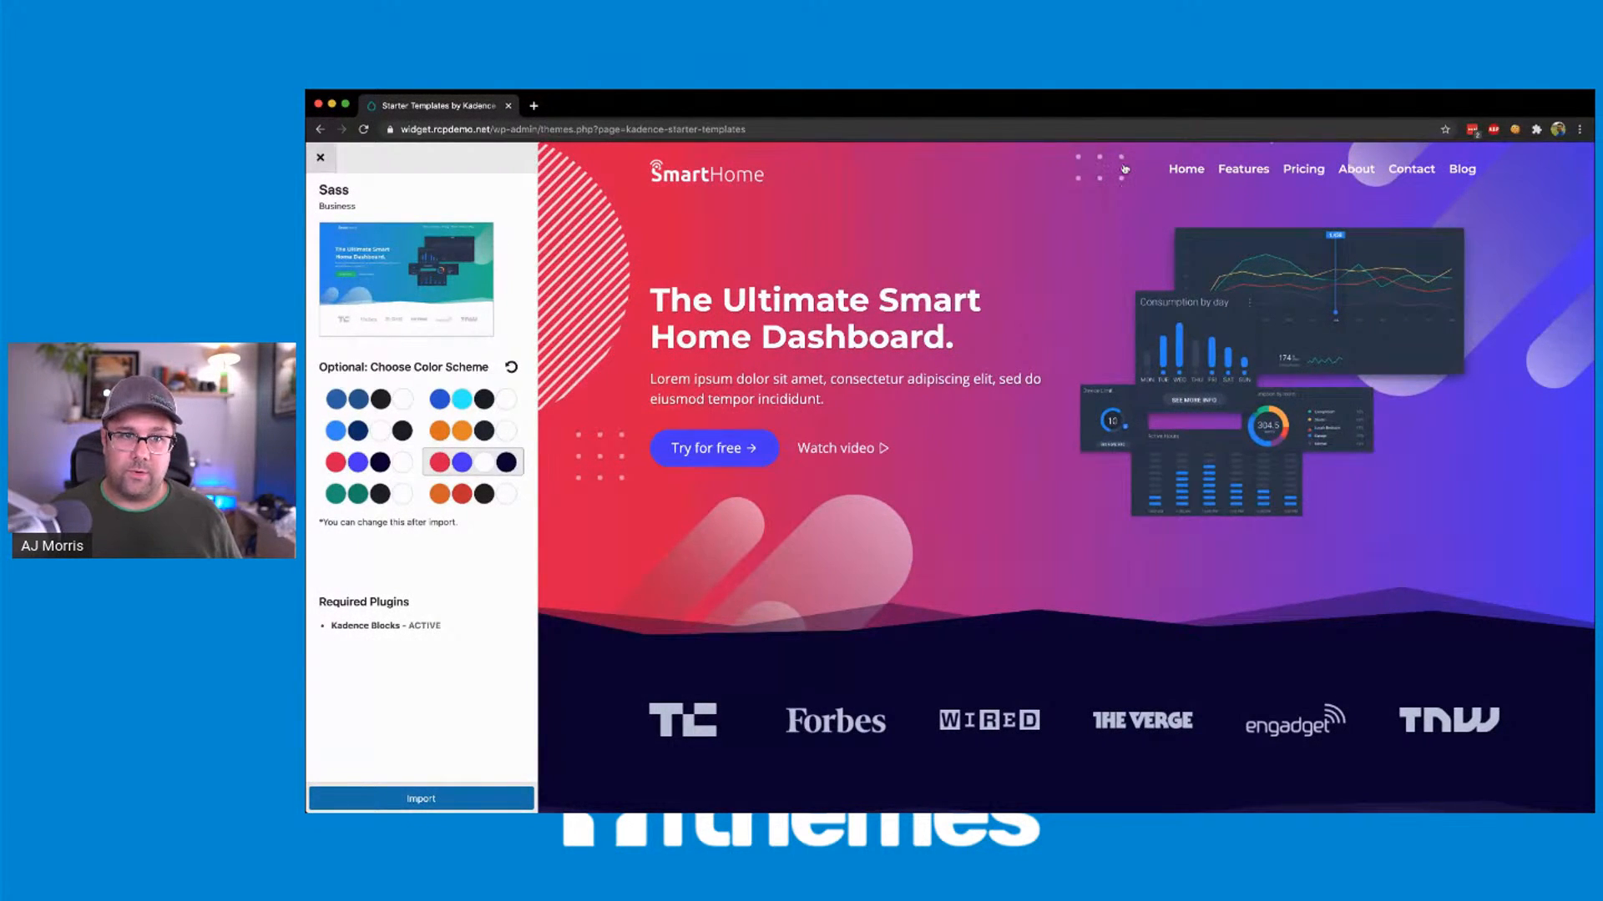
{"action": "left_click", "coordinate": [320, 157]}
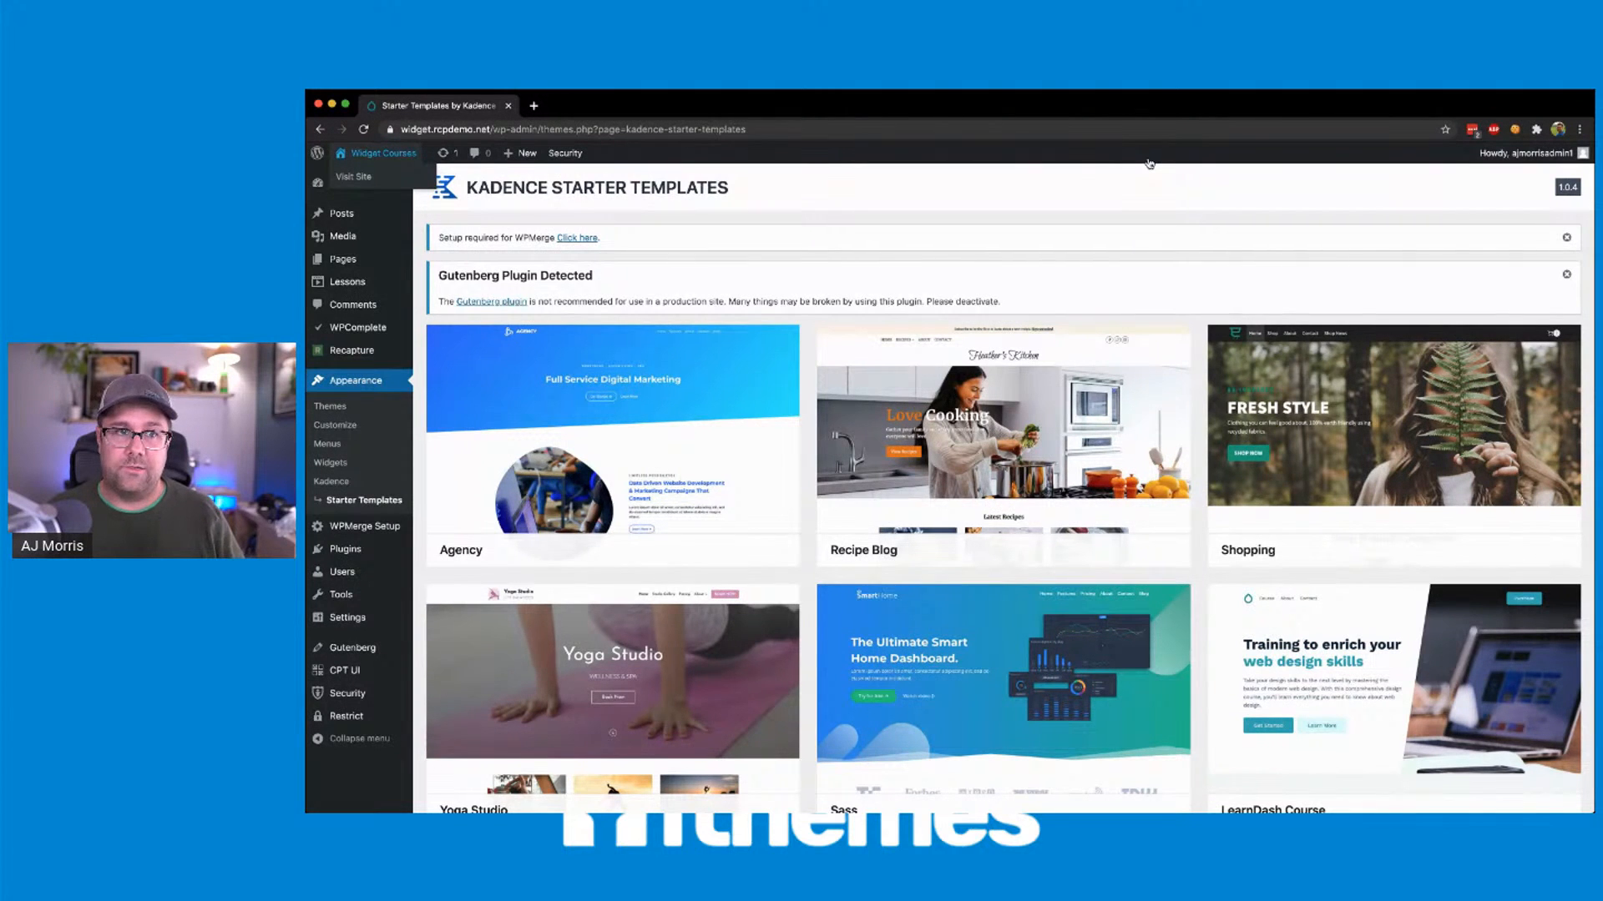
{"action": "mouse_move", "coordinate": [1142, 179]}
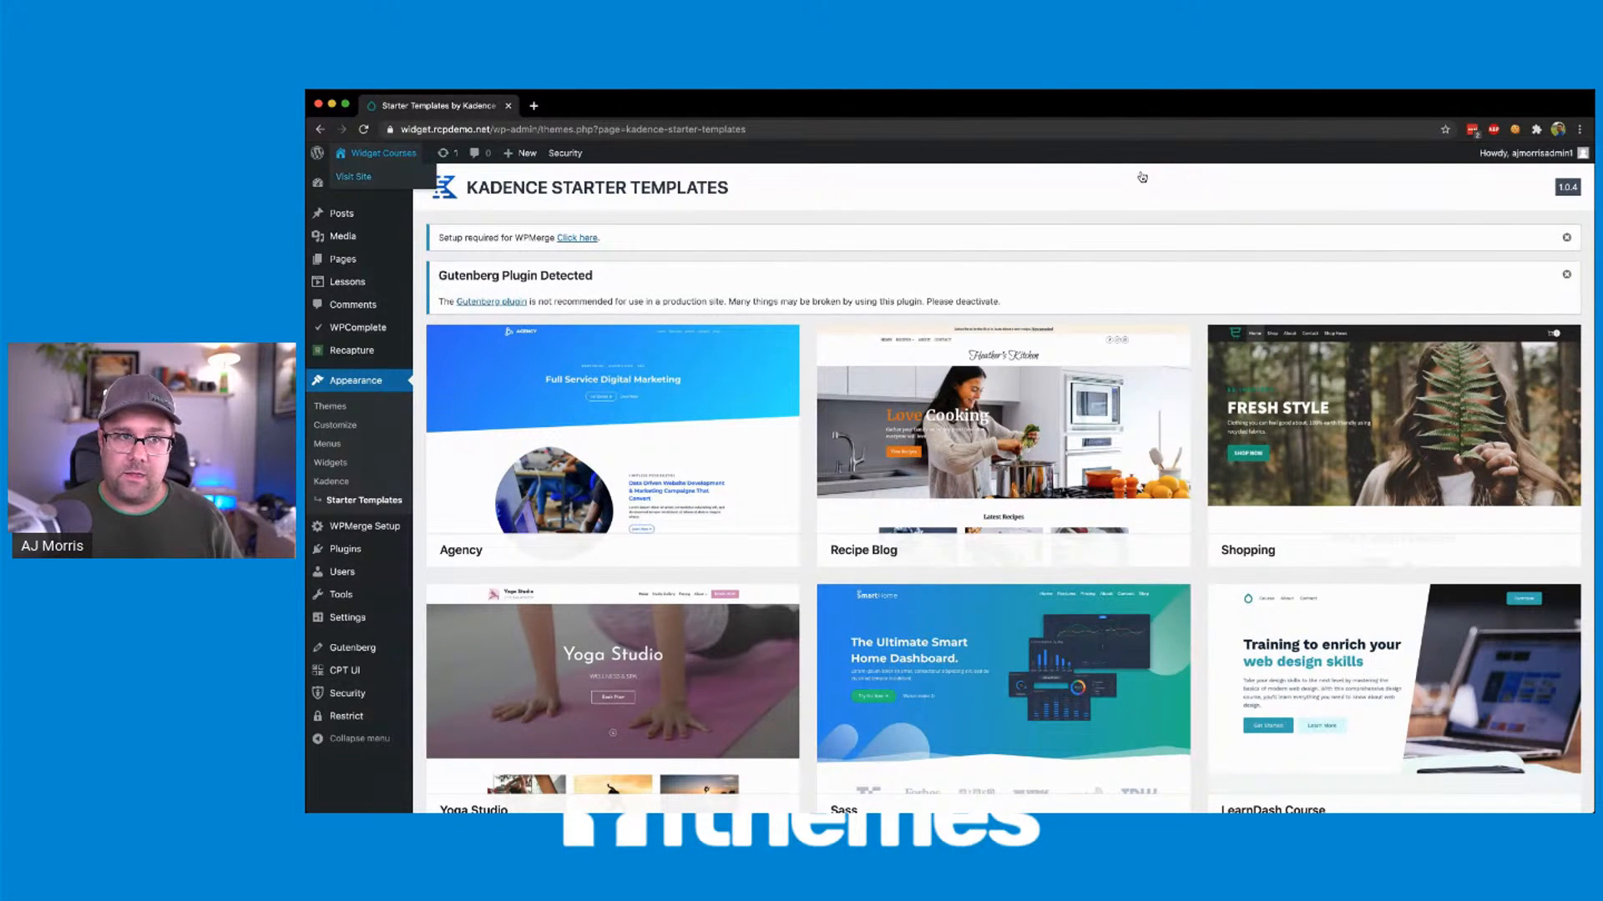